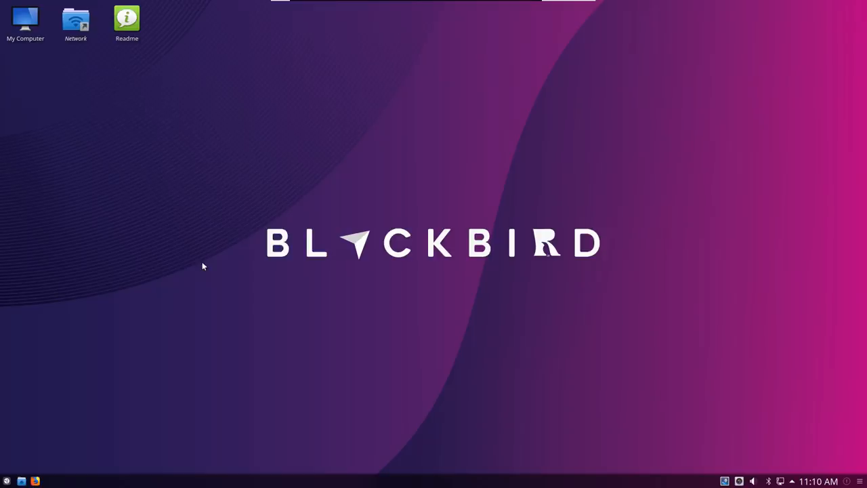
mouse_move(179, 247)
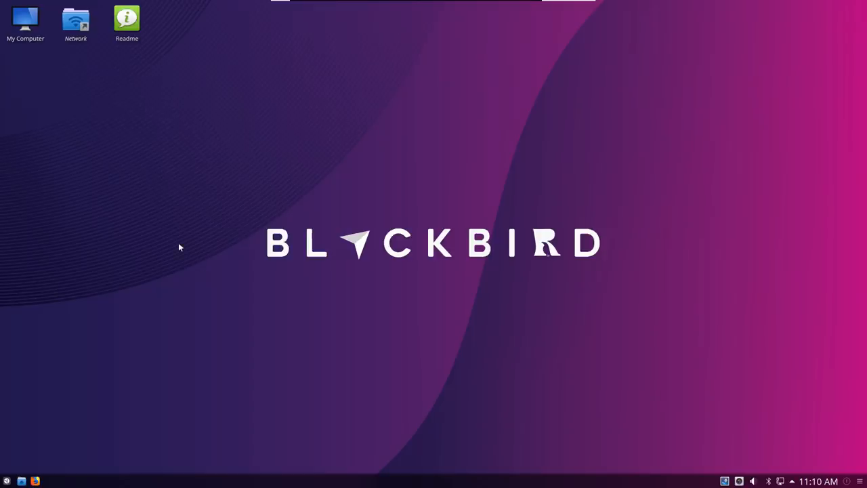
mouse_move(173, 291)
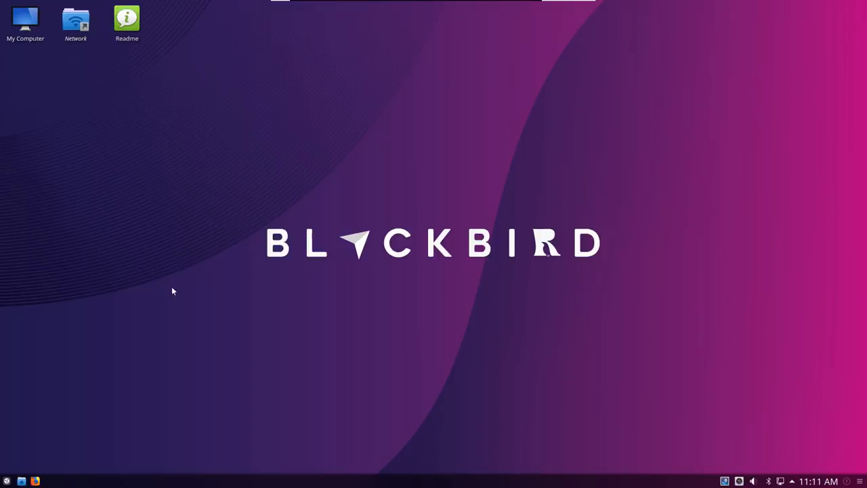
mouse_move(171, 291)
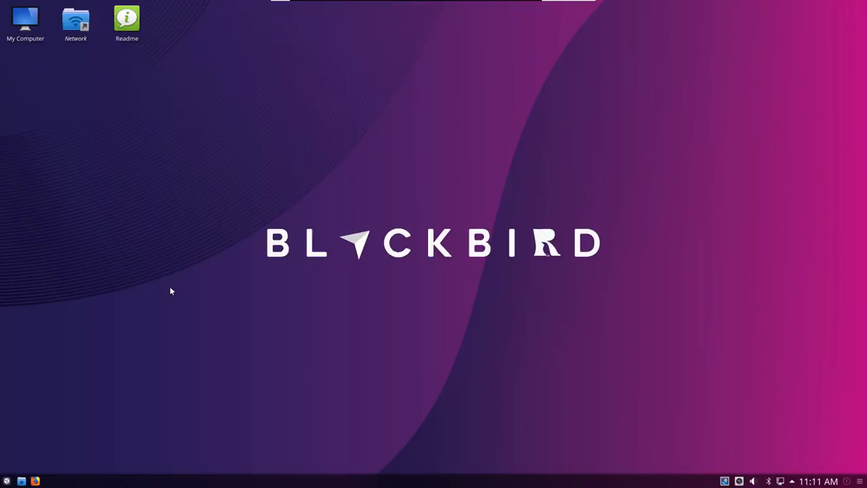
mouse_move(170, 255)
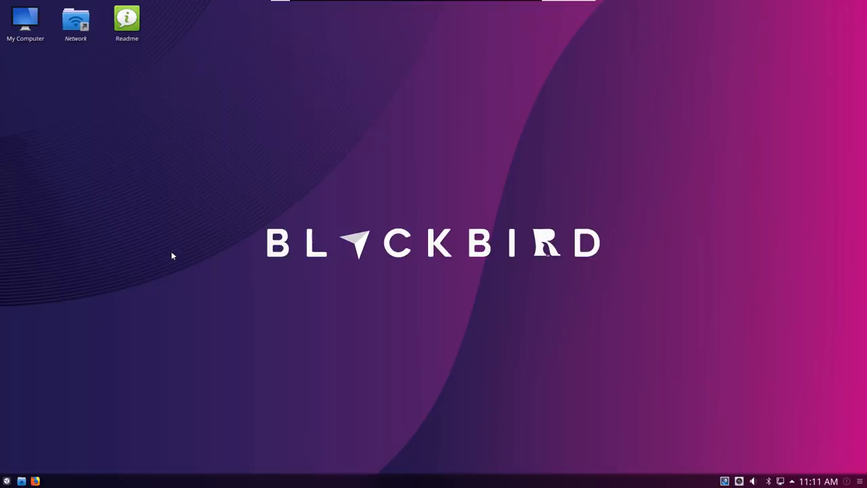
mouse_move(144, 249)
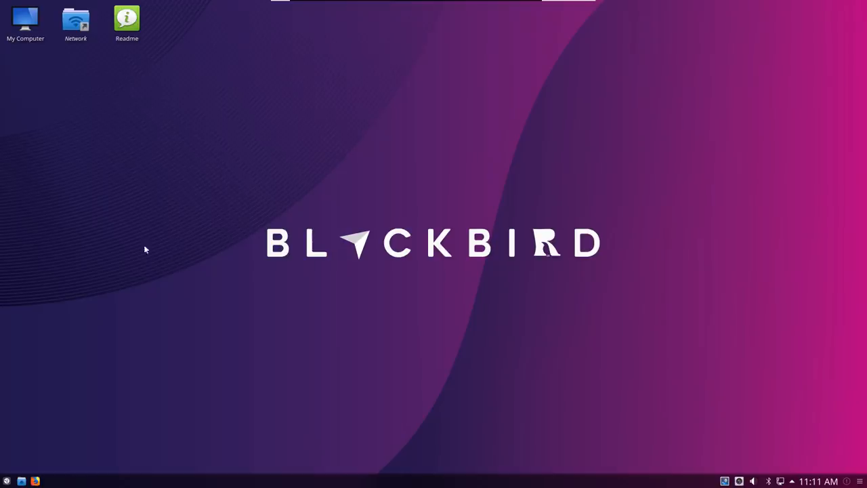
mouse_move(135, 219)
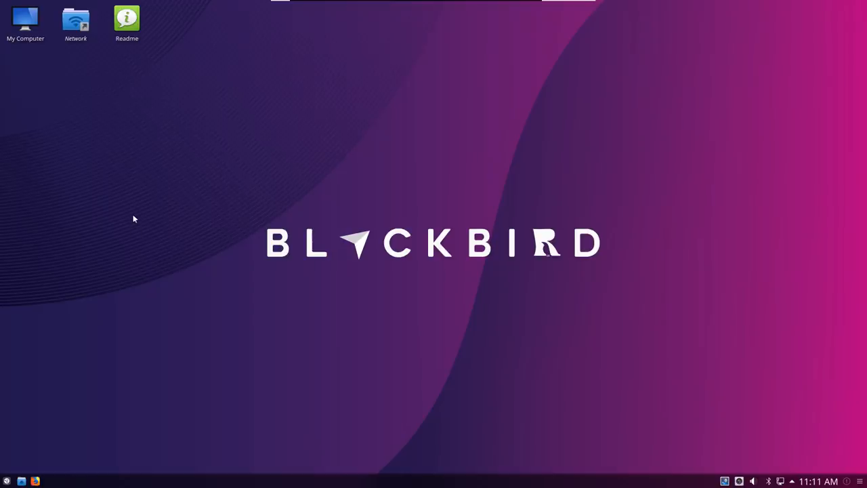
mouse_move(130, 229)
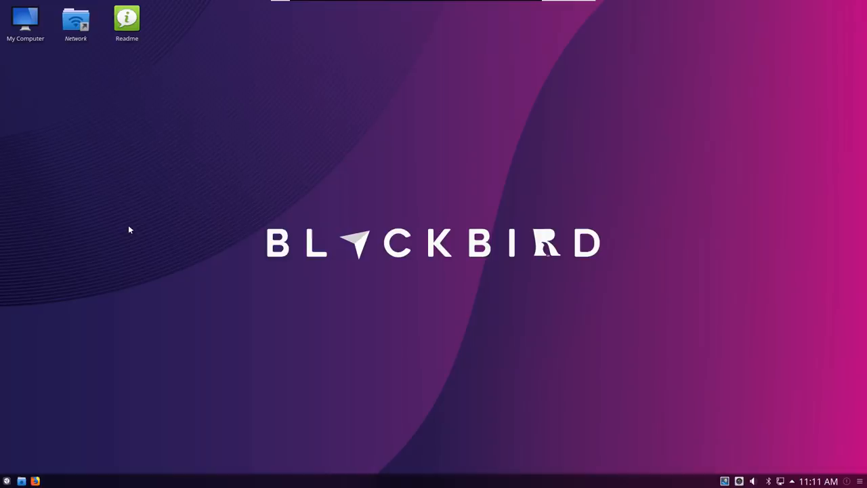
mouse_move(129, 250)
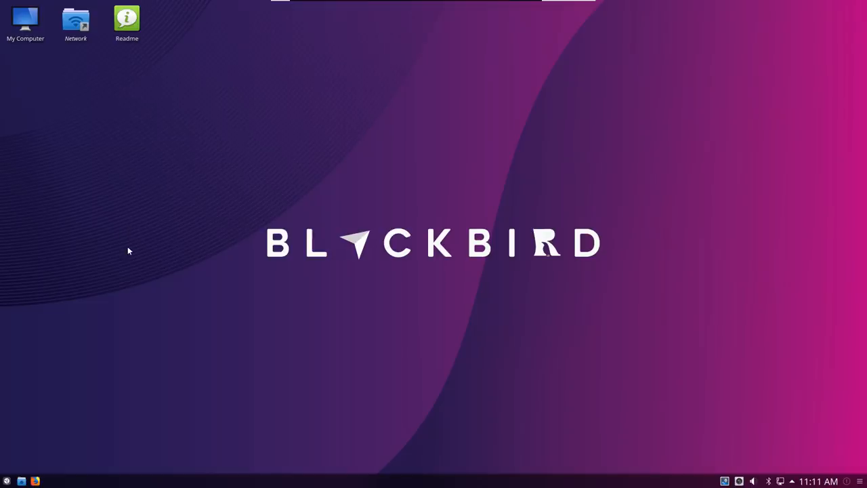
mouse_move(121, 339)
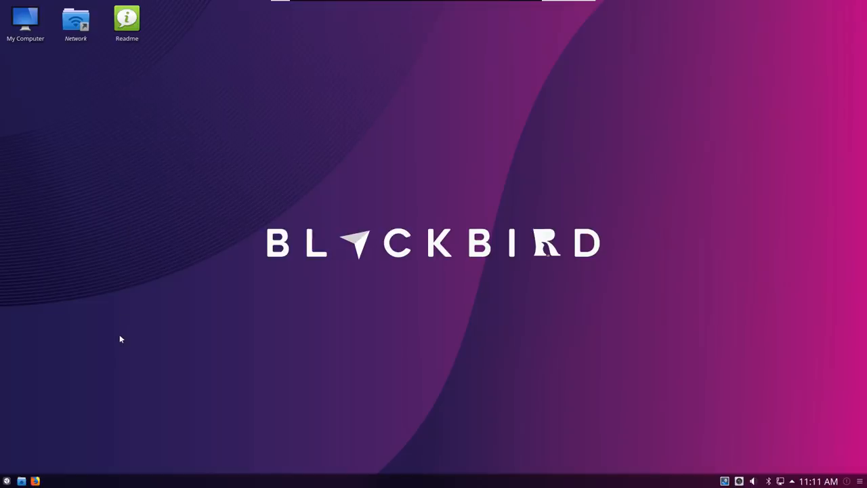
mouse_move(145, 276)
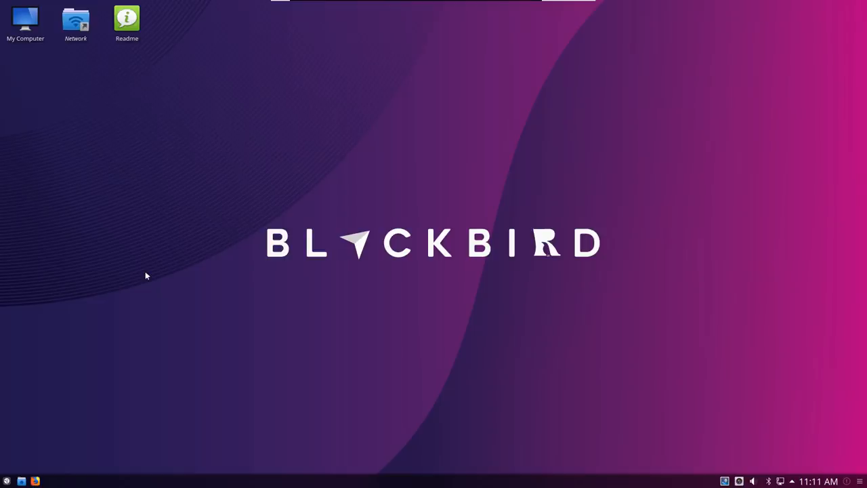
mouse_move(142, 273)
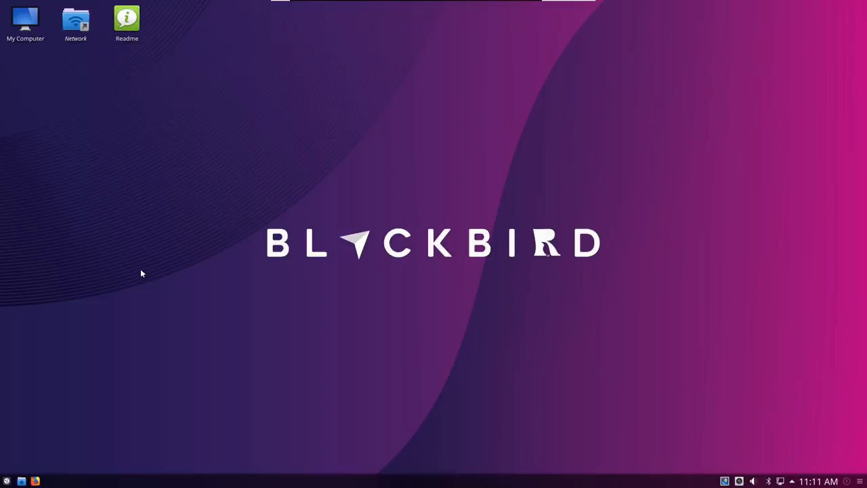
mouse_move(144, 275)
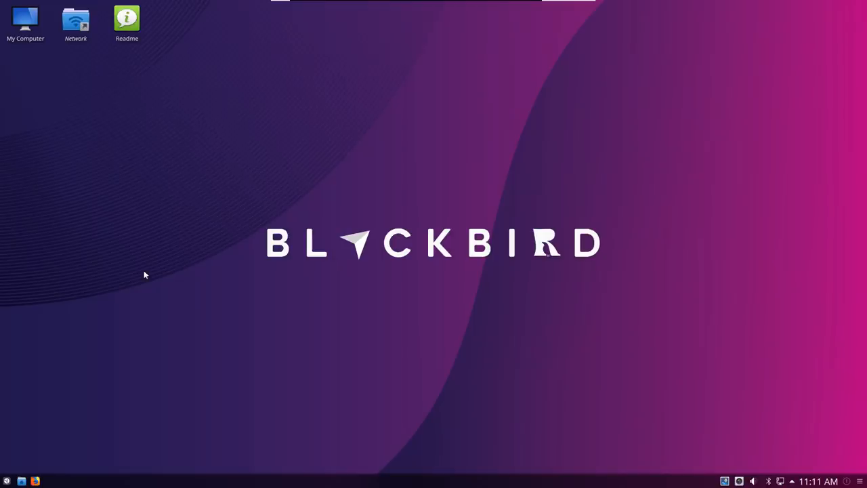
mouse_move(140, 280)
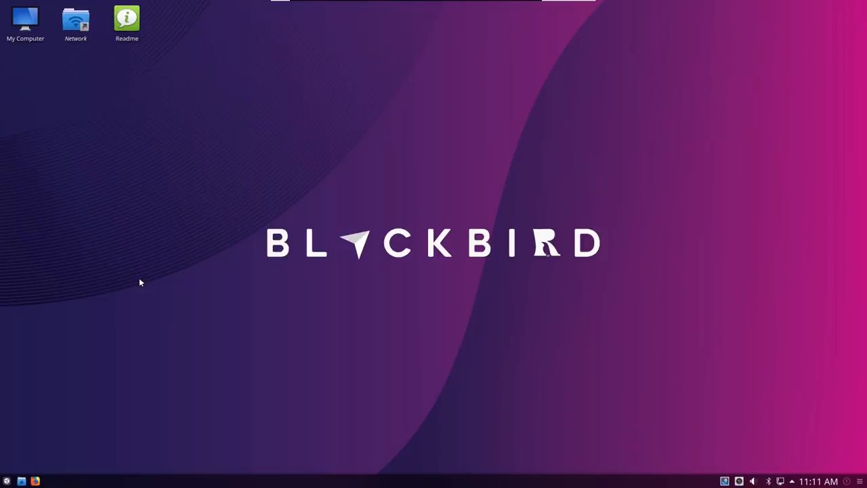
mouse_move(148, 293)
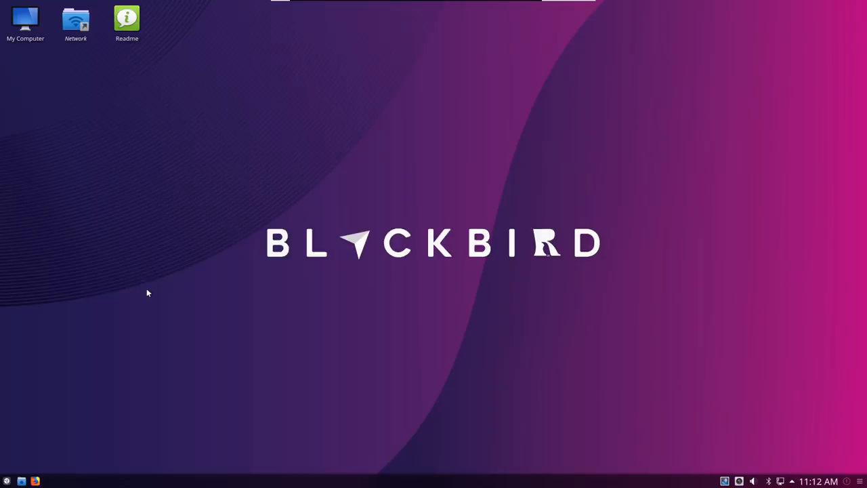
mouse_move(150, 190)
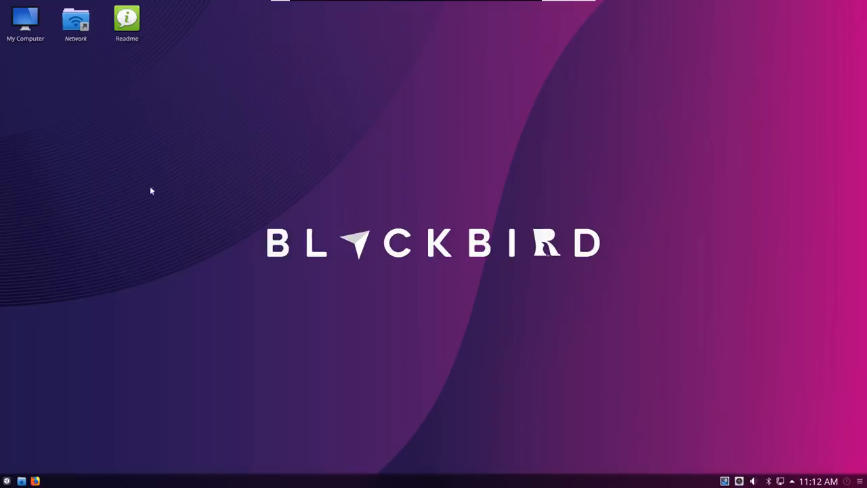
mouse_move(241, 204)
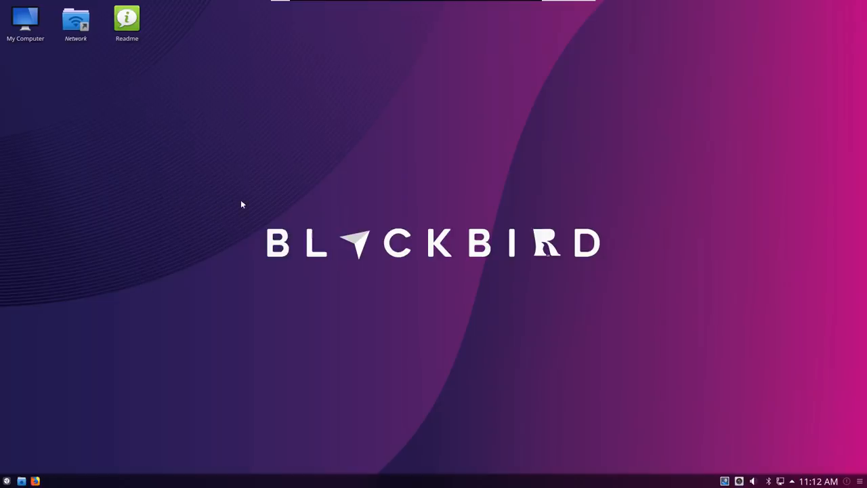
mouse_move(238, 209)
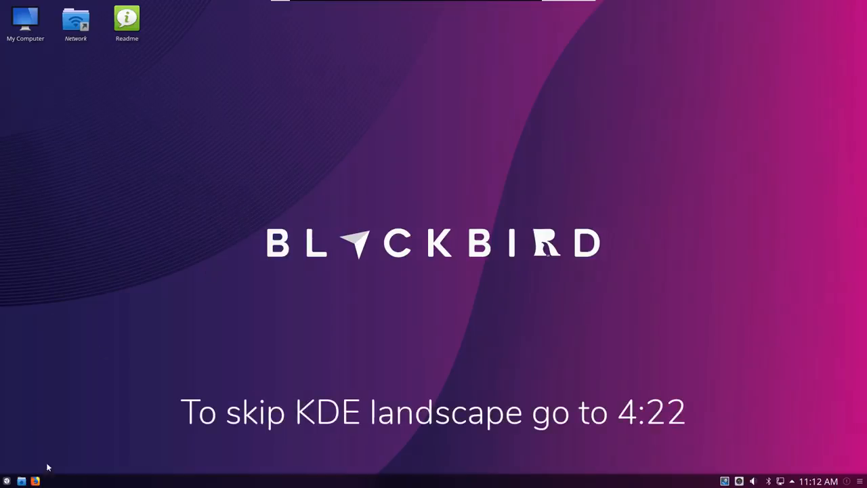
mouse_move(130, 225)
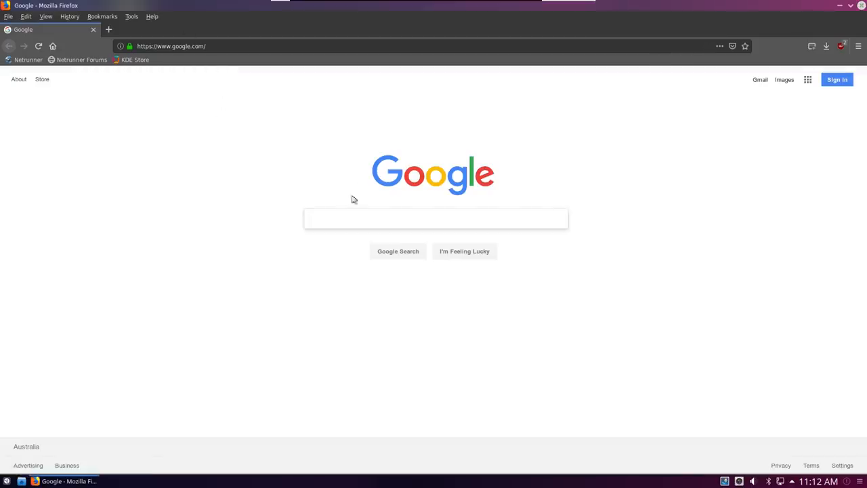
Search 'kde neon' from the address bar and open the neon.kde.org site.
click(169, 46)
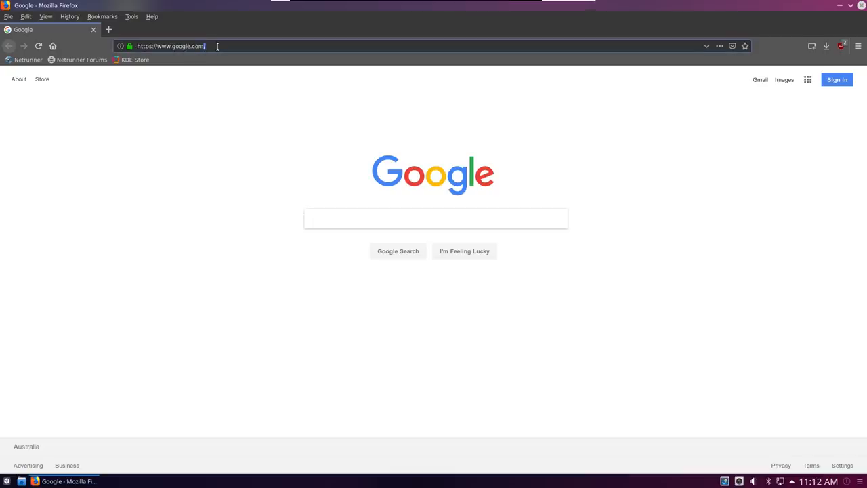
text(https://www)
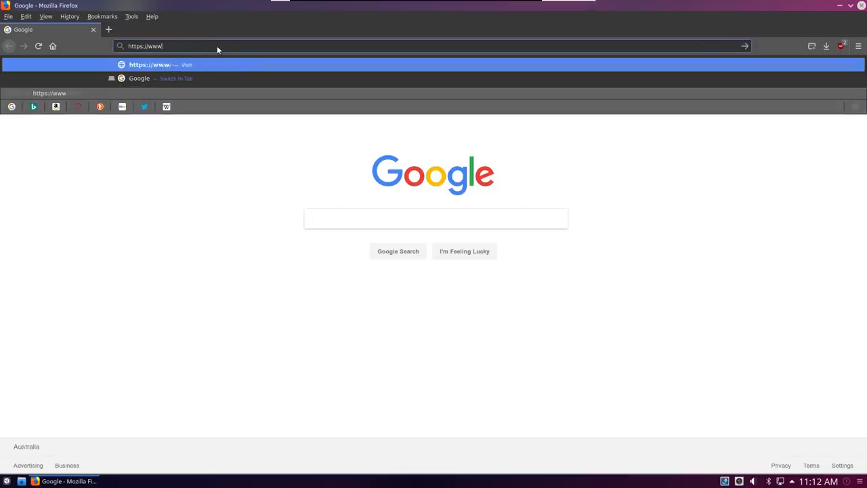
text(kde+neon)
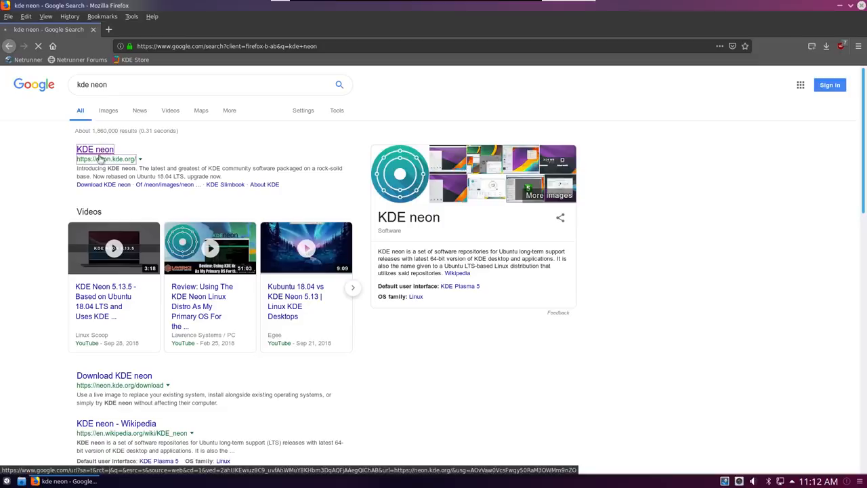
click(95, 149)
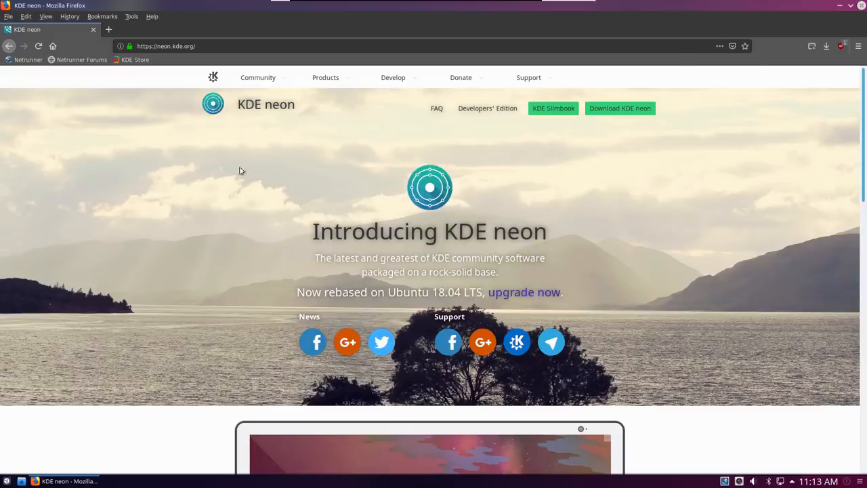
scroll(down, 3)
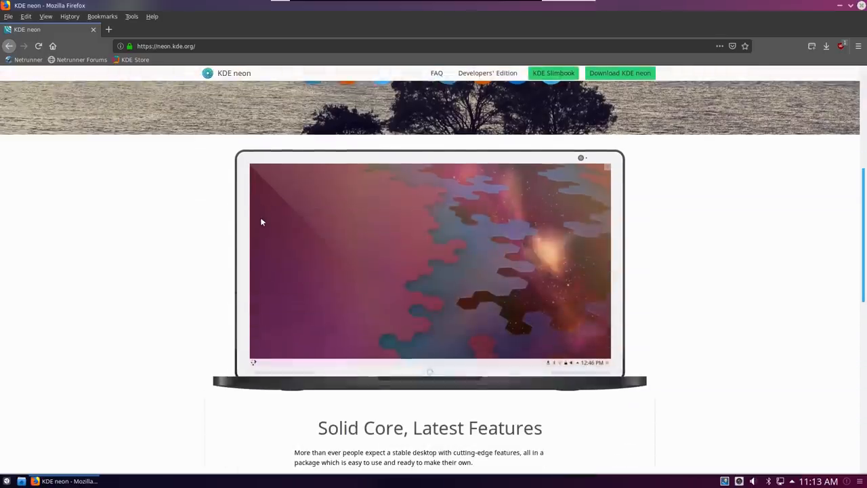
mouse_move(504, 111)
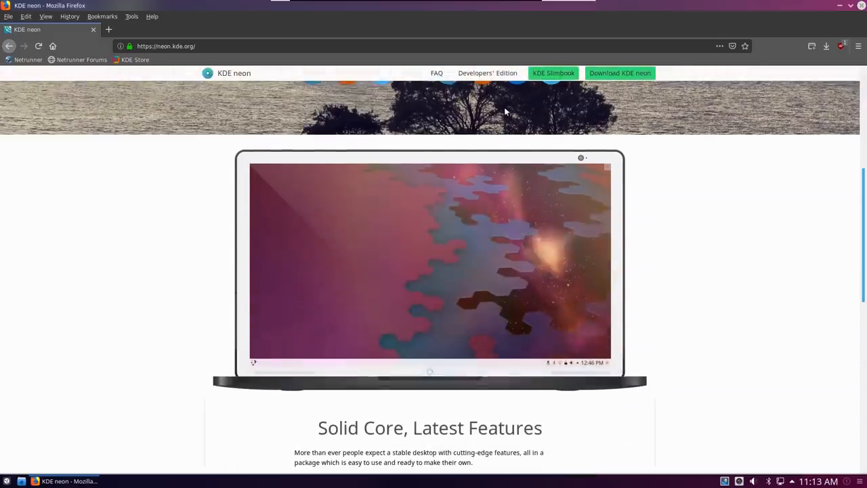
mouse_move(684, 135)
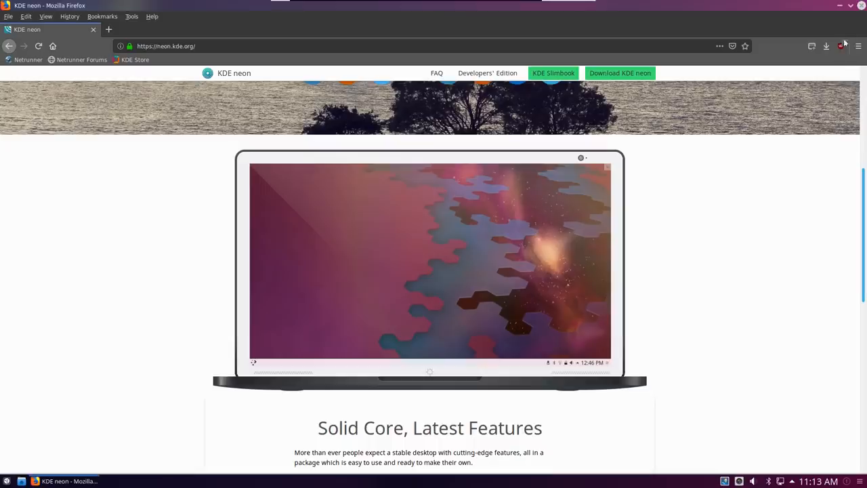
mouse_move(332, 65)
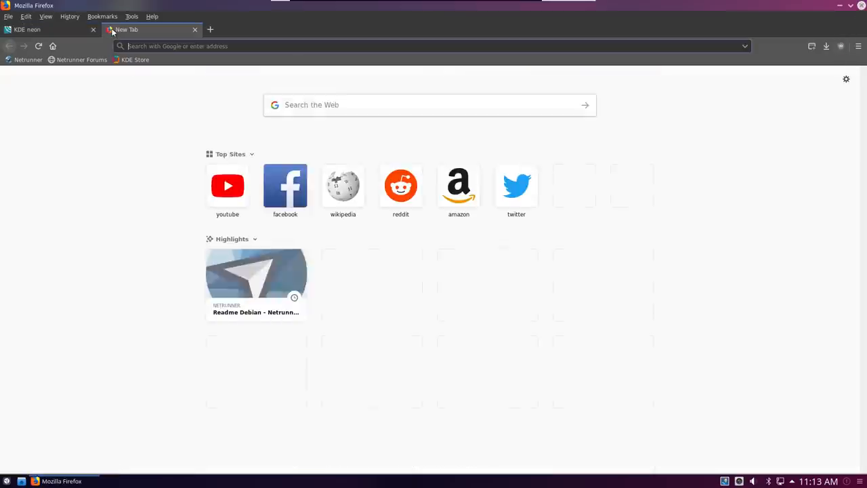
Look up 'chakra', scroll through the KaOS homepage, and add a blank tab.
text(chakra)
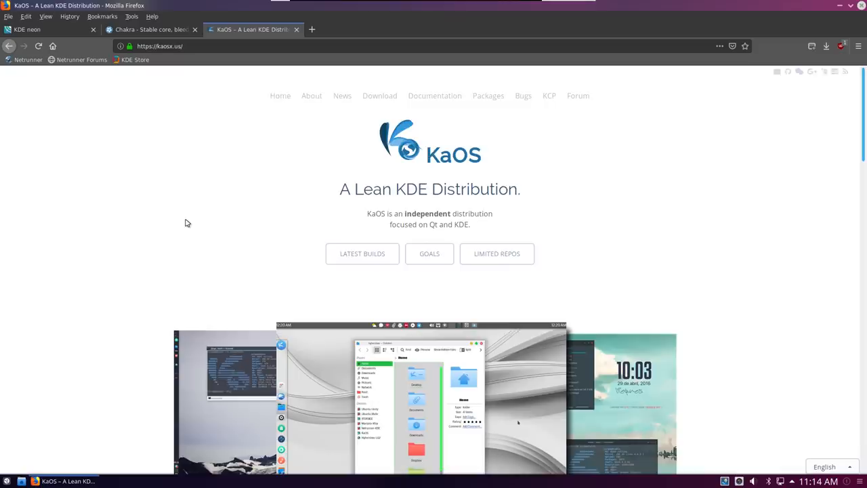
scroll(down, 3)
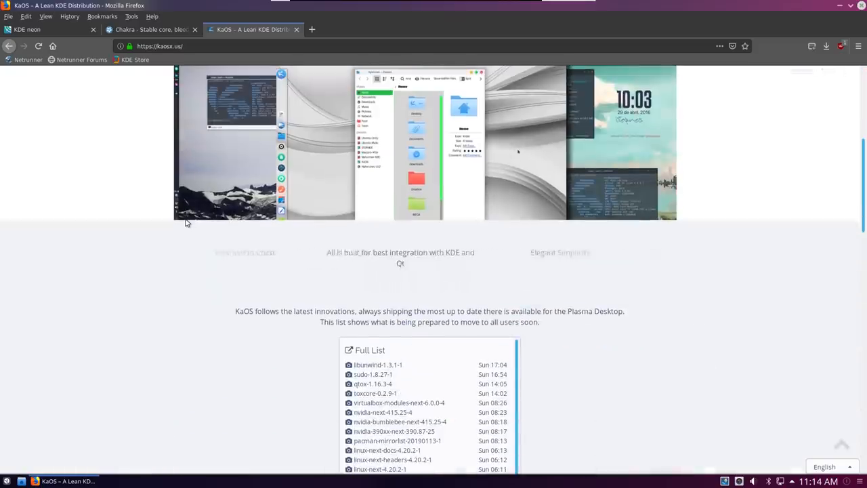
scroll(down, 3)
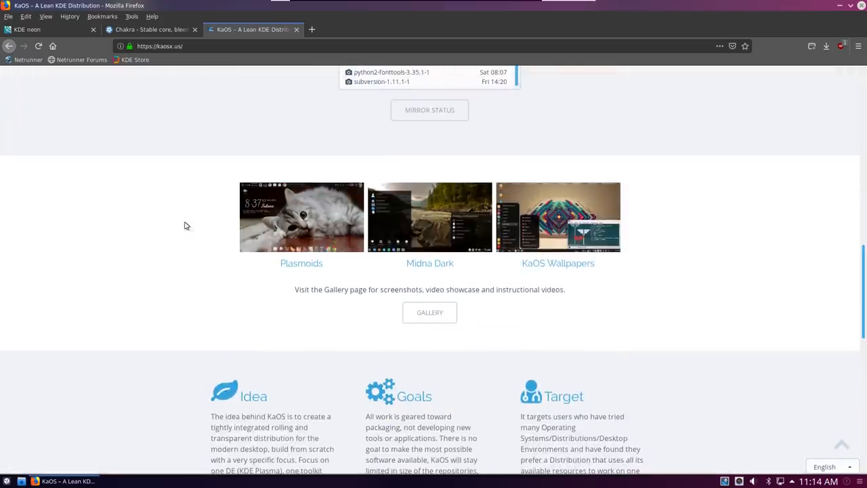
scroll(up, 3)
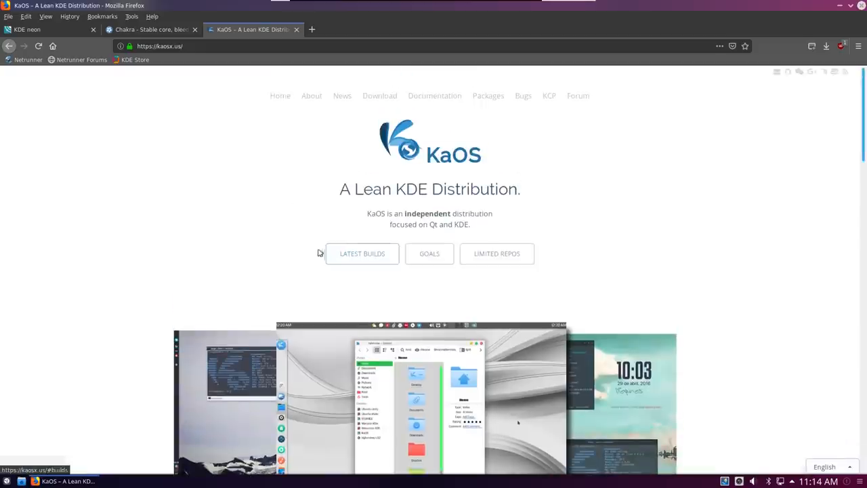
click(312, 29)
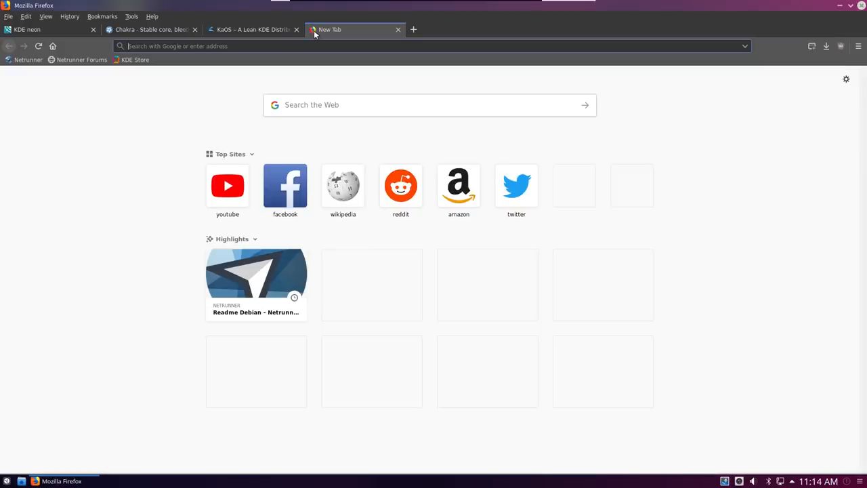
Search 'manjaro' and open the Manjaro KDE page, adding another blank tab.
text(manjaro)
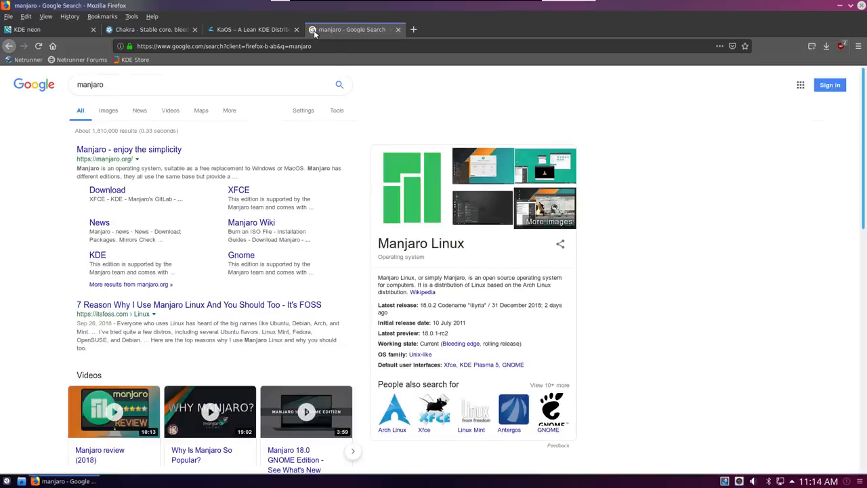
mouse_move(108, 254)
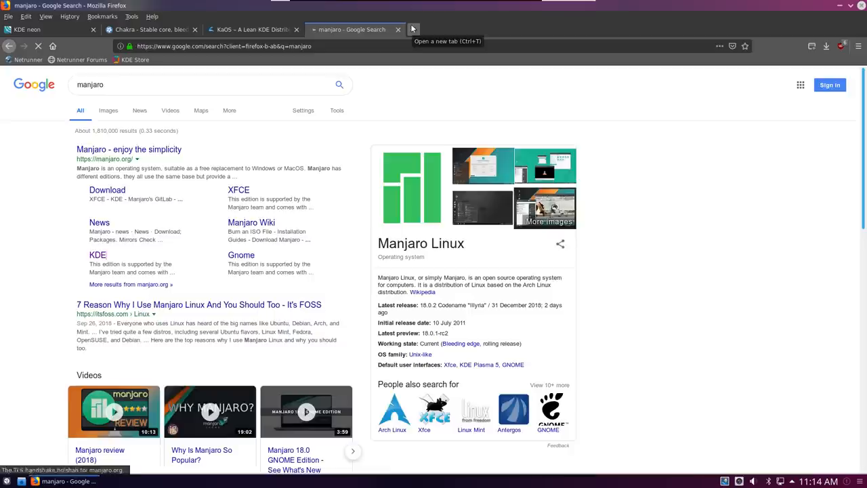
click(412, 30)
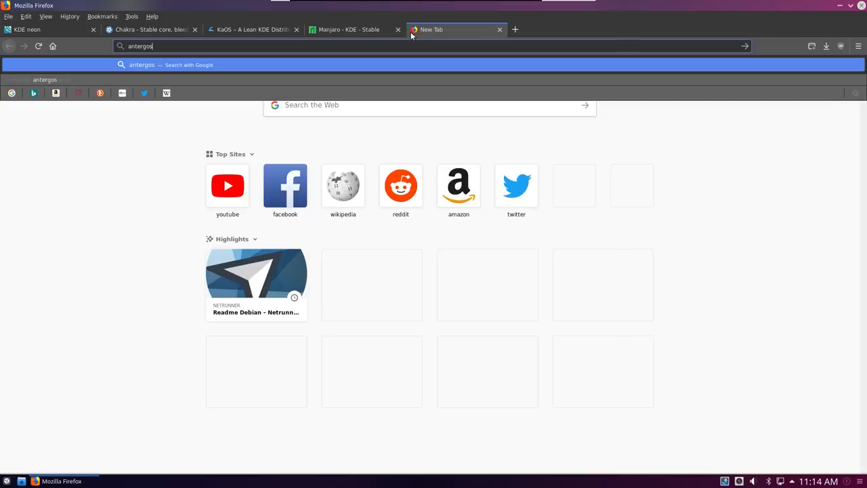
mouse_move(309, 72)
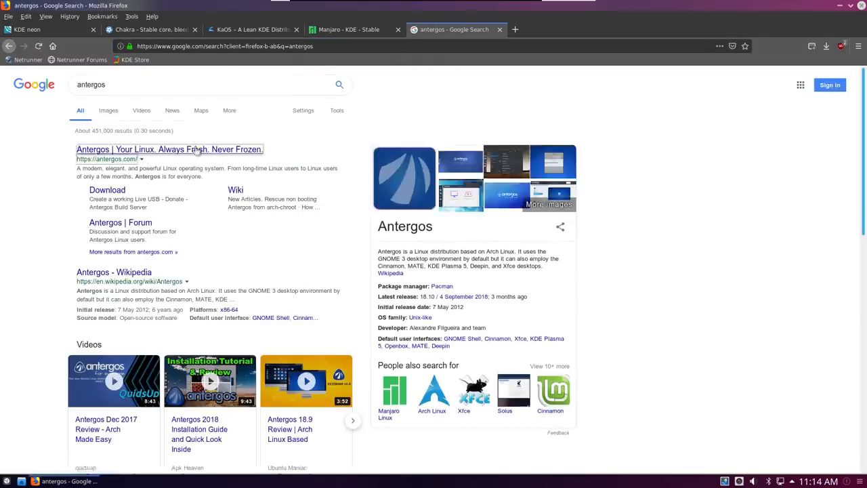
Open the official Antergos site from the search results and scroll through it.
click(168, 149)
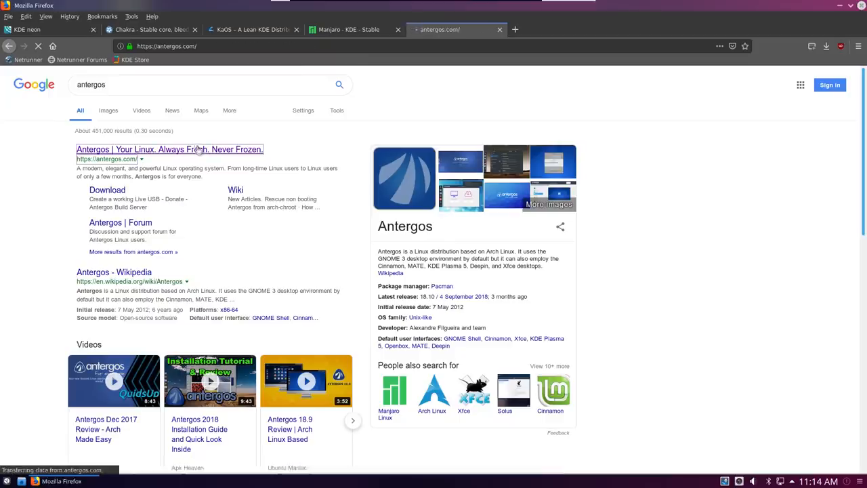
click(168, 150)
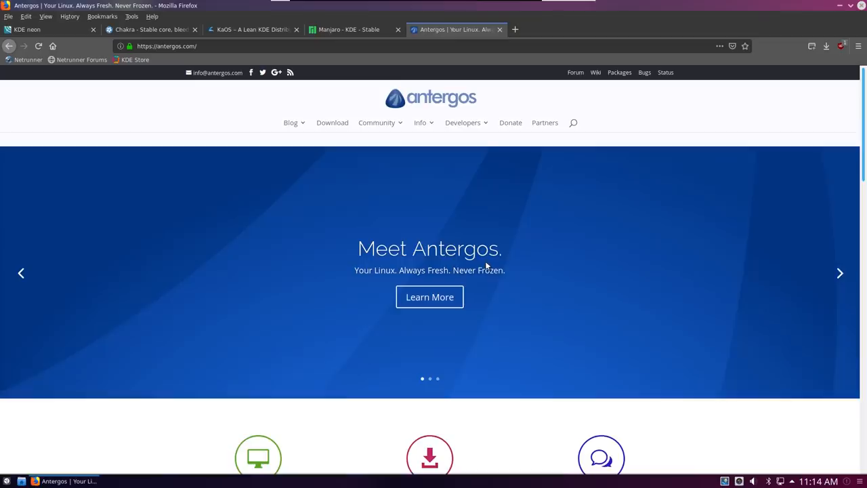
scroll(down, 3)
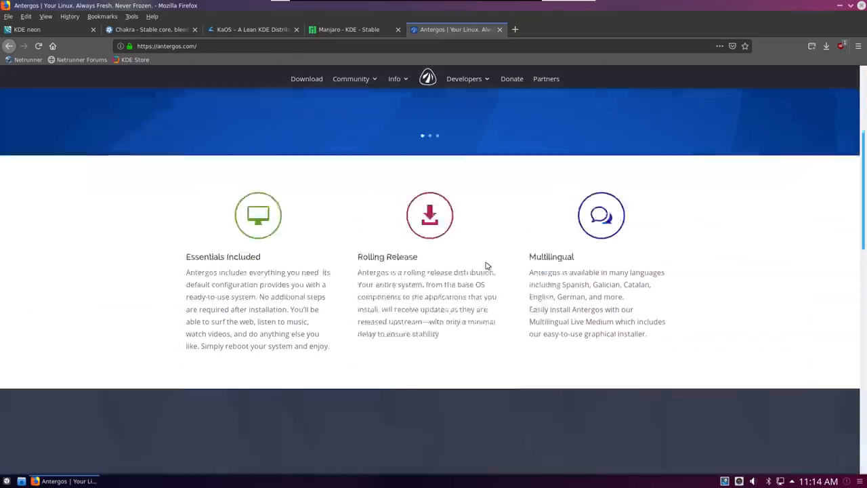
scroll(down, 3)
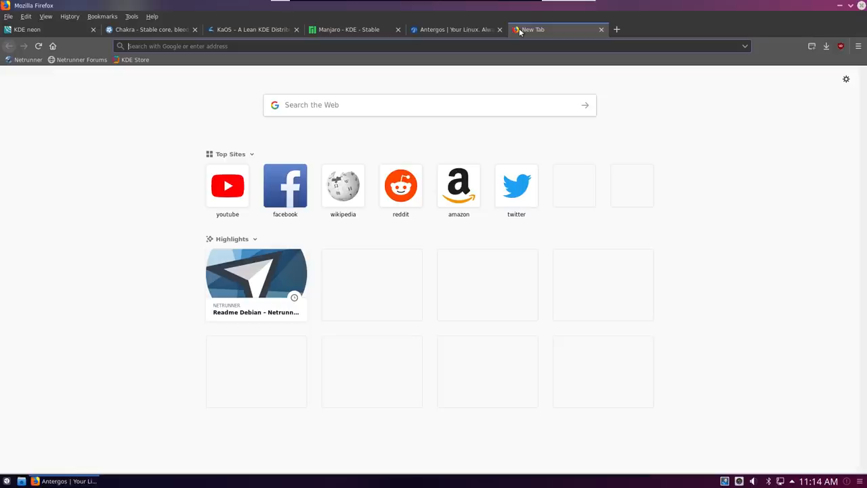
Search 'opensuse tumbleweed' and open the 'openSUSE Tumbleweed - Get openSUSE' download page.
text(opensuse+tumbleweed+)
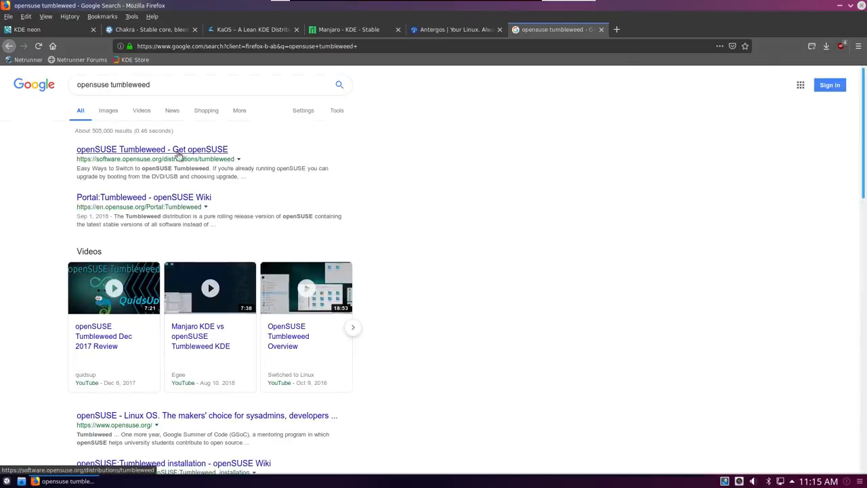
click(151, 149)
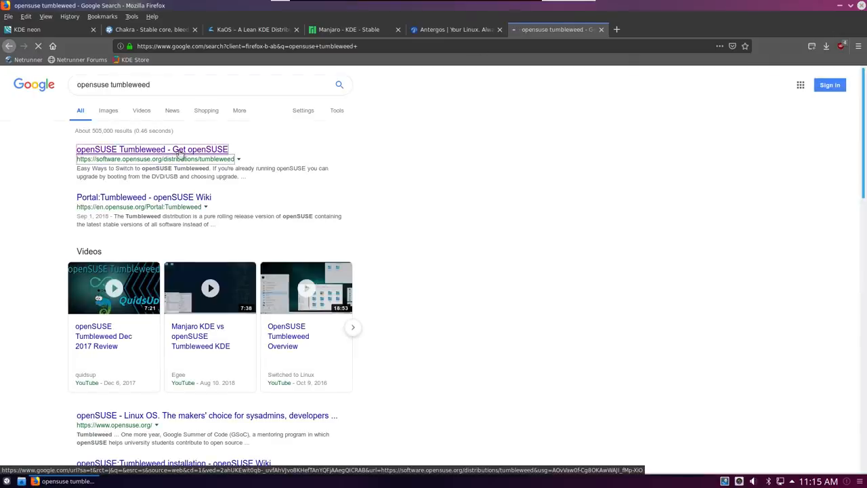
click(151, 149)
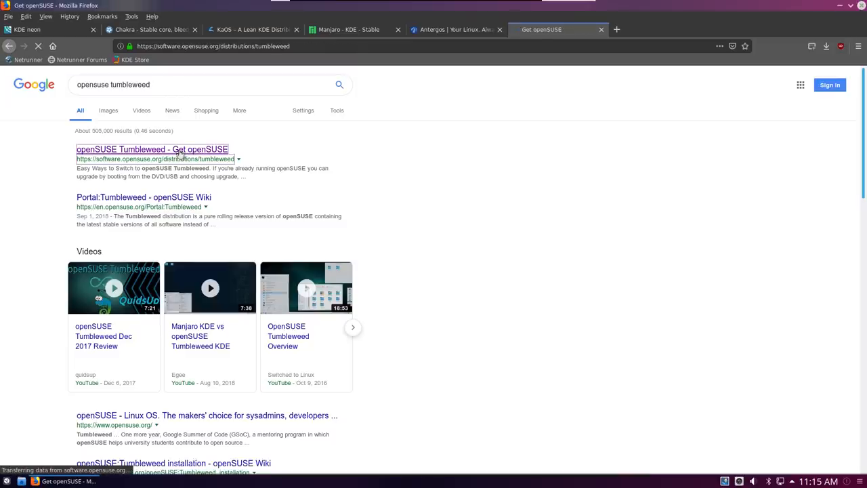
click(152, 149)
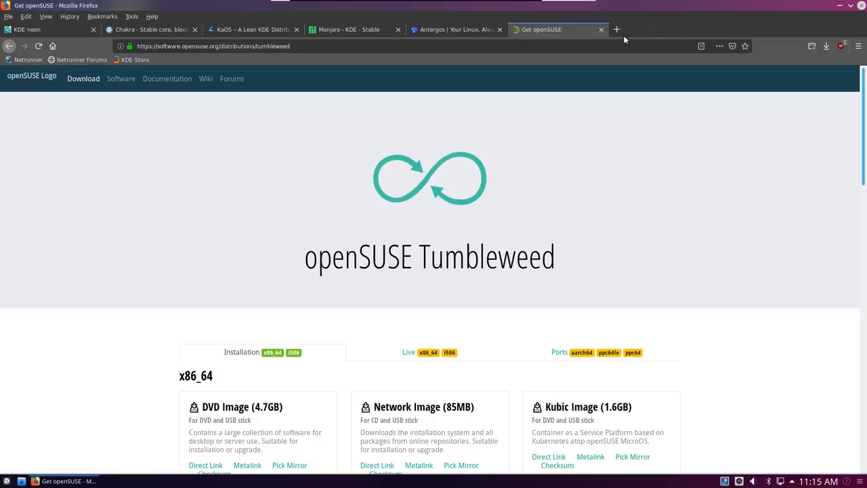
mouse_move(617, 30)
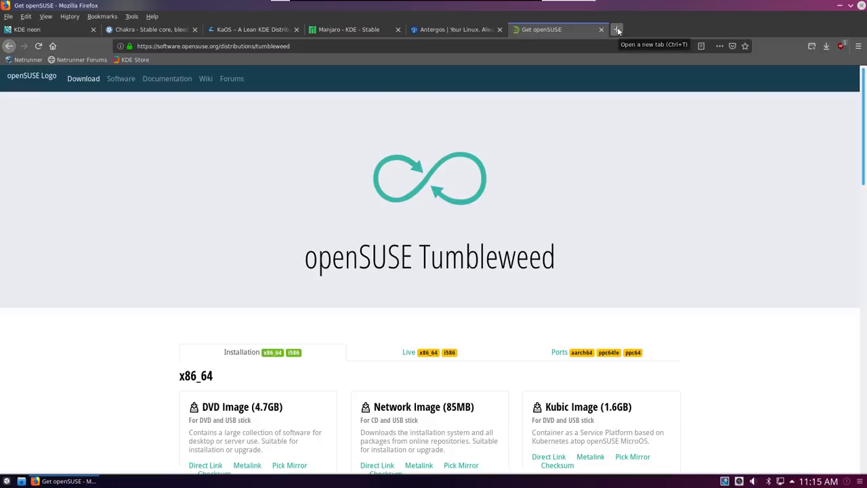
Visit netrunner.com in a seventh tab, then start closing the whole browser window.
click(617, 30)
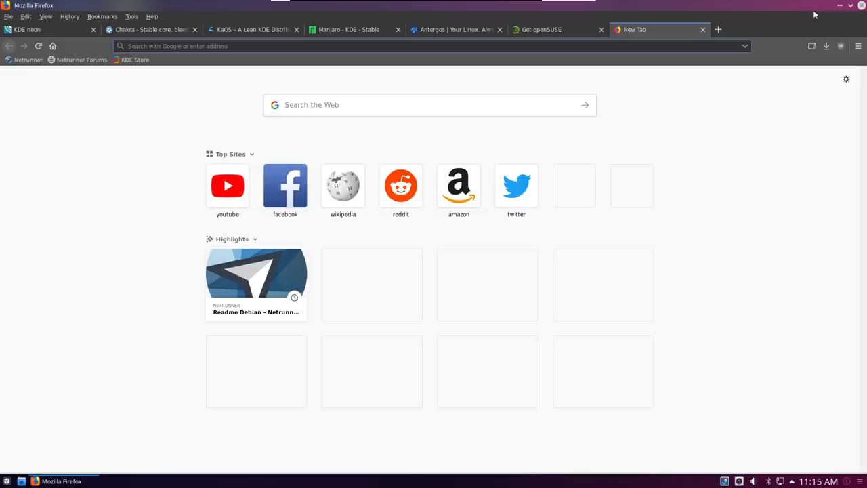
mouse_move(816, 15)
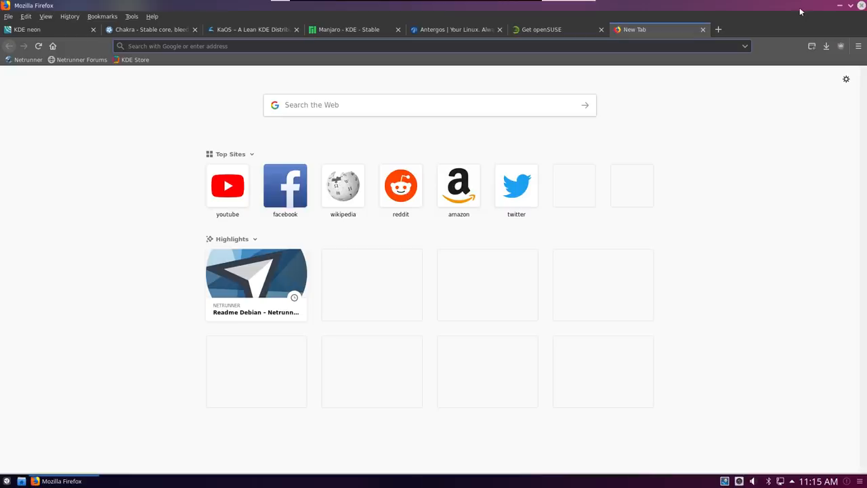
text(netrunner.com/)
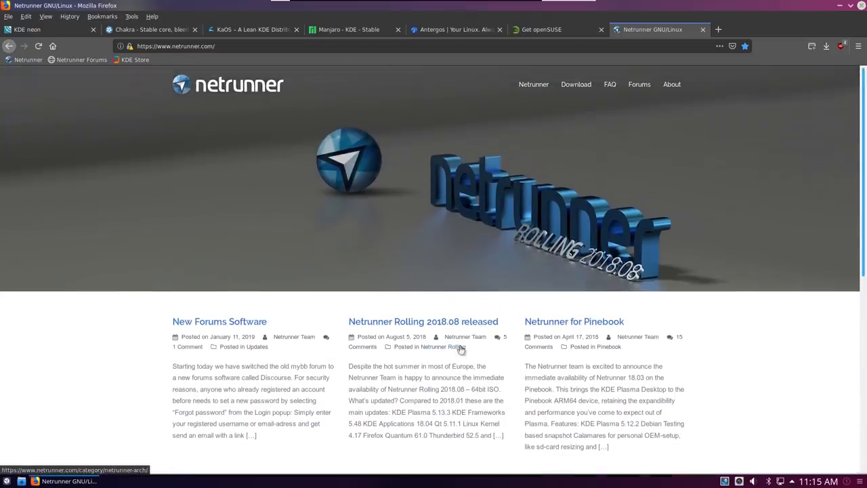
mouse_move(456, 336)
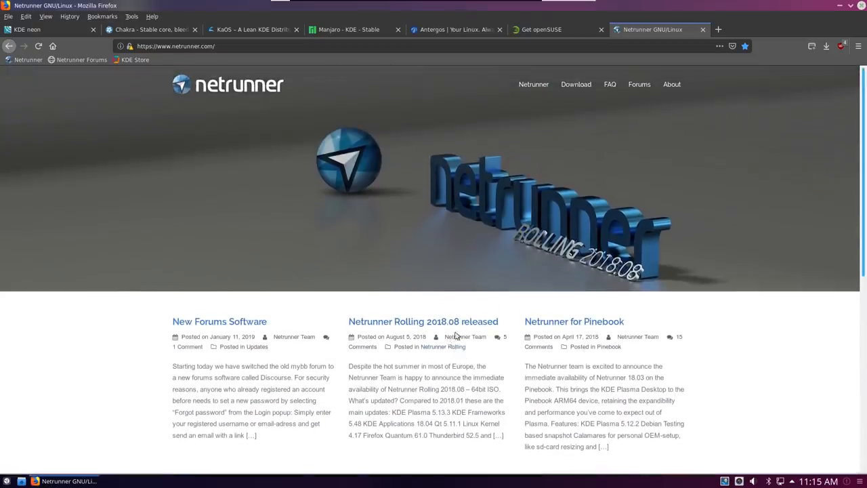
mouse_move(465, 336)
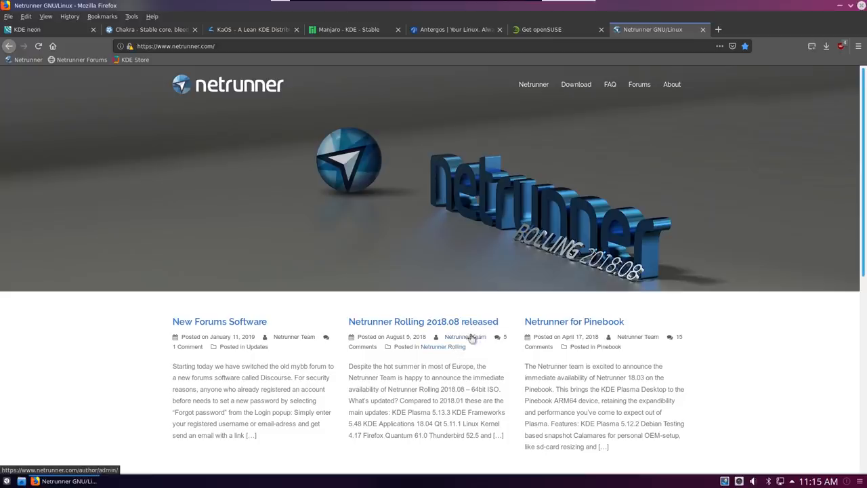
mouse_move(370, 162)
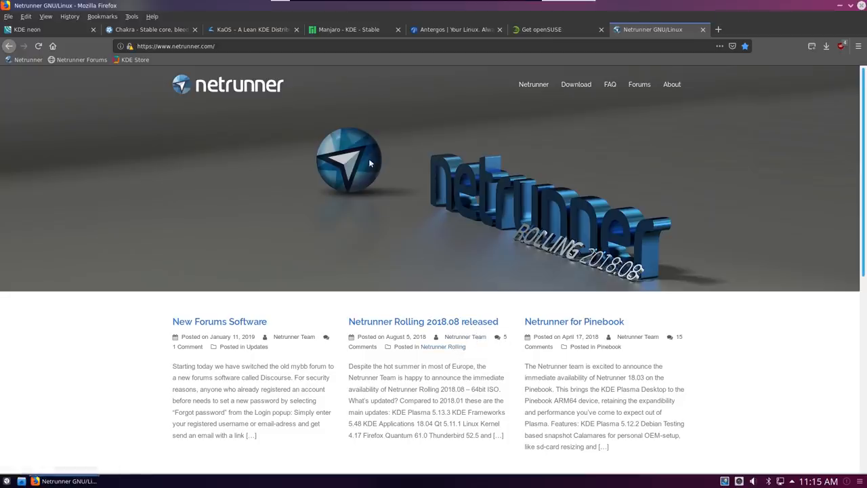
mouse_move(328, 185)
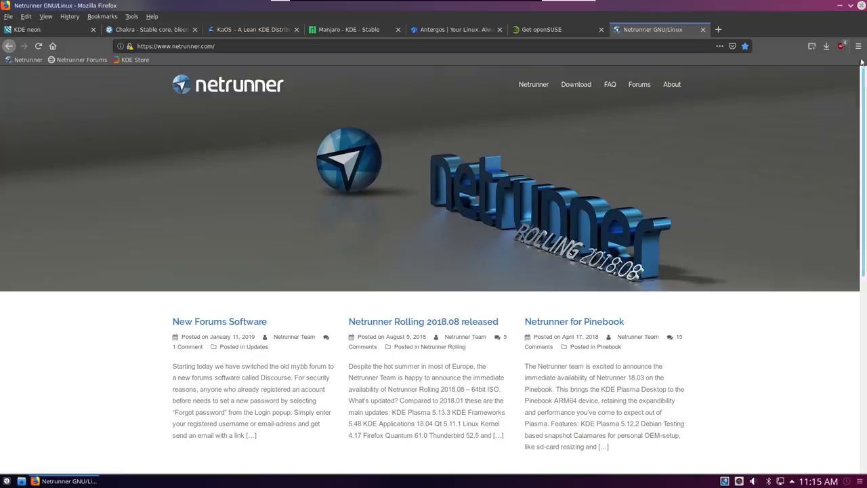
click(862, 6)
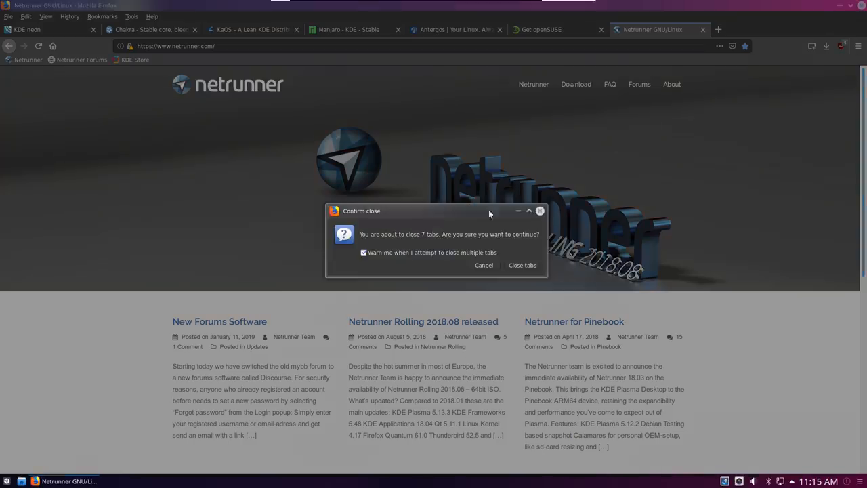
Confirm closing all seven tabs, then show About System via the My Computer icon.
click(523, 264)
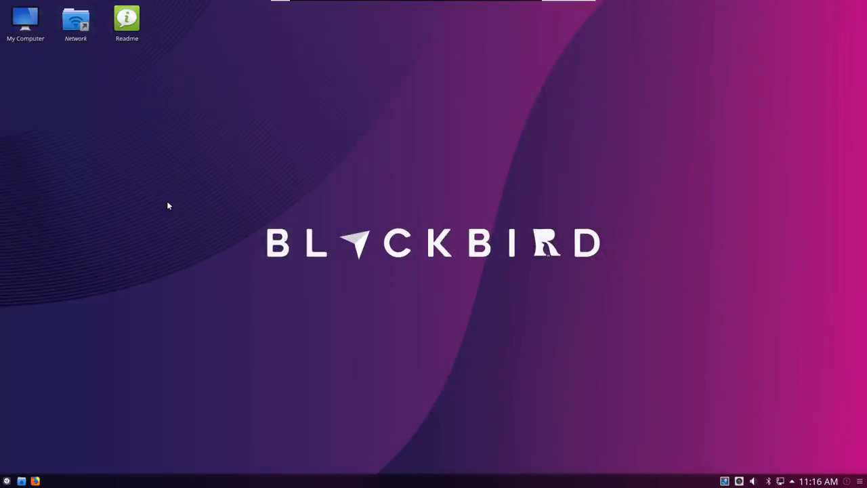
mouse_move(146, 233)
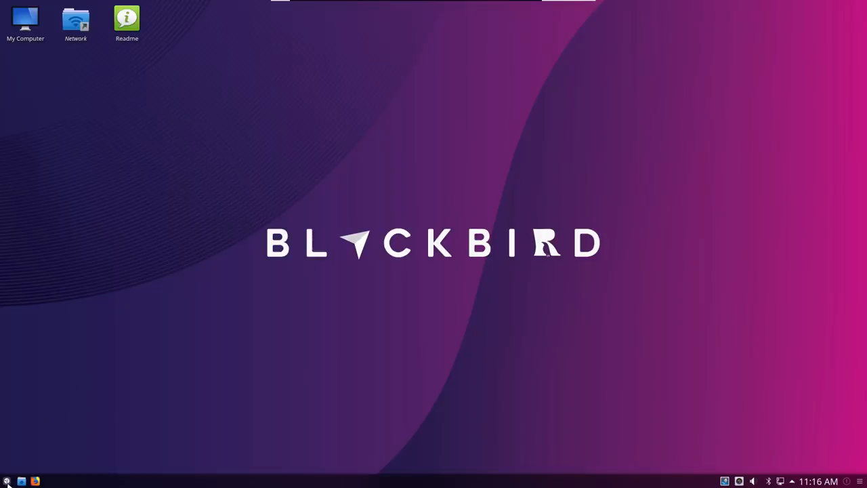
click(6, 481)
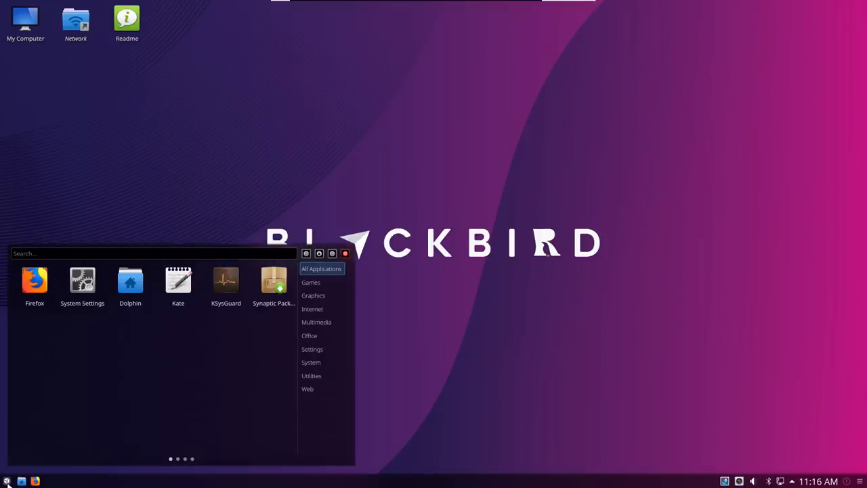
mouse_move(145, 349)
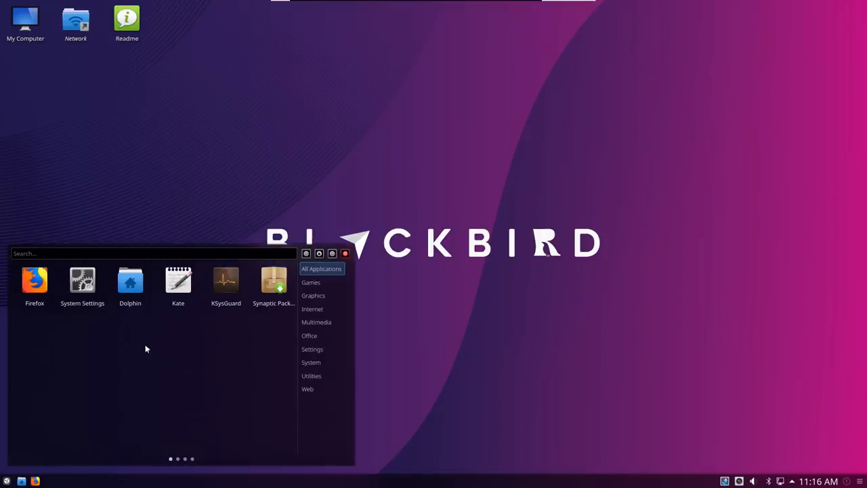
mouse_move(452, 223)
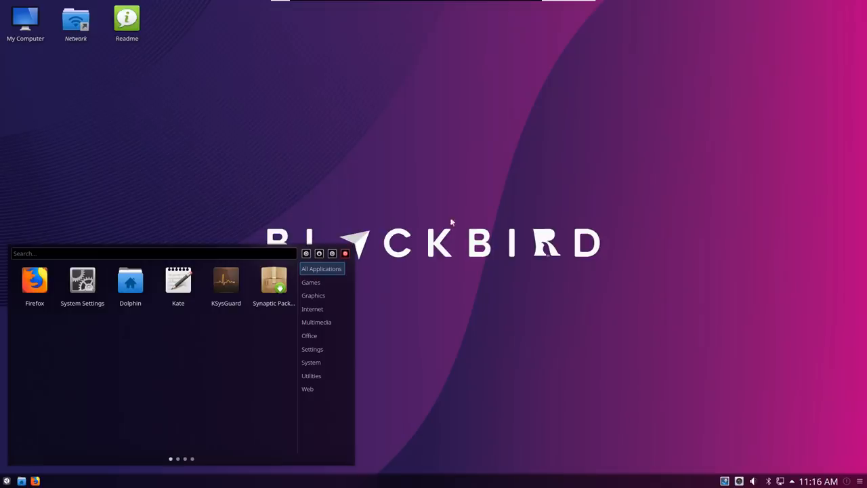
click(466, 214)
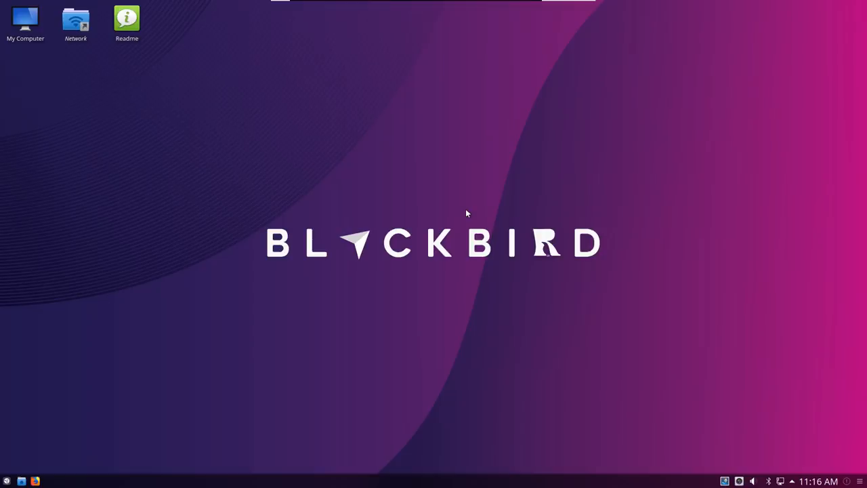
click(24, 20)
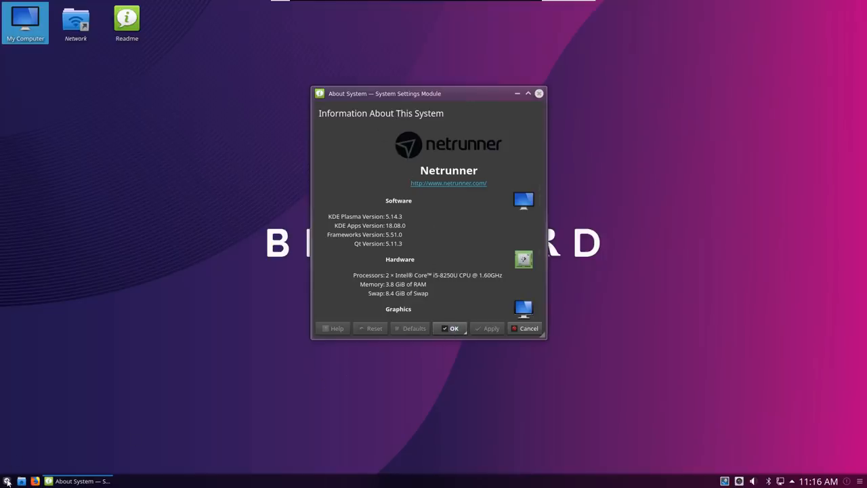
Step through Internet, Multimedia, Office, Settings, System, Utilities and Web, then bring up Alternative Widgets.
click(8, 482)
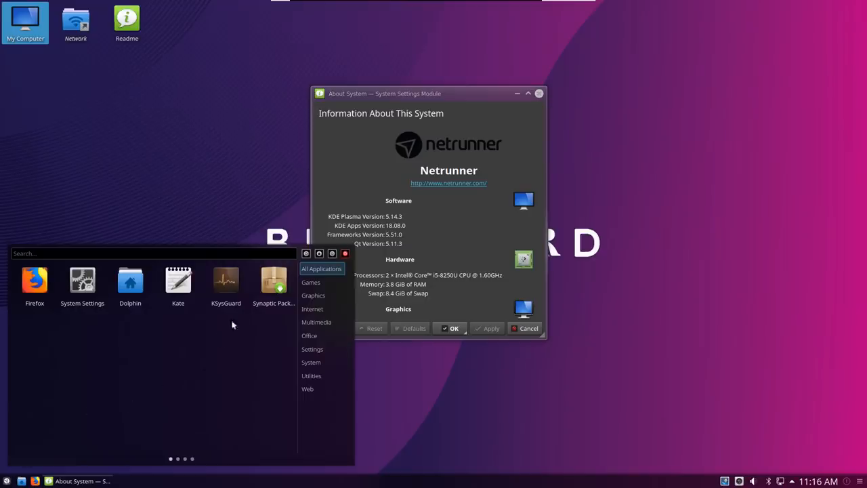
click(312, 310)
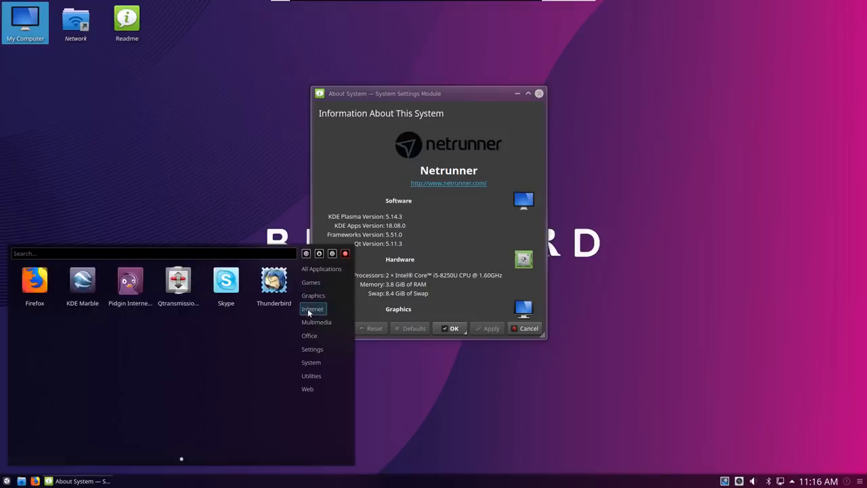
click(318, 323)
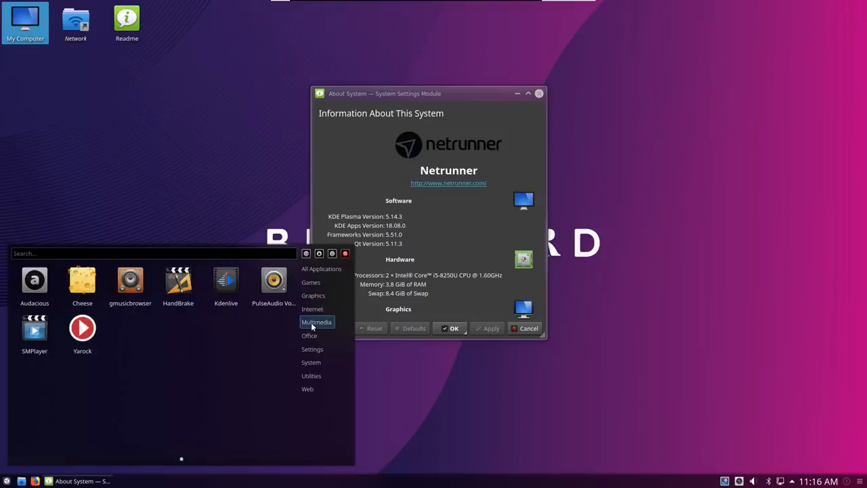
click(309, 336)
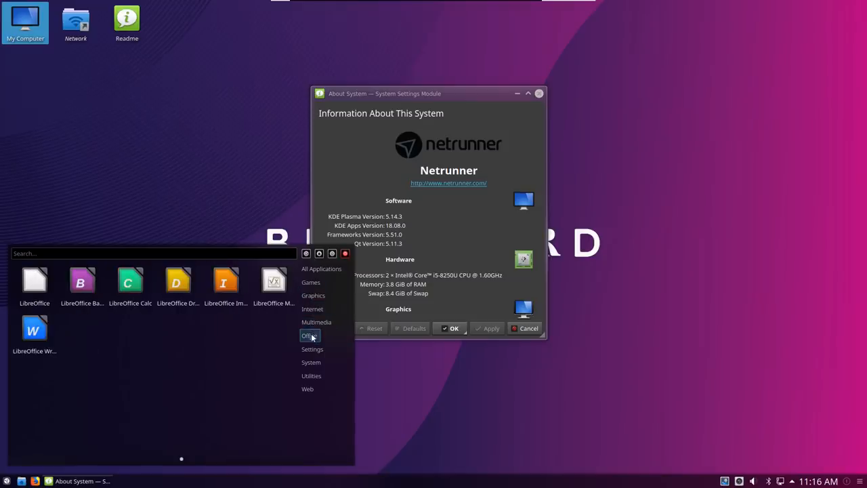
click(311, 350)
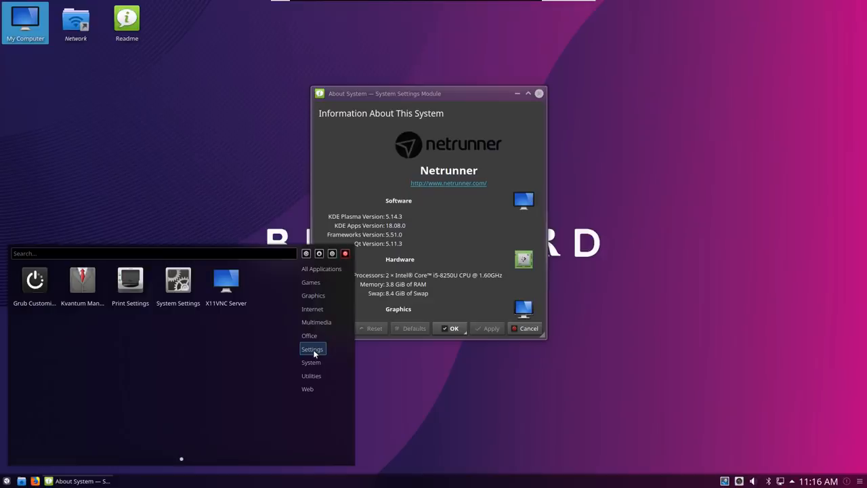
click(312, 362)
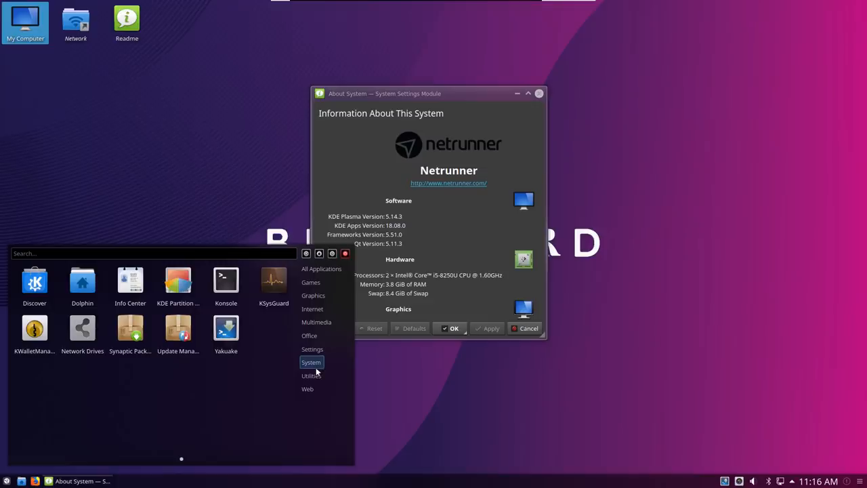
click(311, 376)
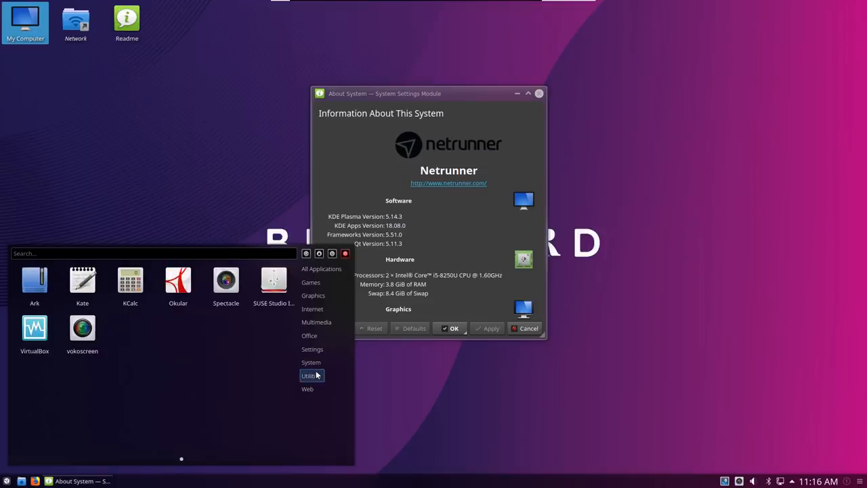
click(308, 388)
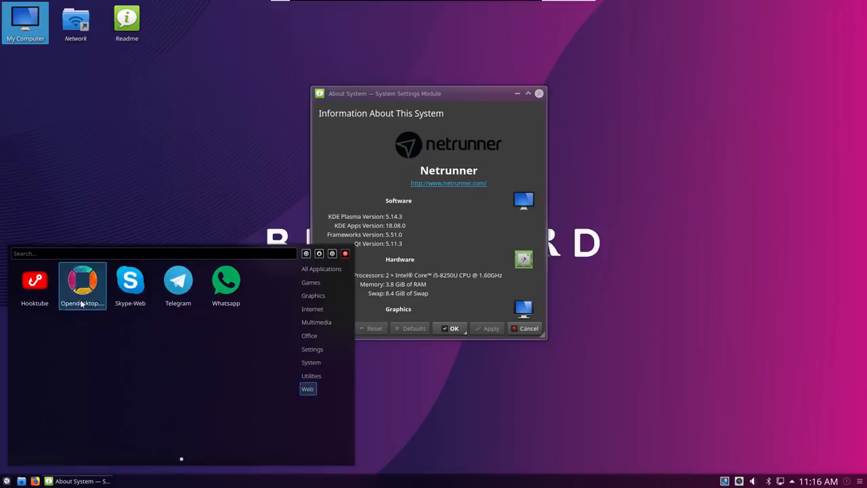
click(312, 309)
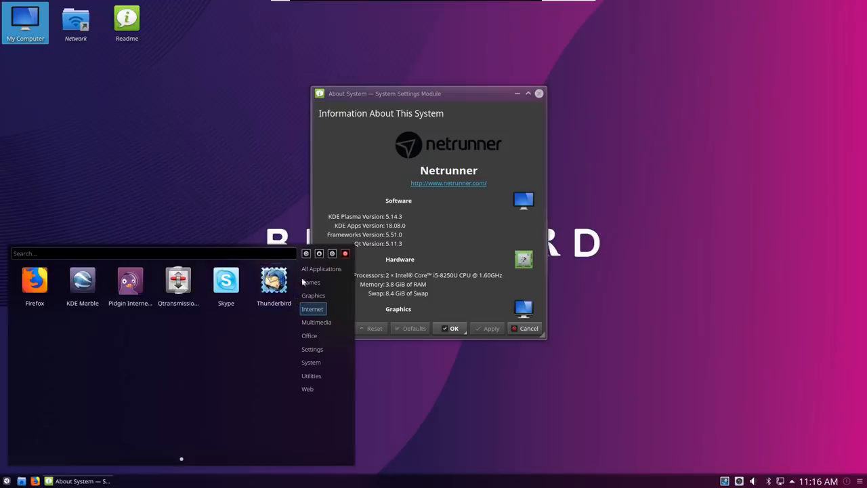
click(6, 480)
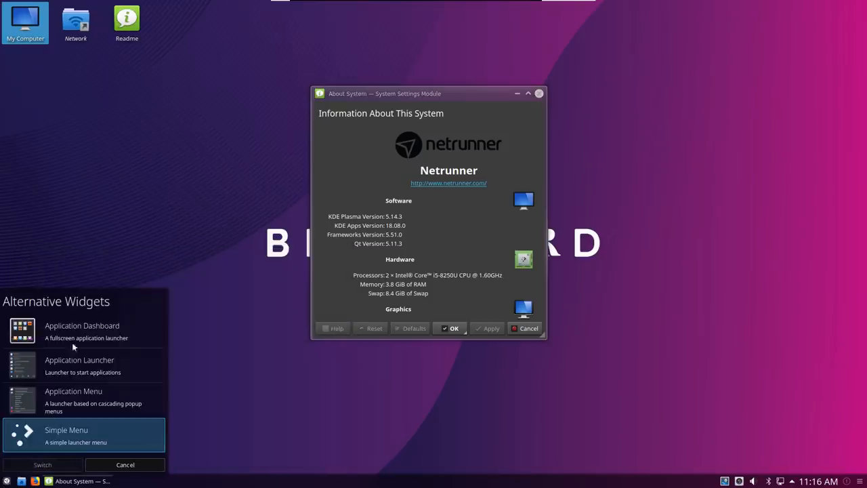
mouse_move(101, 373)
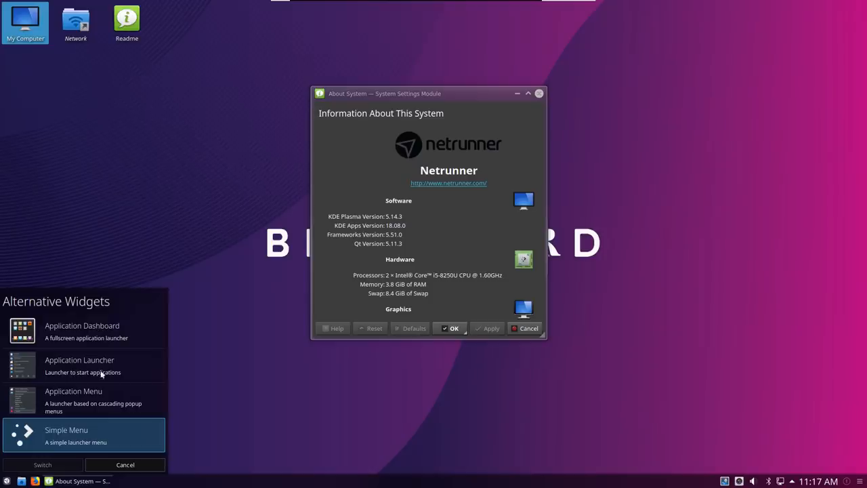
mouse_move(86, 336)
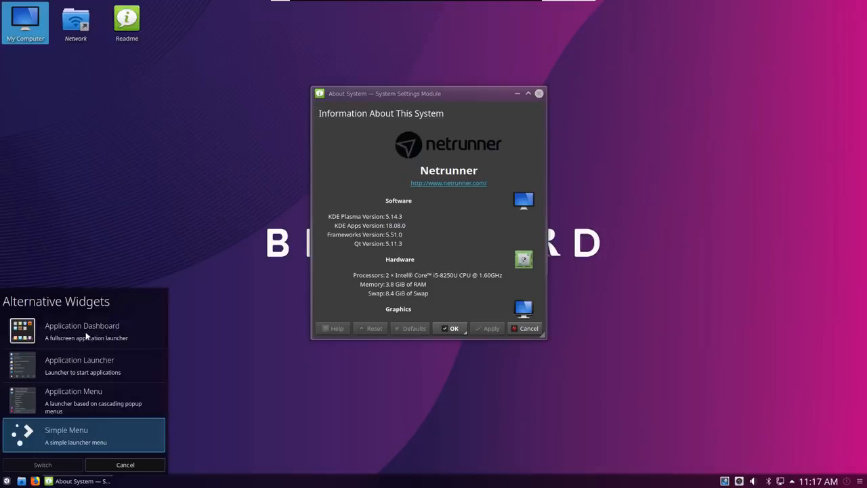
Switch to the Application Dashboard and view its Internet and Settings categories.
click(124, 464)
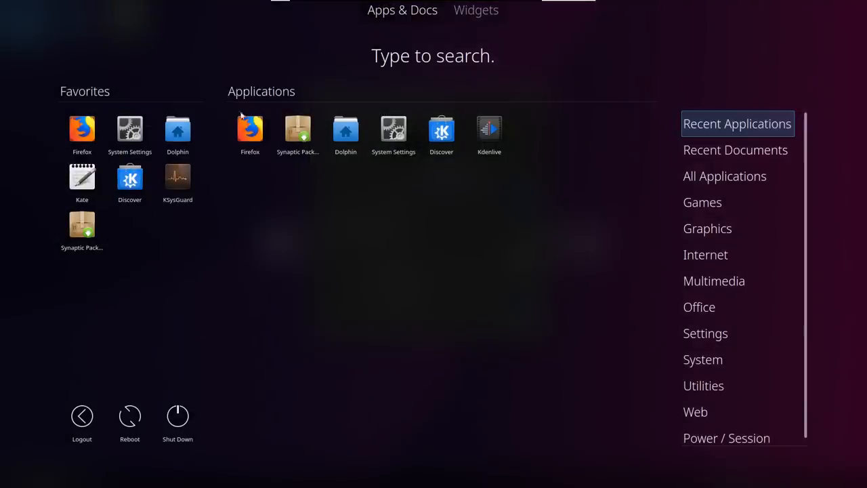
click(705, 255)
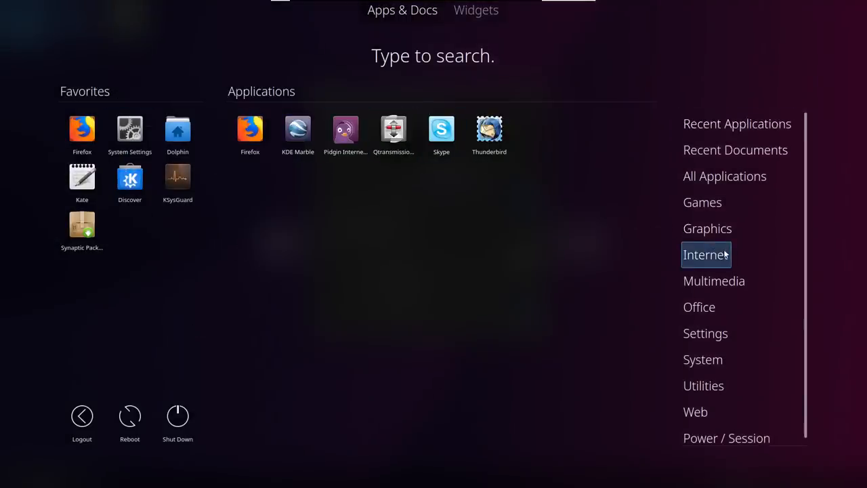
click(705, 333)
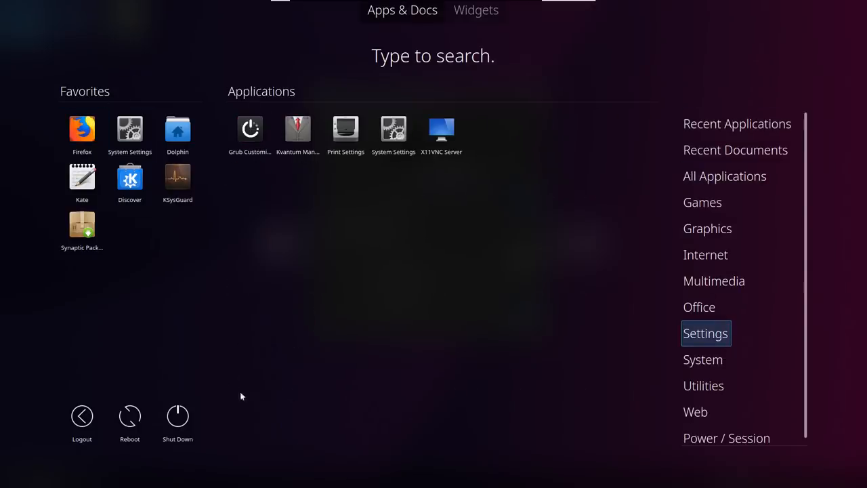
mouse_move(192, 242)
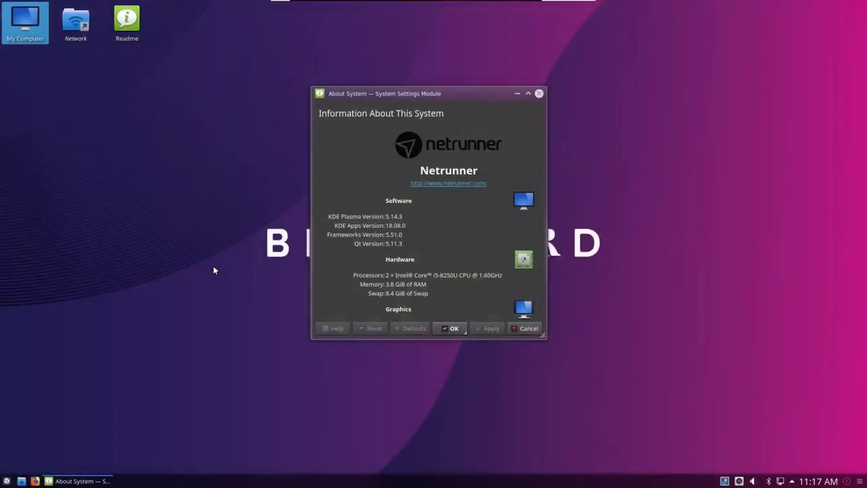
Reopen the launcher briefly and close the About System window, leaving the Blackbird desktop.
right_click(7, 481)
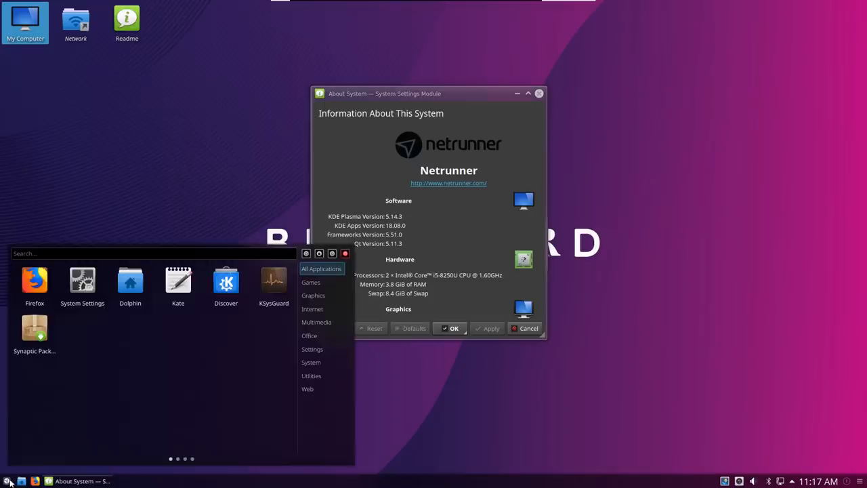
mouse_move(177, 281)
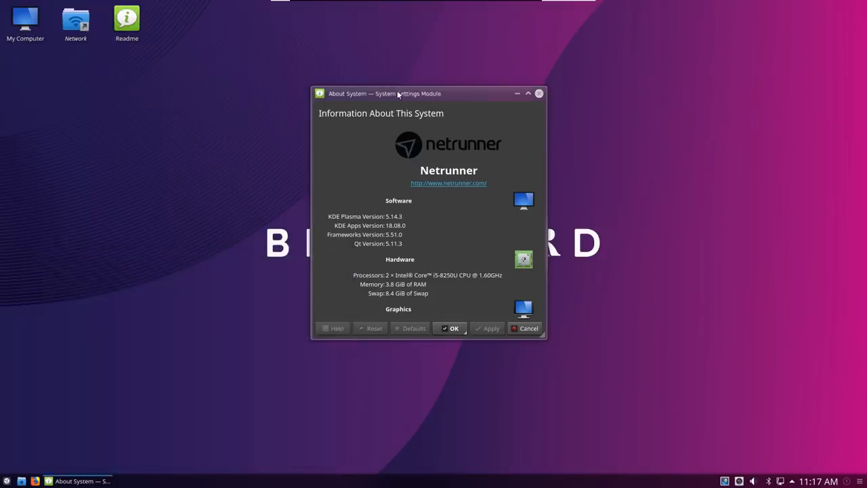
mouse_move(539, 93)
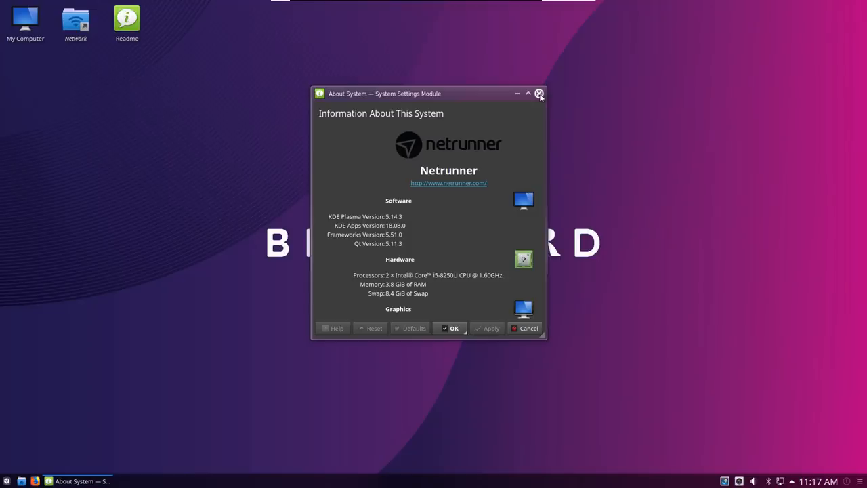
click(540, 94)
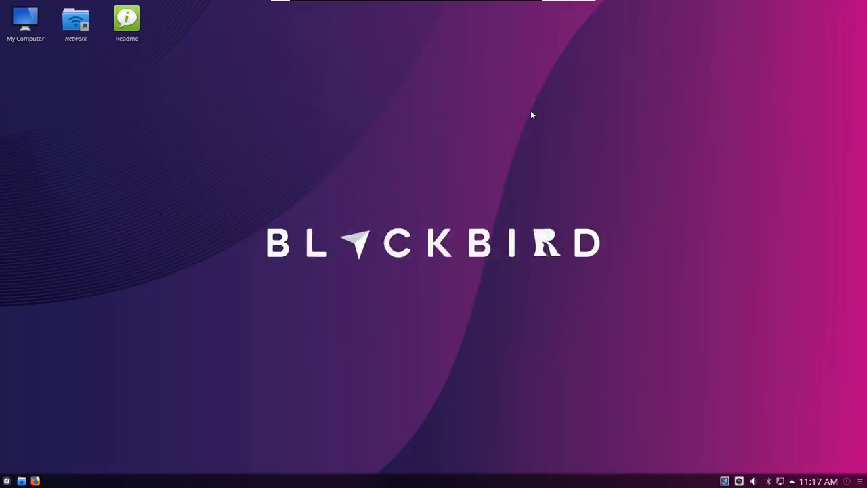
mouse_move(382, 160)
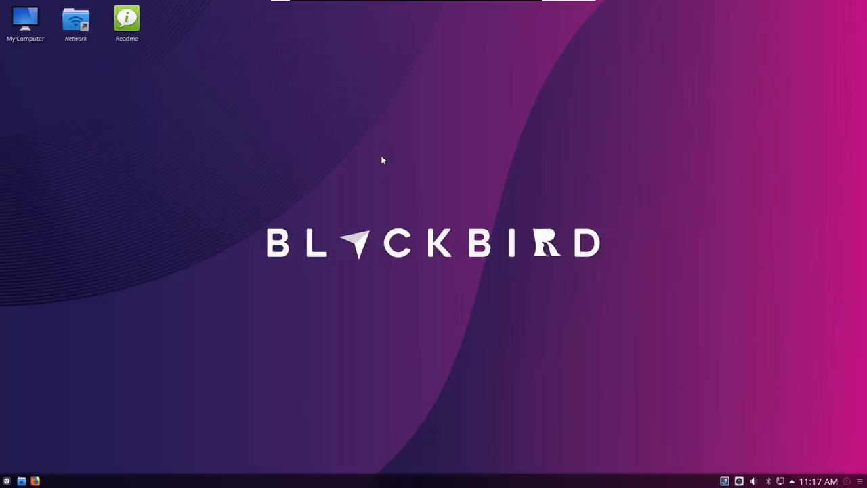
mouse_move(118, 299)
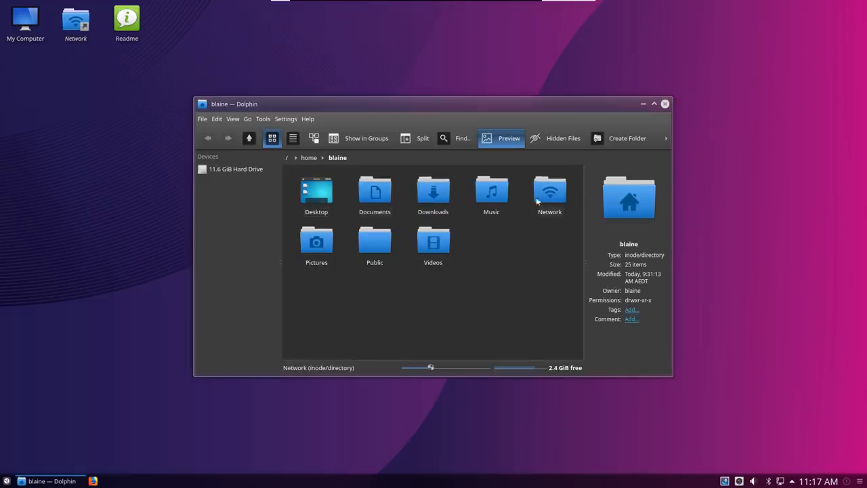
mouse_move(426, 269)
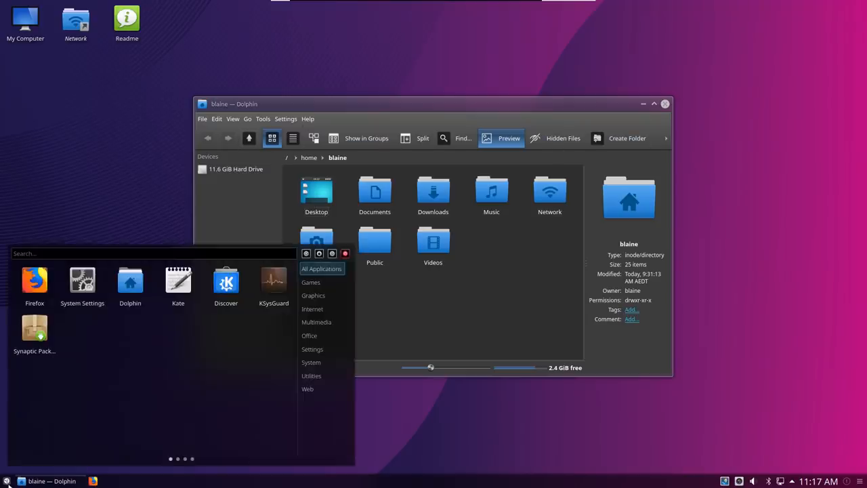
Launch System Settings from the launcher, showing the Look And Feel choices.
click(81, 285)
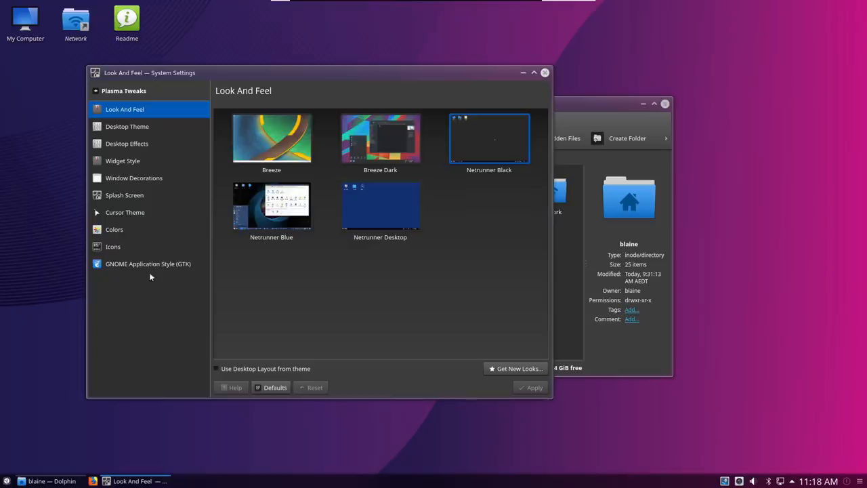
Show the GNOME Application Style (GTK) page with Blackbird themes and Obsidian icons.
click(148, 263)
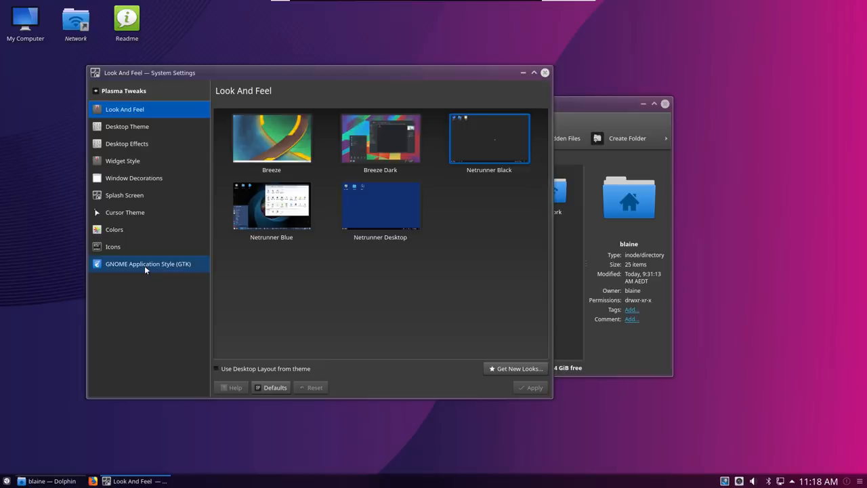
click(147, 263)
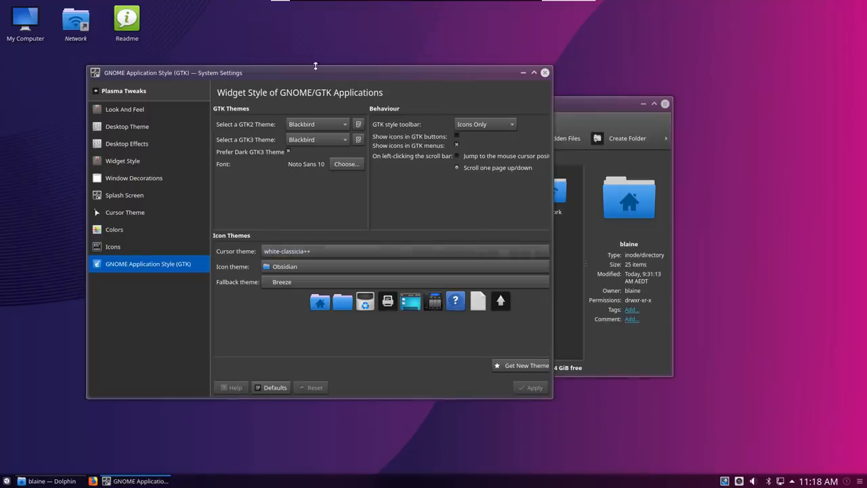
mouse_move(250, 206)
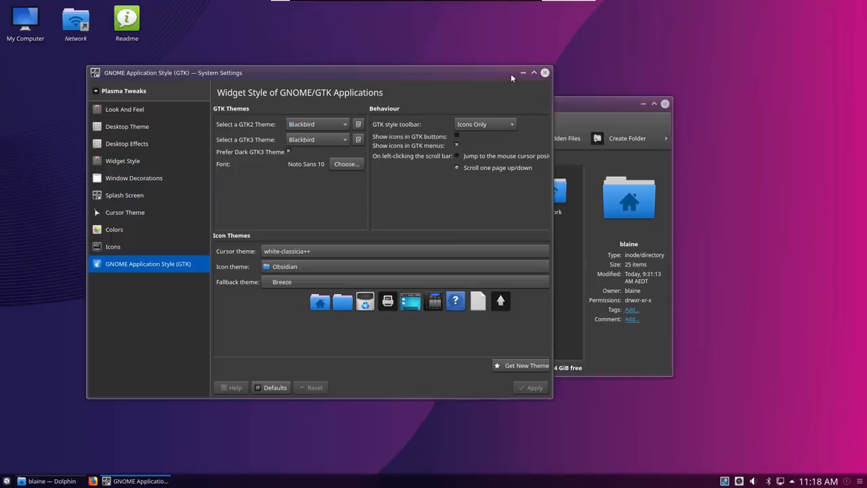
drag(272, 73, 246, 89)
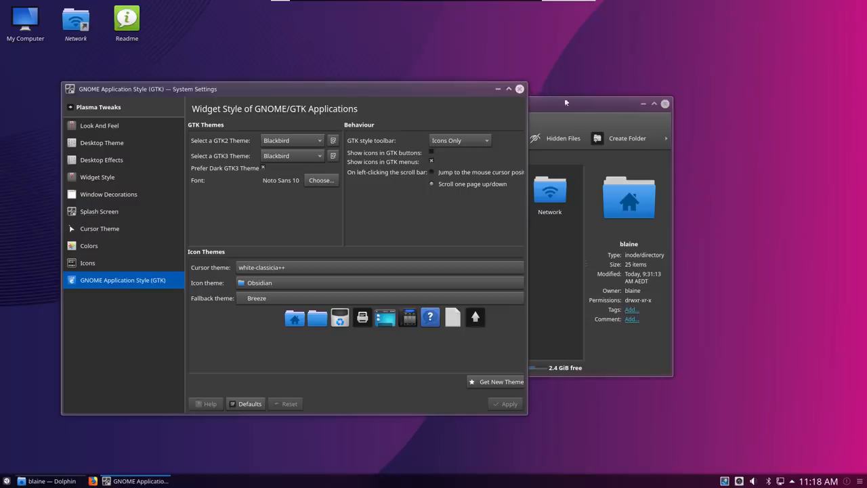
mouse_move(572, 104)
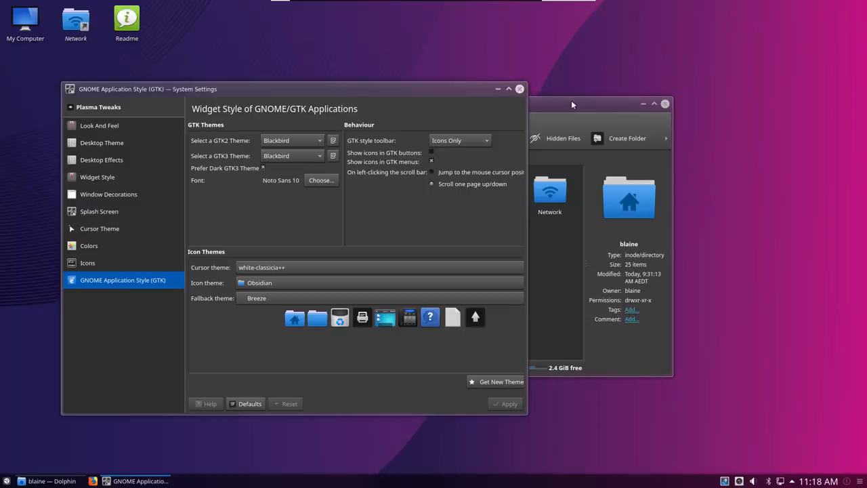
Close System Settings, leaving Dolphin on the blaine home folder.
click(99, 124)
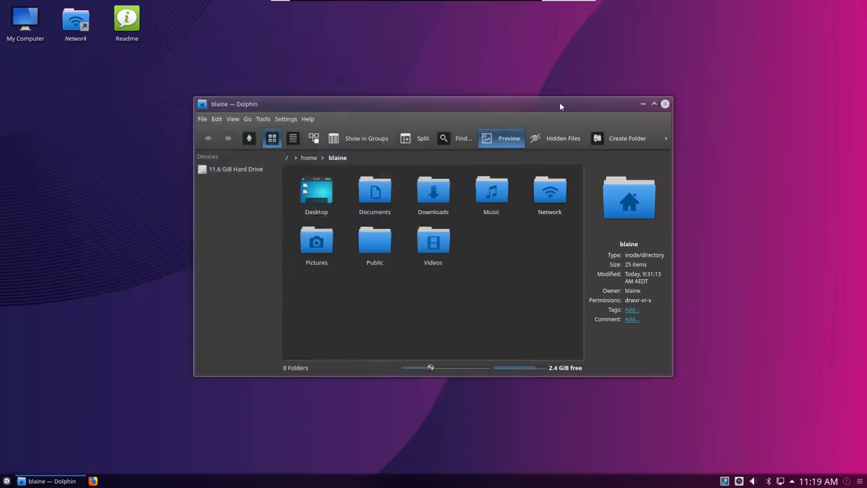
key(F12)
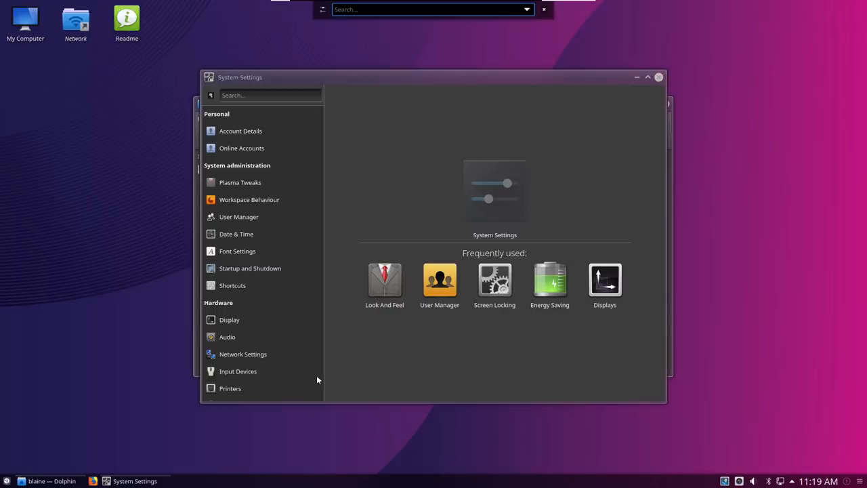
text(moni)
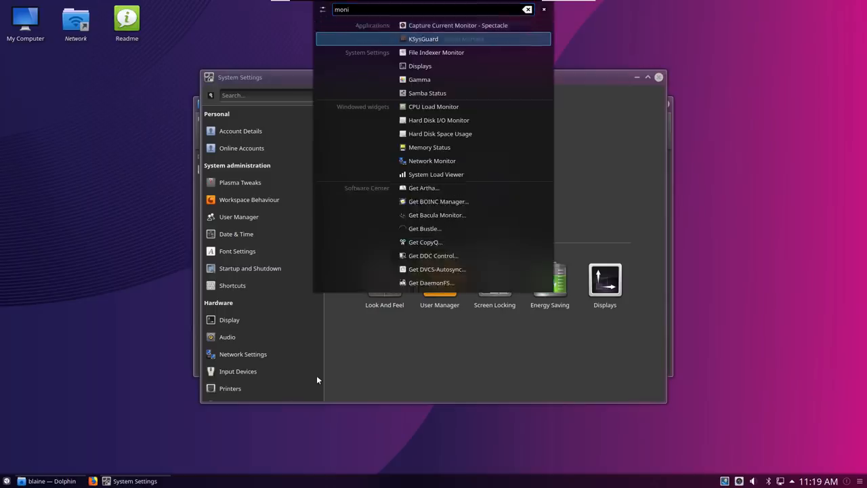
click(423, 38)
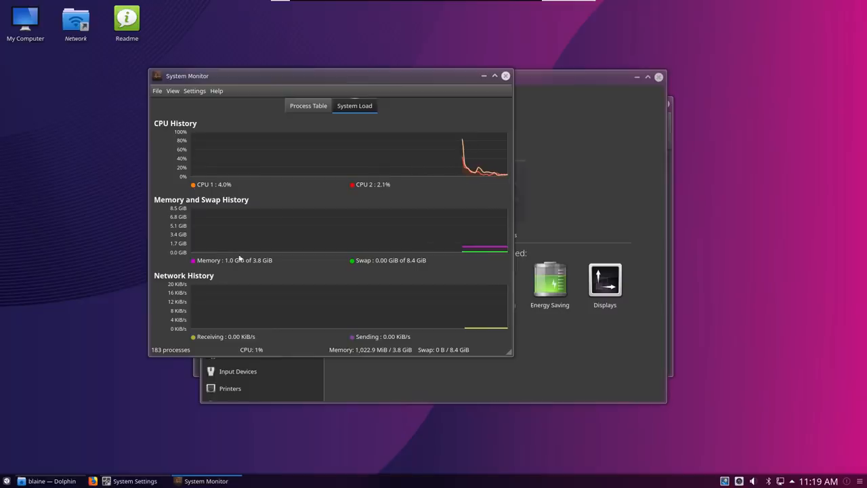
mouse_move(270, 259)
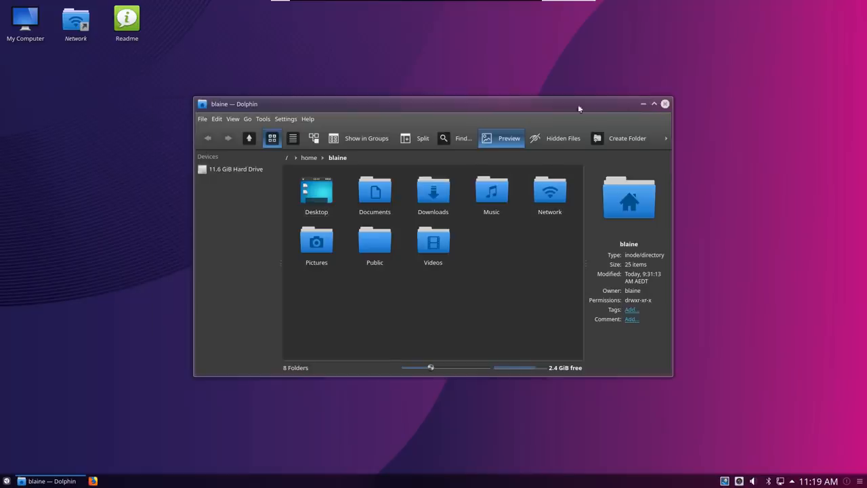
Reposition the Dolphin window and select the Documents, Desktop and Pictures folders in turn.
drag(580, 103, 560, 106)
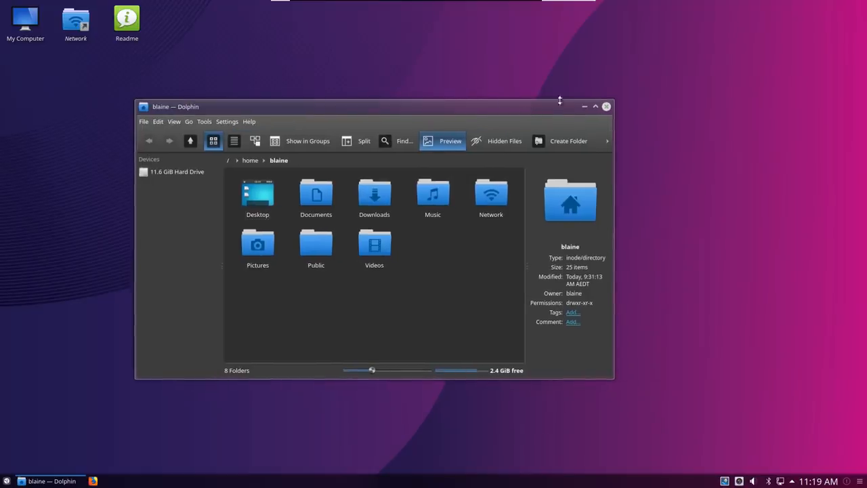
mouse_move(576, 112)
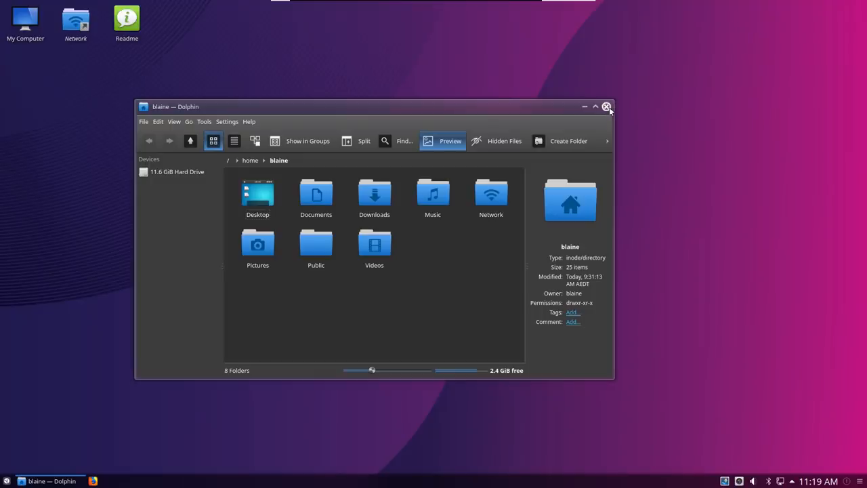
mouse_move(523, 108)
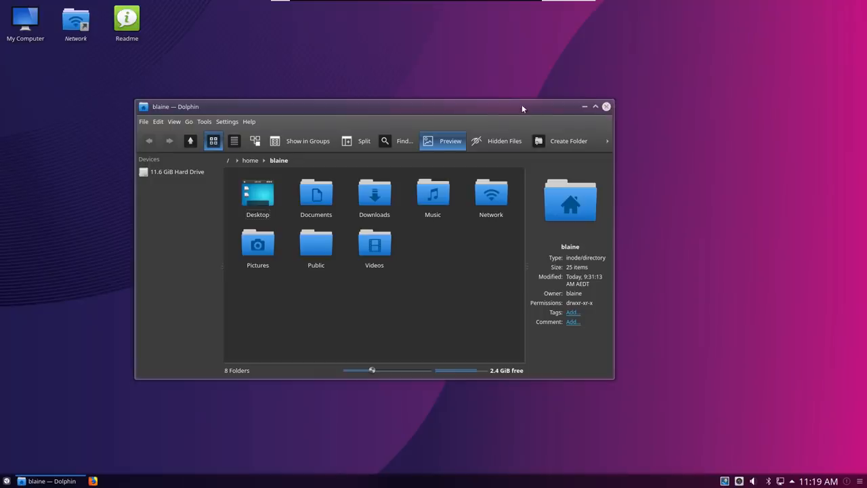
drag(523, 106, 536, 94)
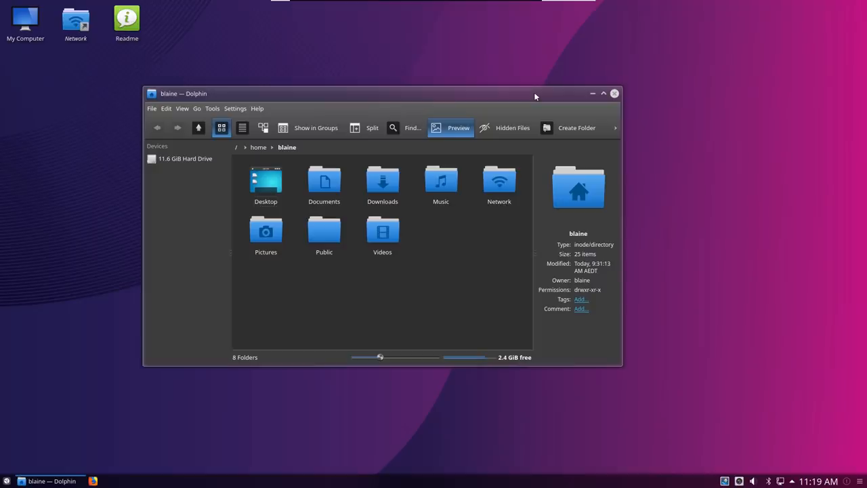
click(323, 183)
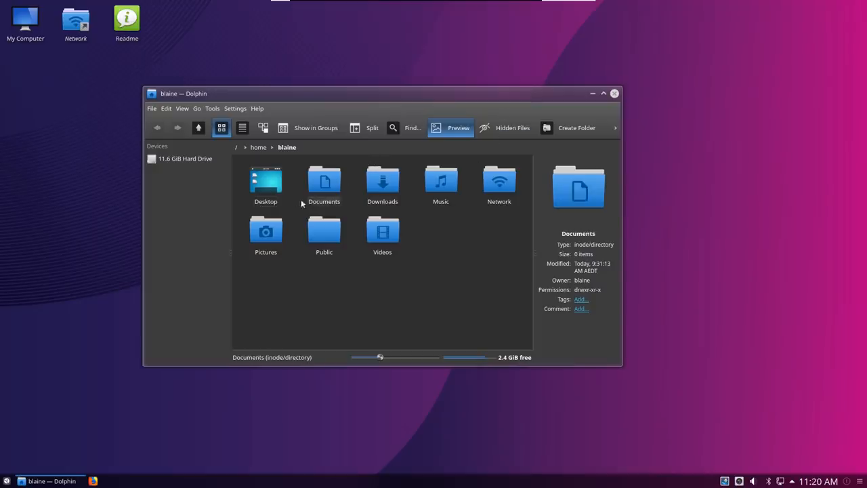
click(265, 183)
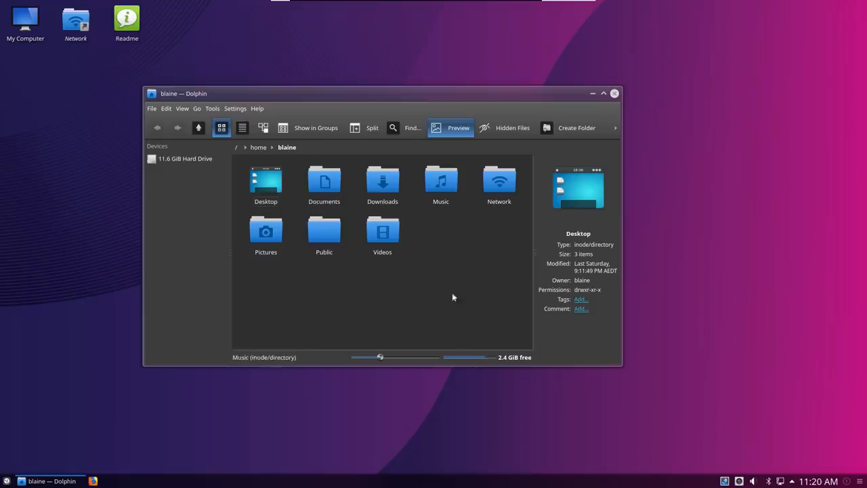
click(265, 234)
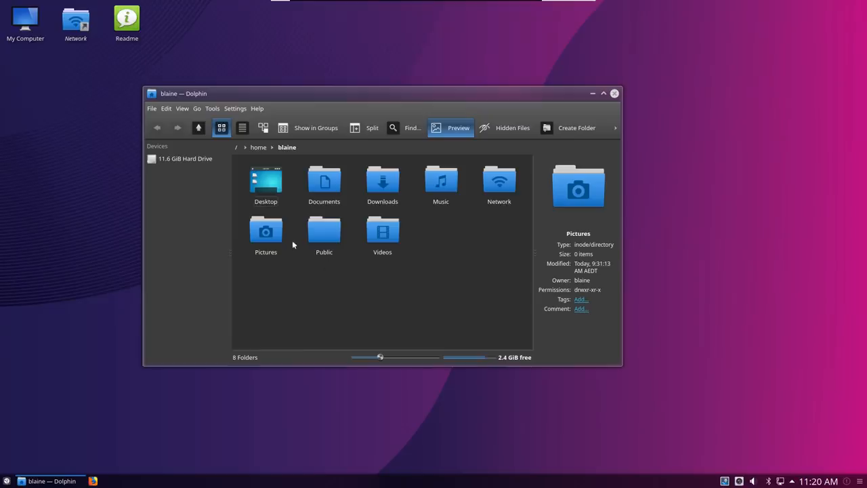
Browse Dolphin's Go, View, Tools and Settings menus, then choose Configure Dolphin.
click(236, 109)
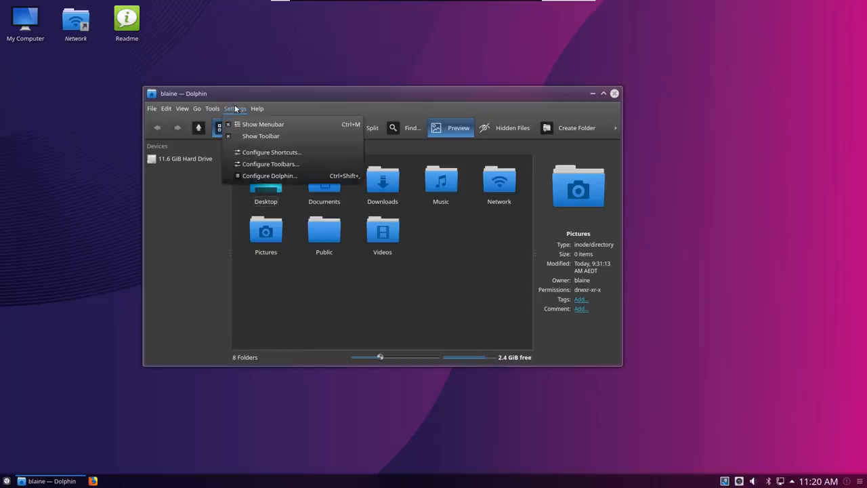
click(257, 108)
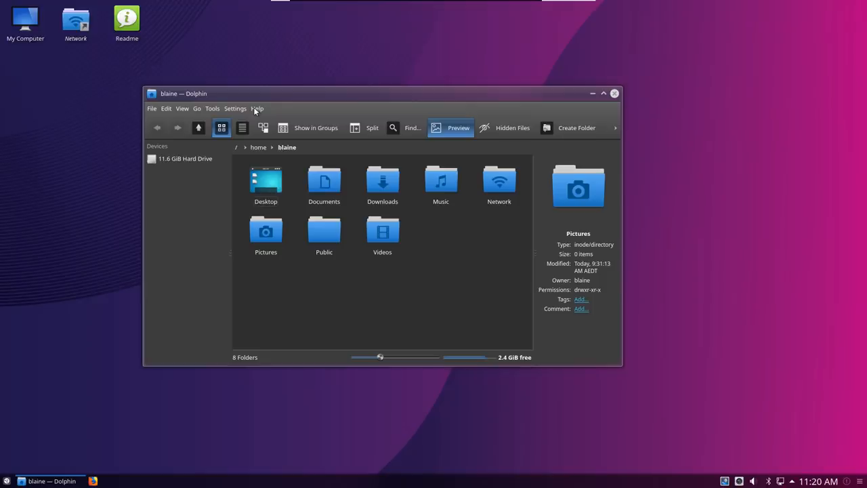
click(236, 108)
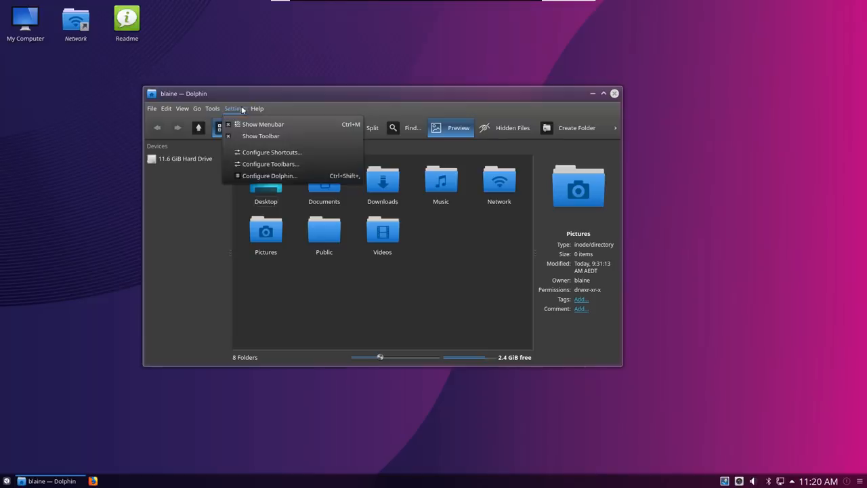
click(196, 108)
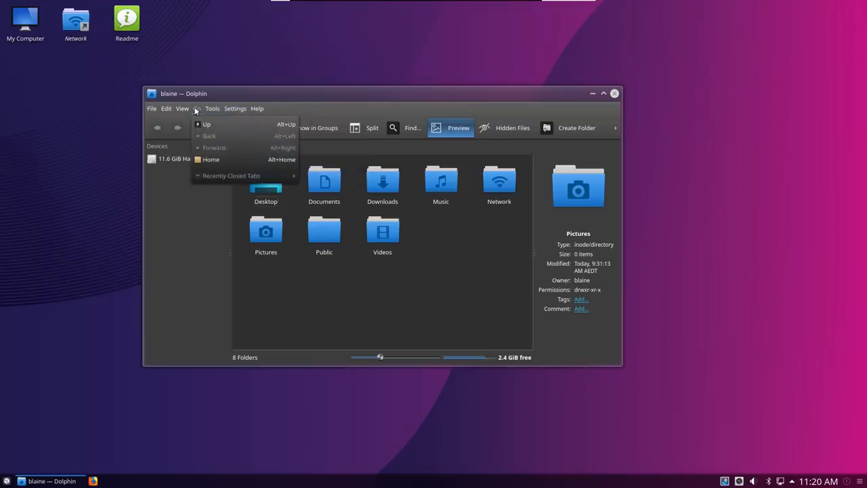
click(182, 109)
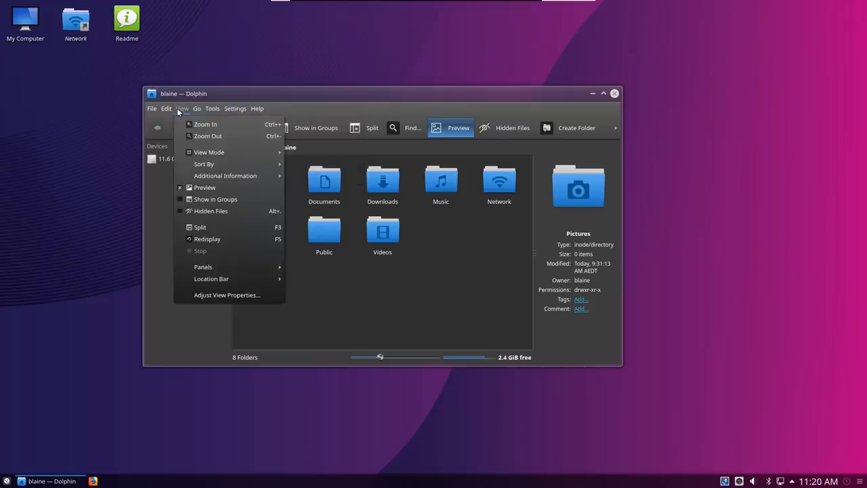
click(211, 108)
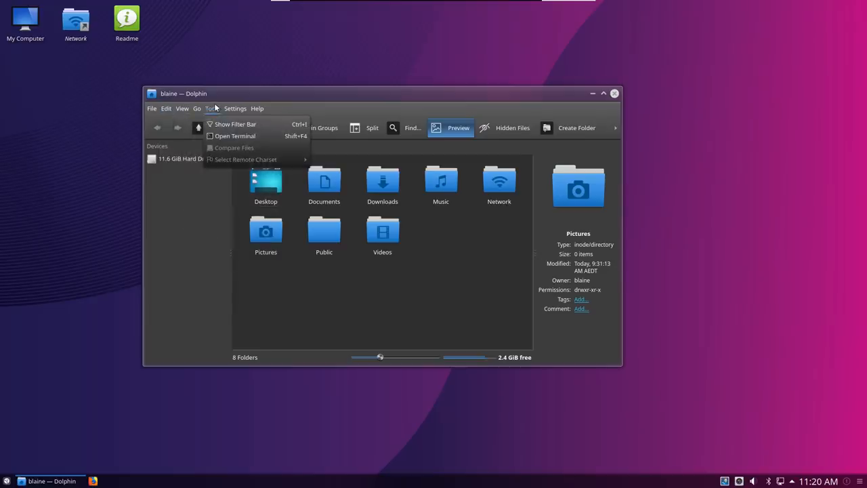
click(236, 108)
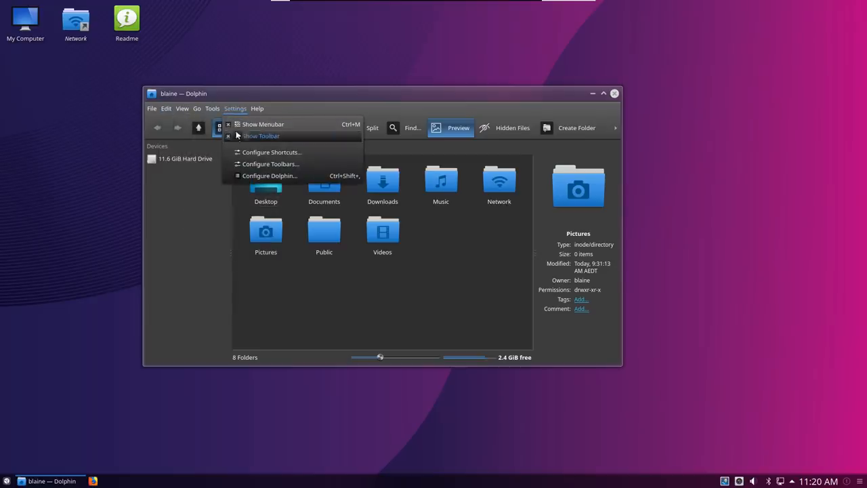
mouse_move(271, 152)
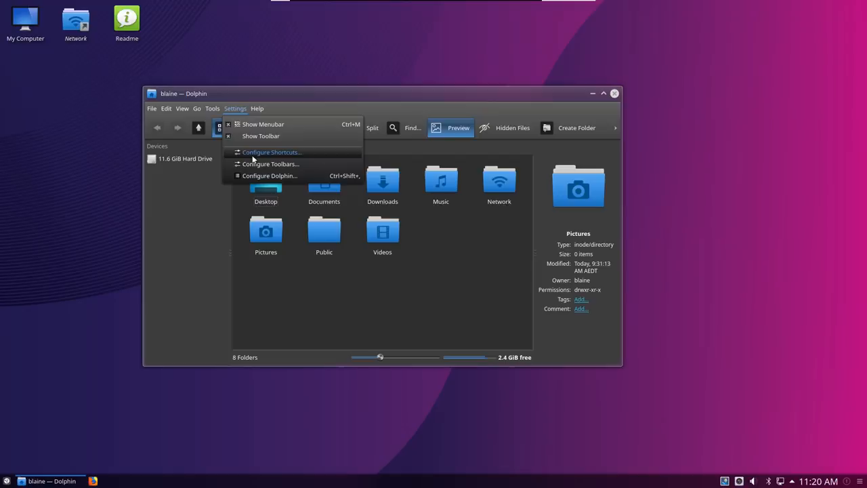
click(269, 176)
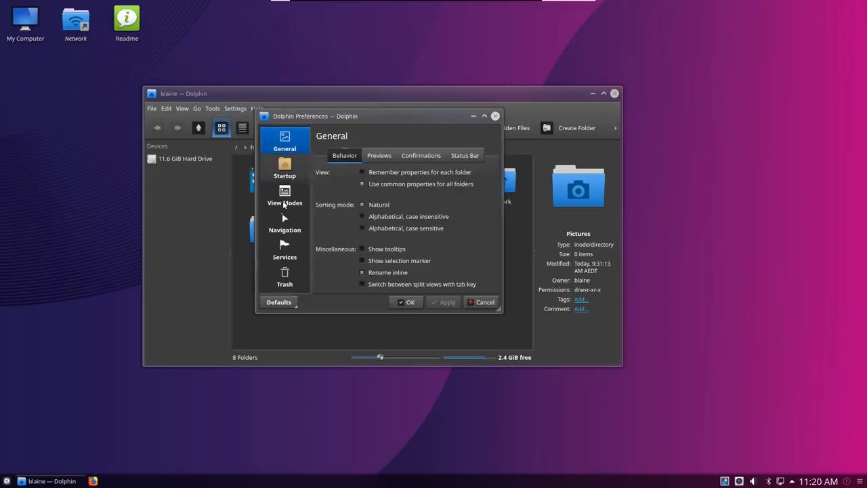
Cancel Dolphin Preferences, focus the Kate window on its Untitled document and close it.
click(409, 303)
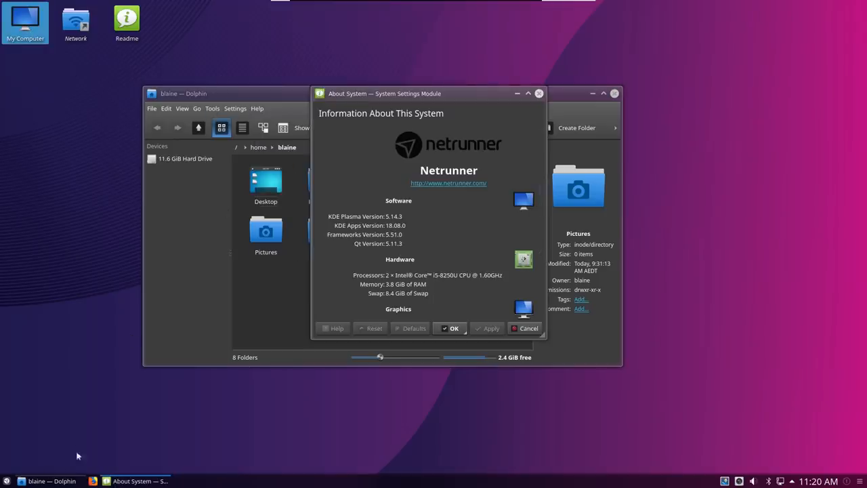
mouse_move(122, 168)
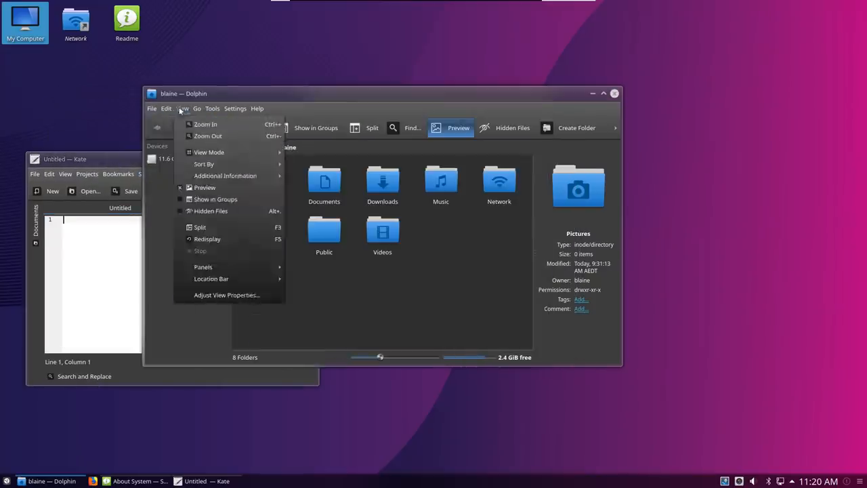
click(234, 109)
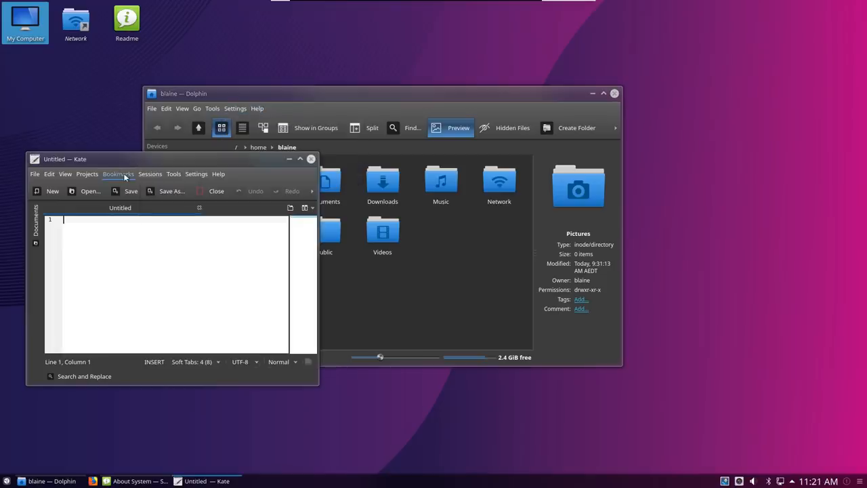
mouse_move(149, 174)
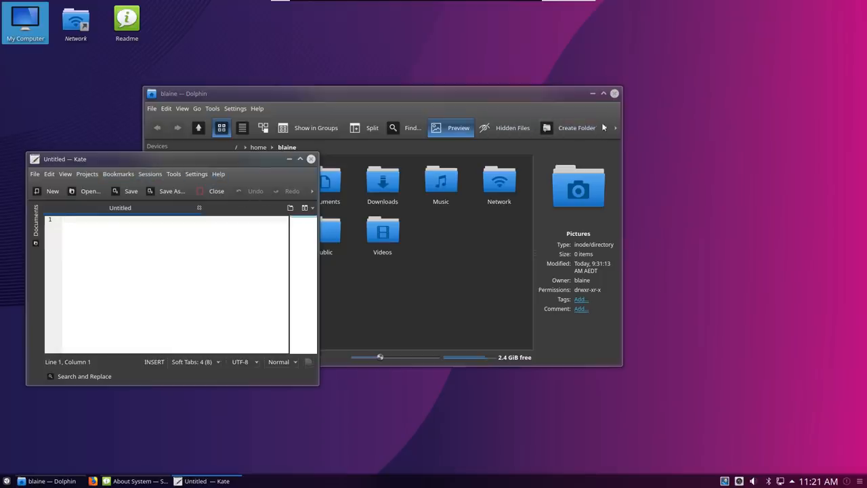
mouse_move(577, 128)
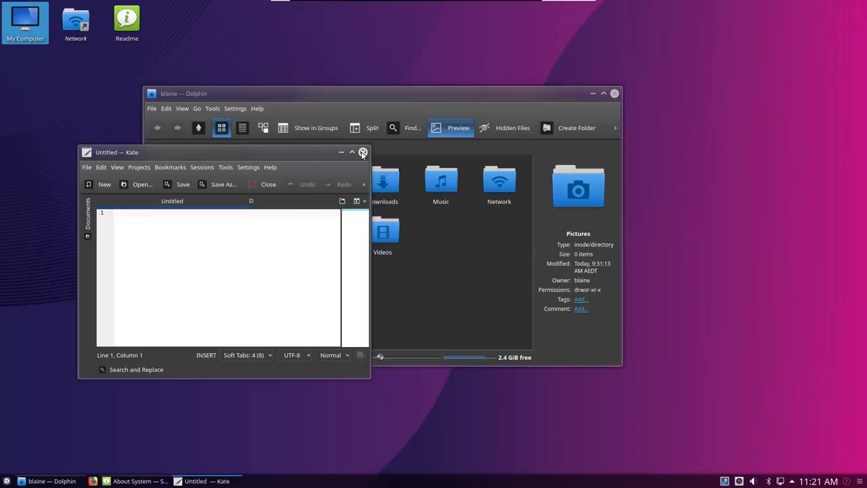
click(364, 152)
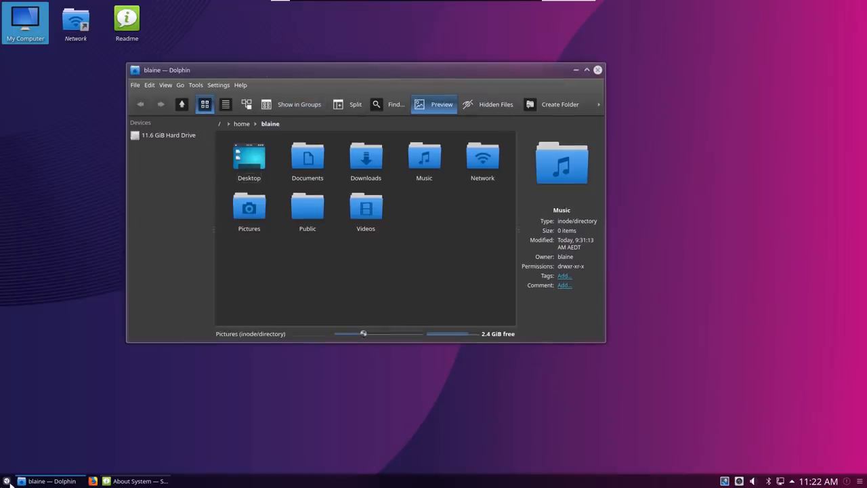
Browse the launcher's Web, System, Internet and Multimedia categories, then dismiss it.
click(6, 481)
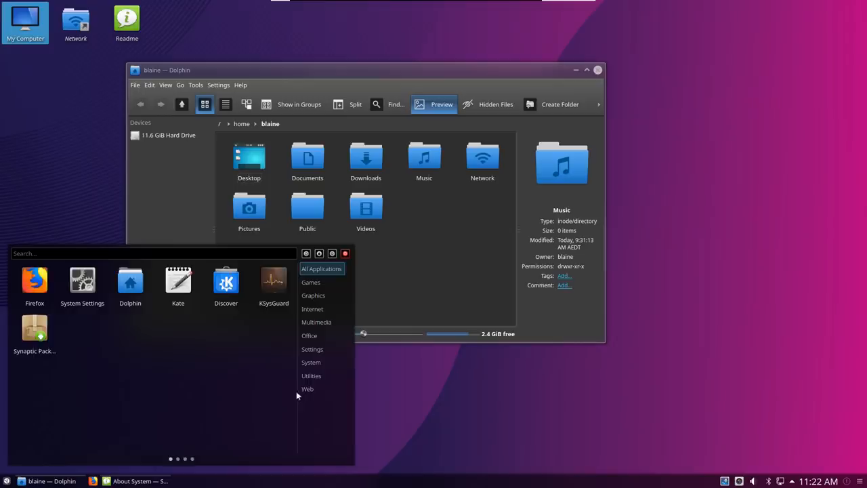
click(307, 389)
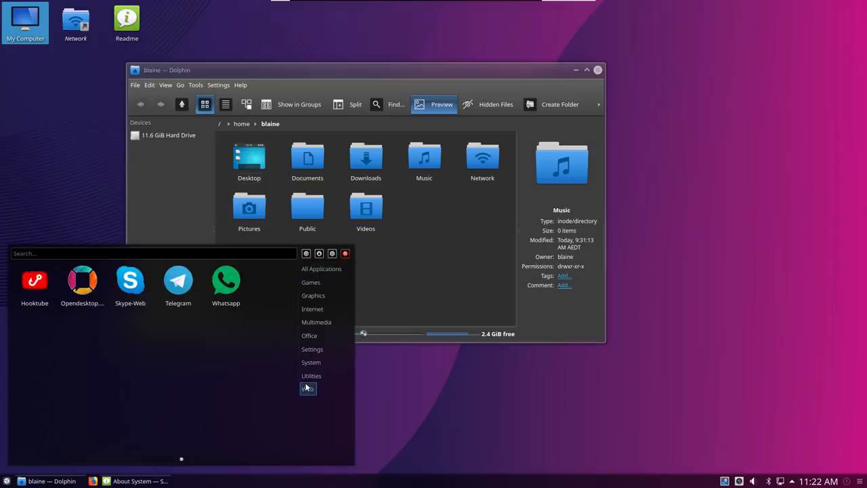
click(311, 361)
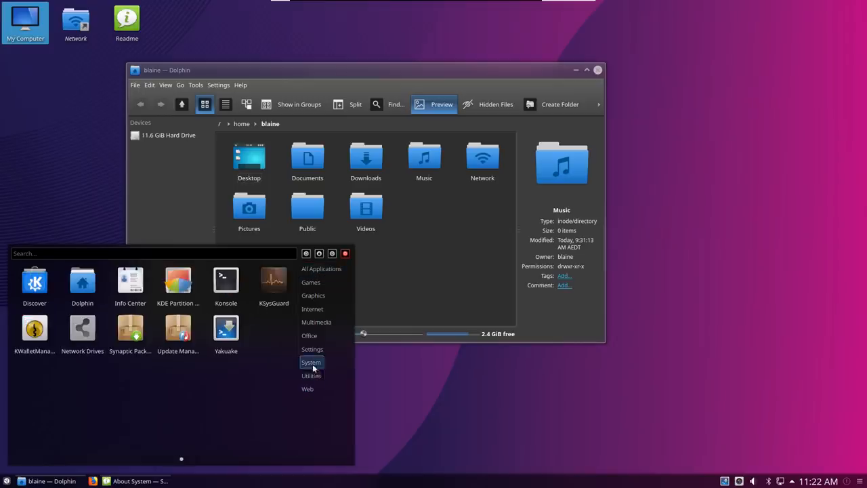
mouse_move(312, 361)
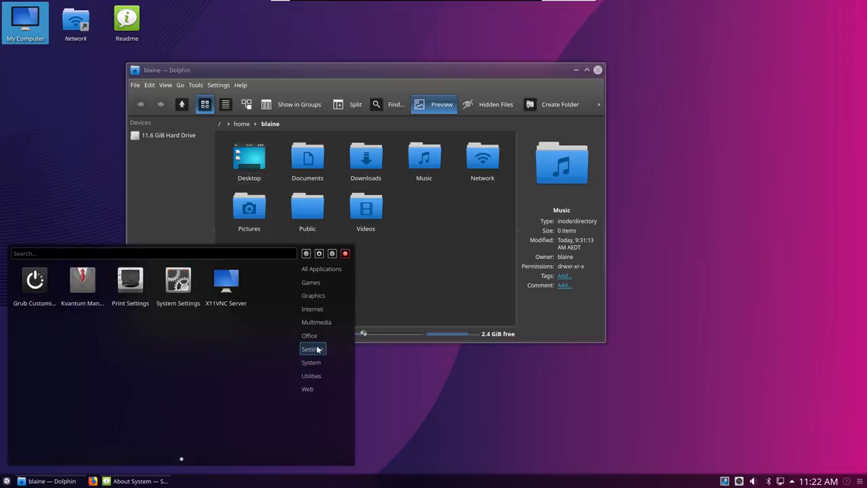
click(312, 309)
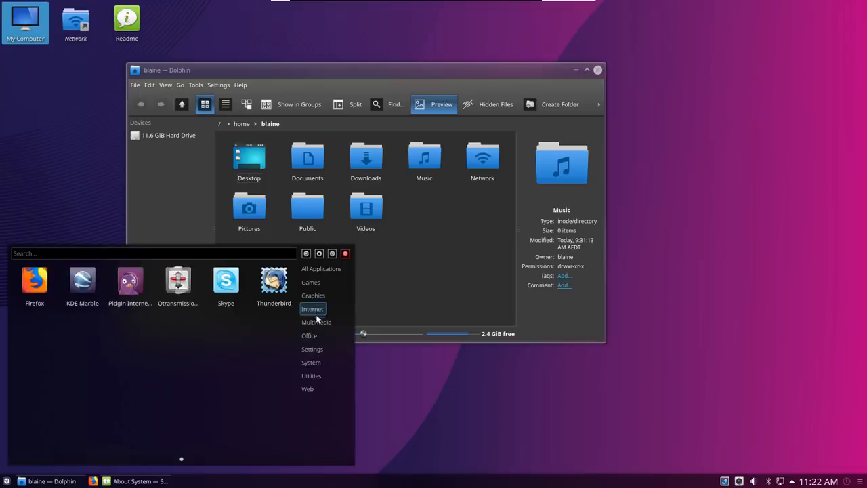
click(317, 322)
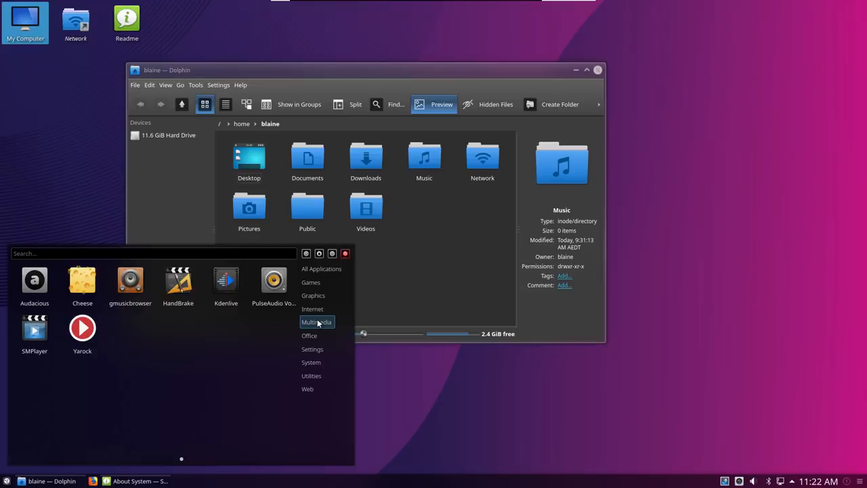
click(81, 330)
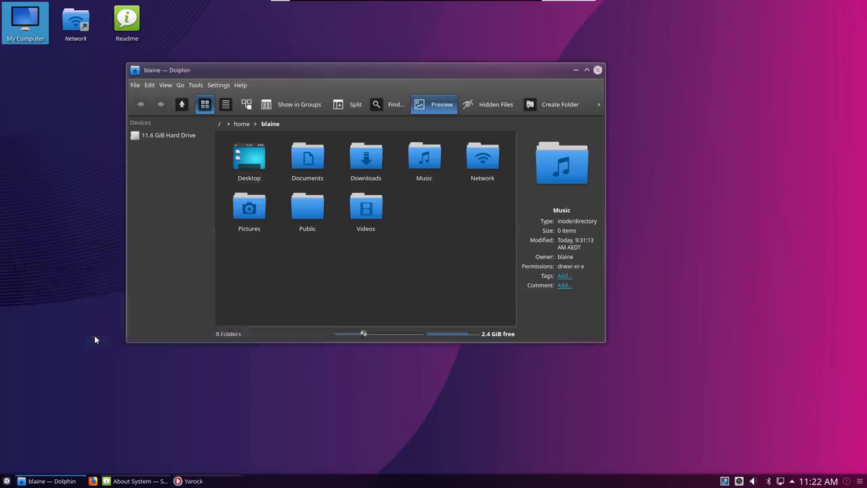
Reopen the launcher, view Multimedia and Settings, and search for 'syn'.
click(307, 156)
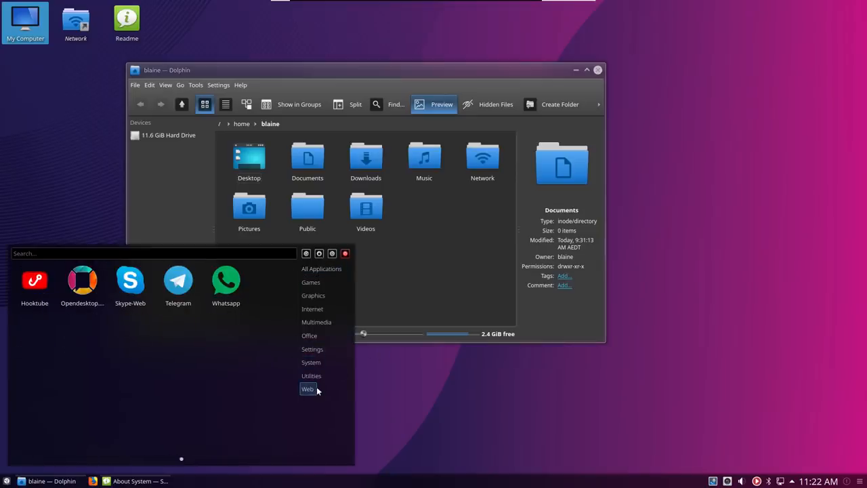
click(317, 322)
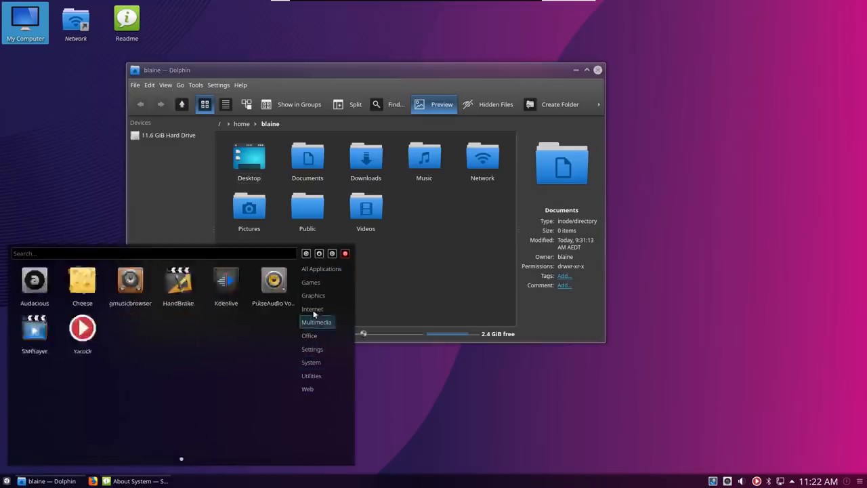
click(312, 349)
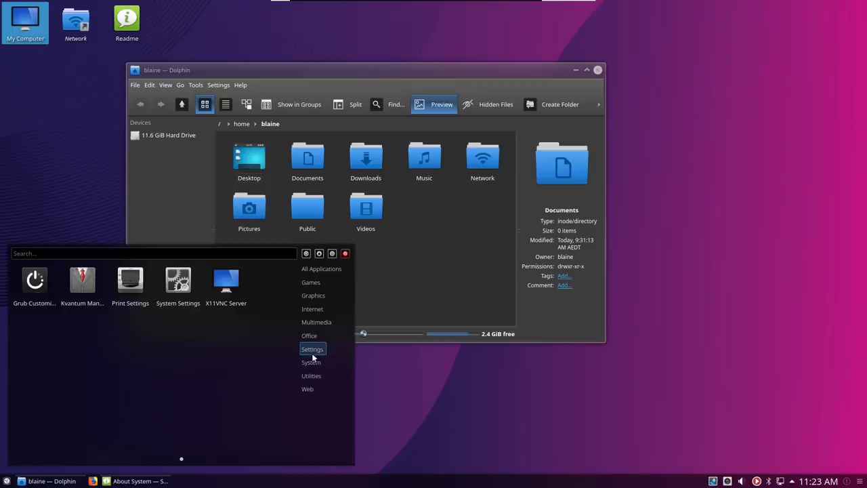
text(syn)
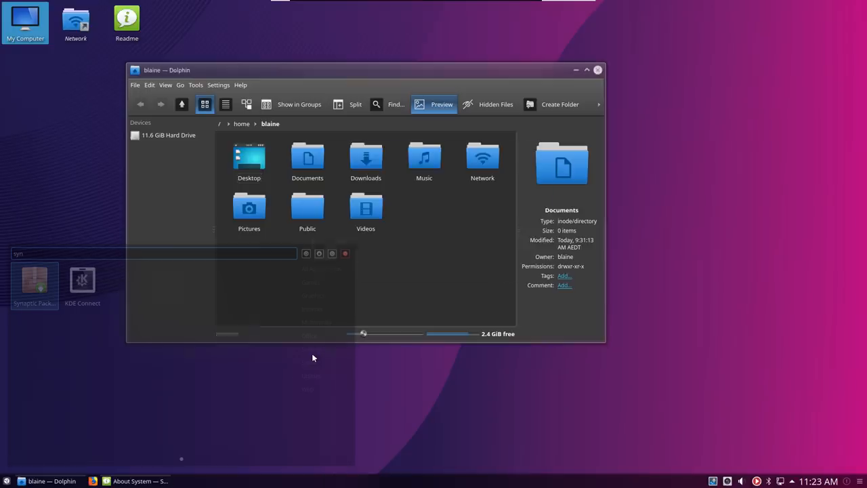
Launch Synaptic with the administrator password and move its window to the top left.
double_click(36, 280)
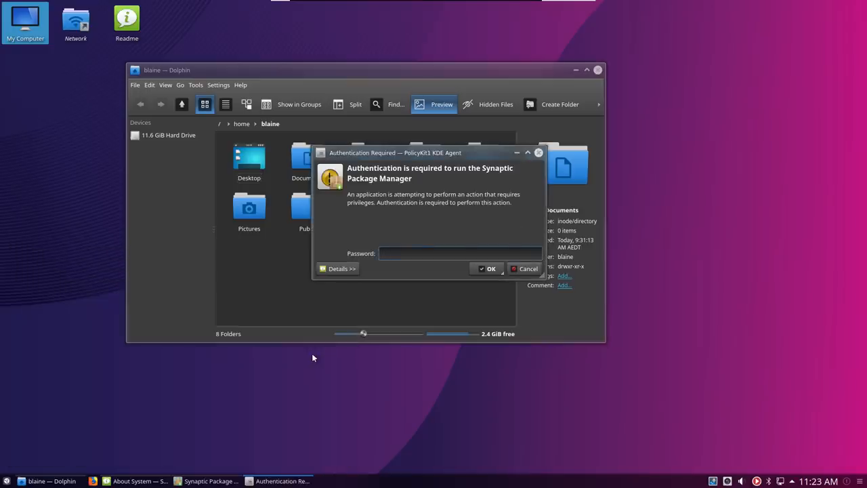
text(password)
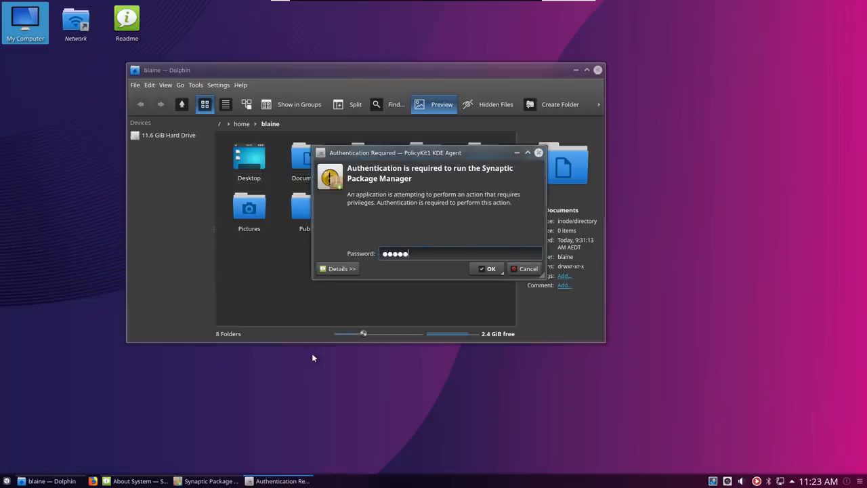
click(491, 269)
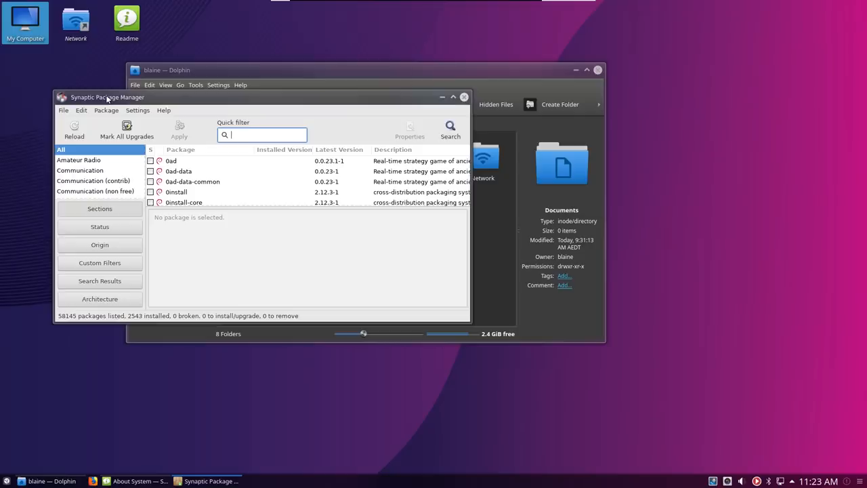
drag(106, 97, 81, 76)
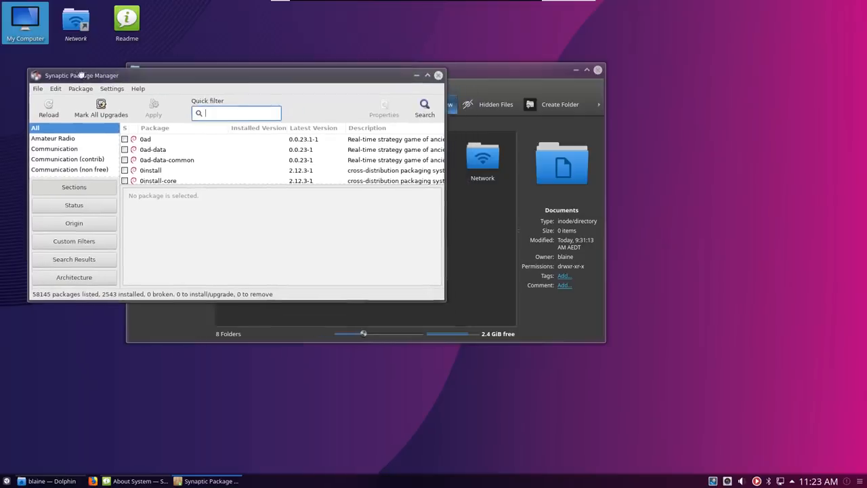
drag(81, 76, 75, 64)
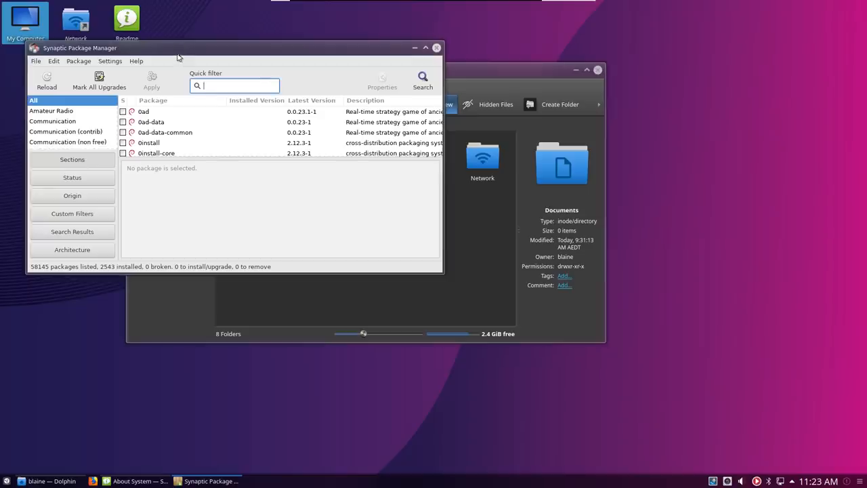
mouse_move(179, 58)
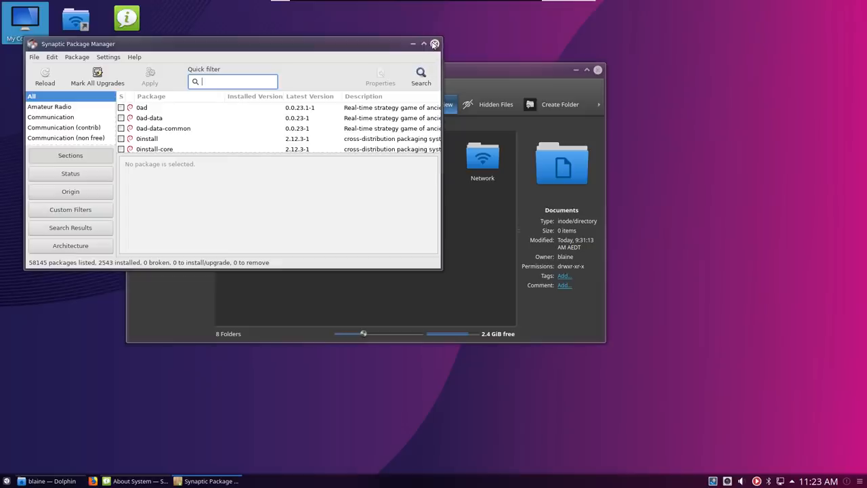
click(6, 479)
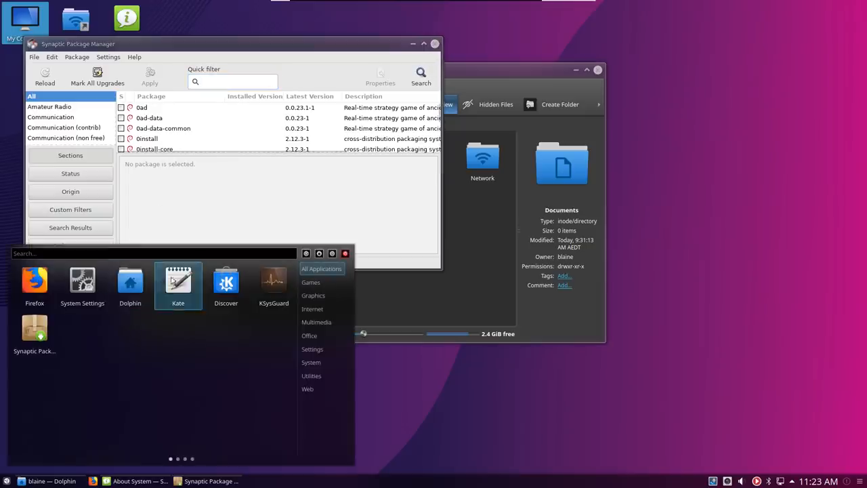
Launch Discover on its Featured page from the launcher.
click(225, 280)
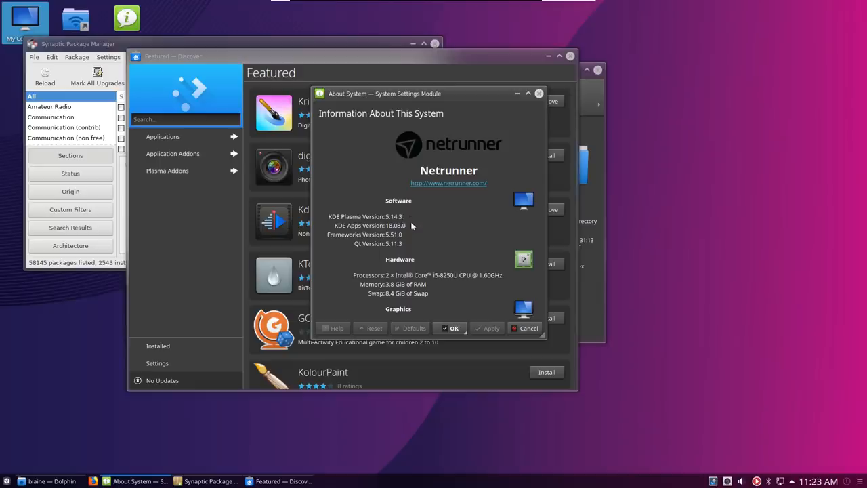
mouse_move(399, 230)
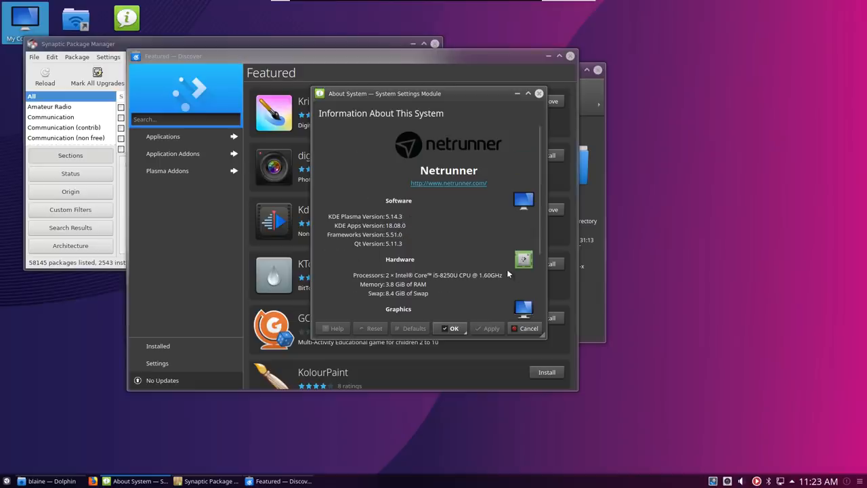
click(450, 328)
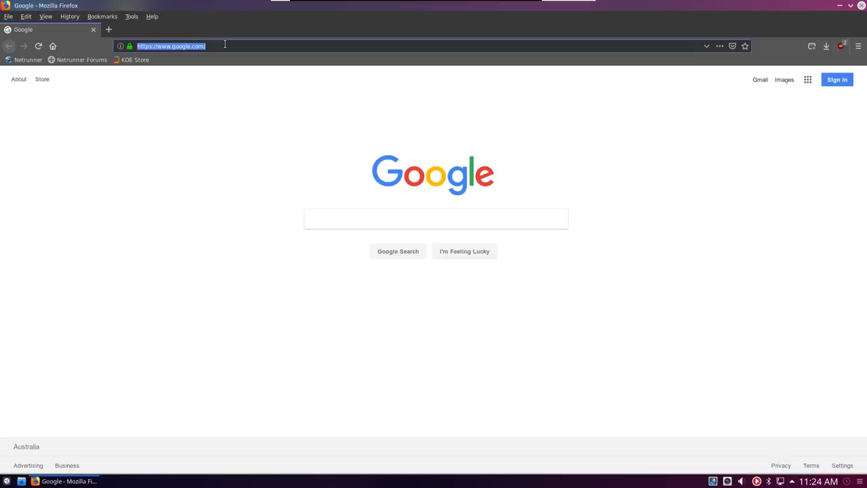
text(https://www.netrunner.com/)
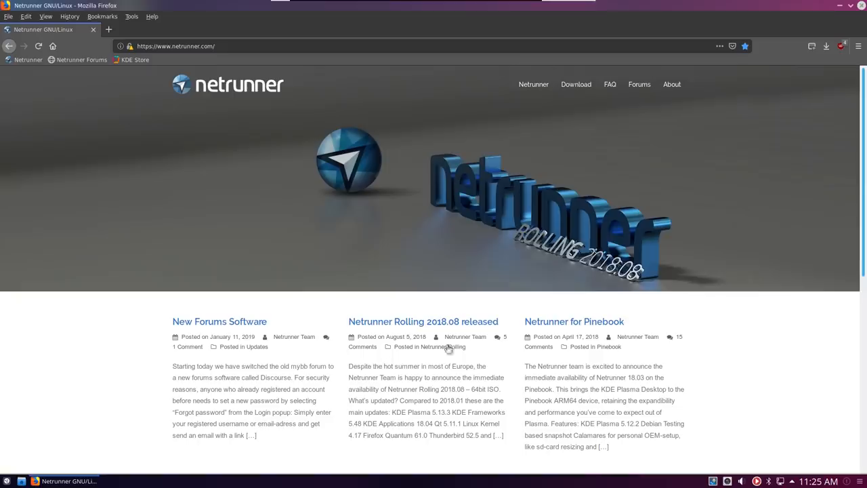
click(574, 321)
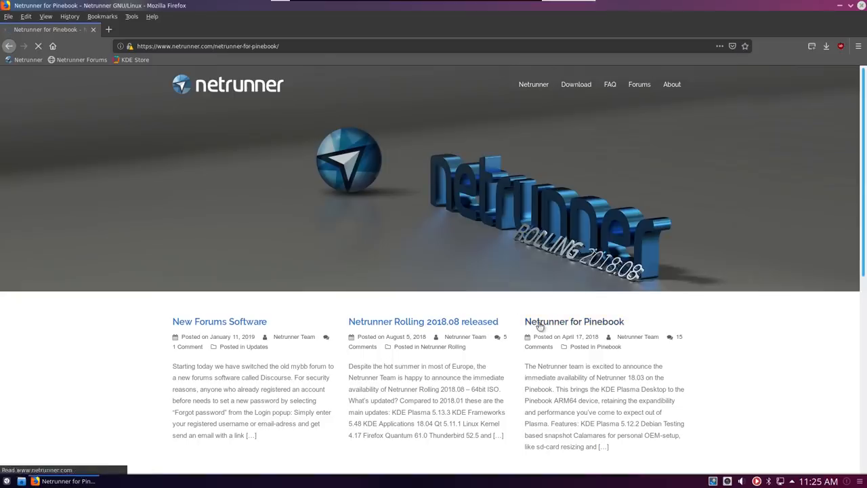
click(575, 321)
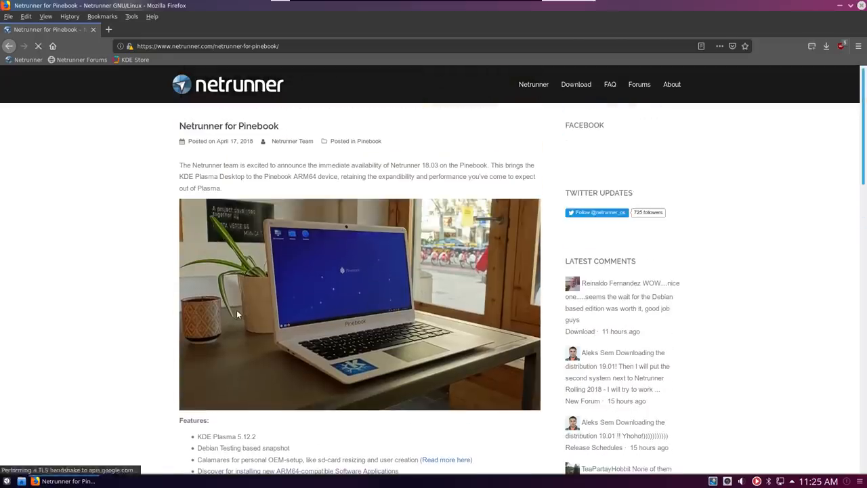
scroll(down, 3)
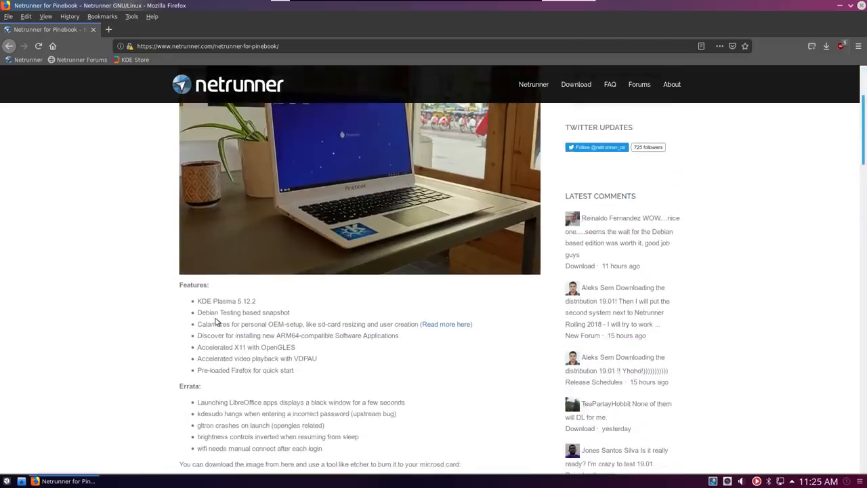
scroll(down, 3)
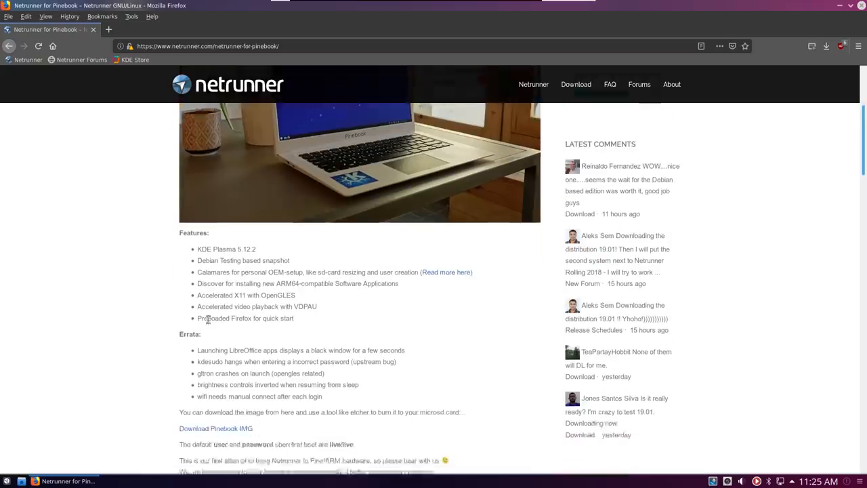
scroll(down, 3)
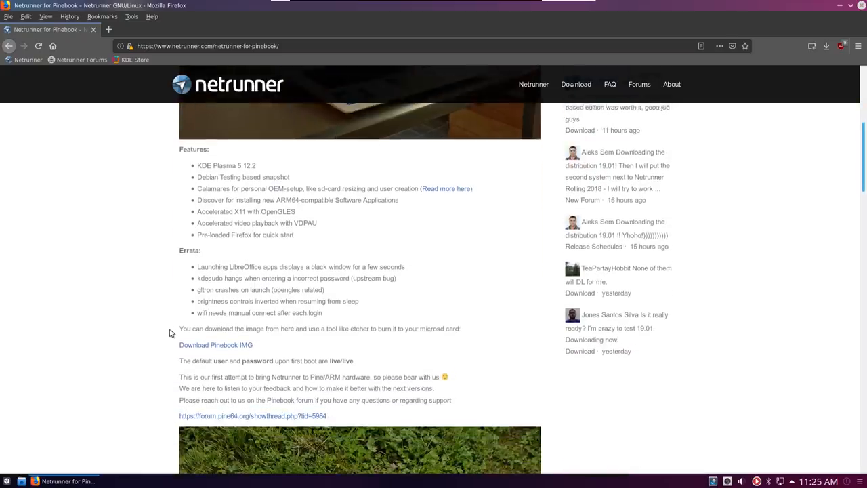
scroll(up, 3)
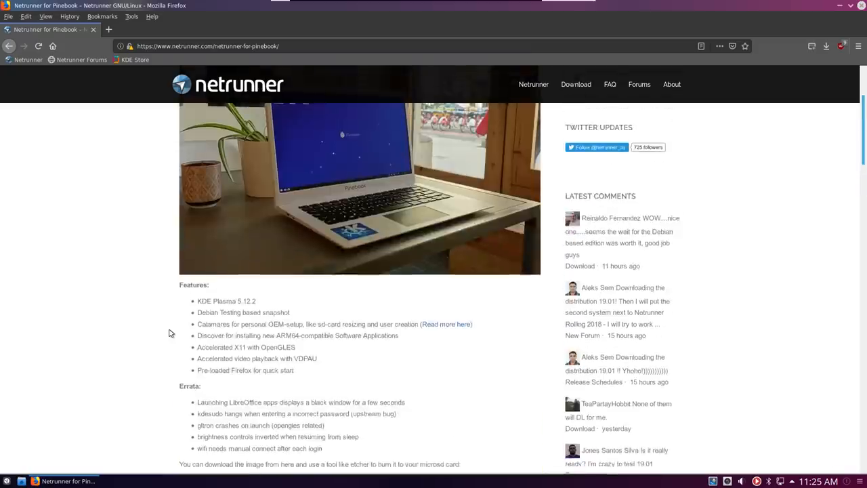
scroll(up, 3)
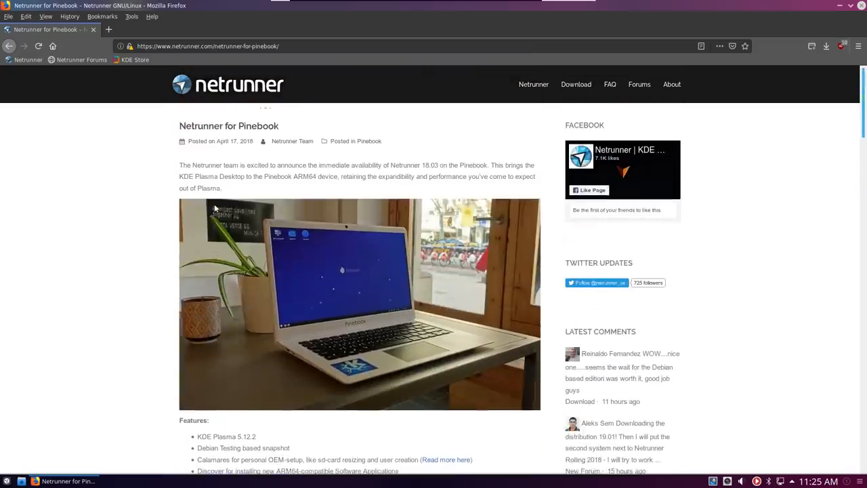
scroll(down, 3)
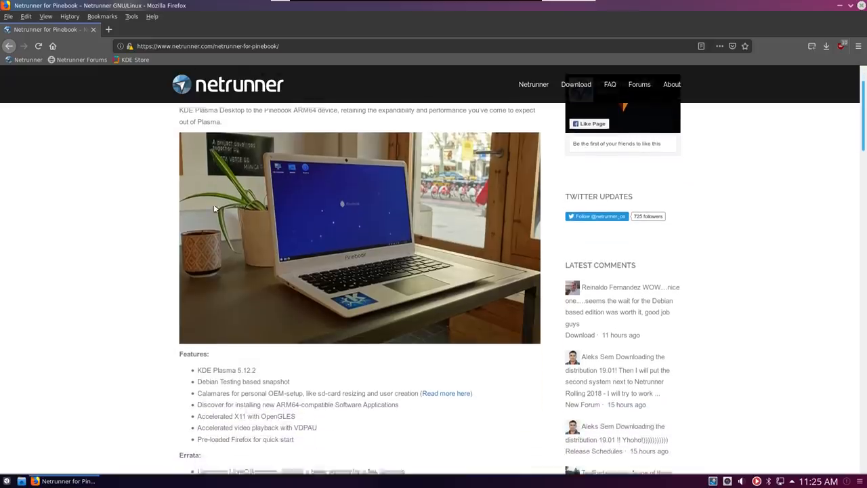
scroll(down, 3)
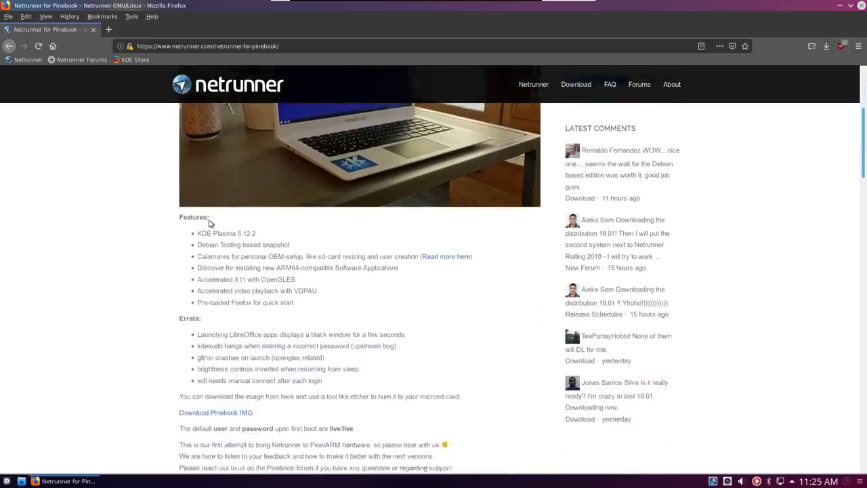
scroll(down, 3)
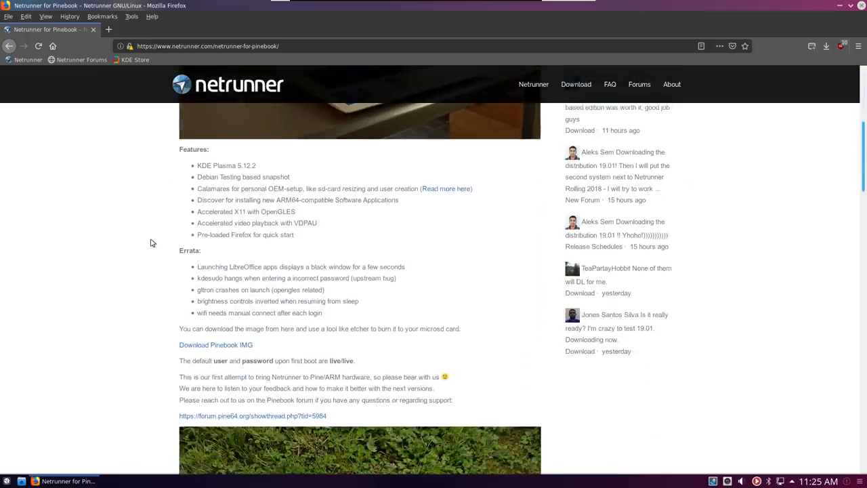
scroll(down, 3)
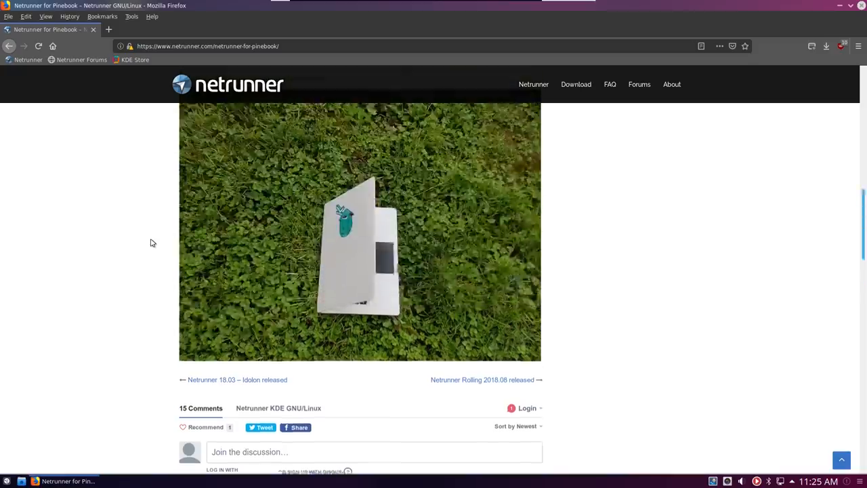
scroll(up, 3)
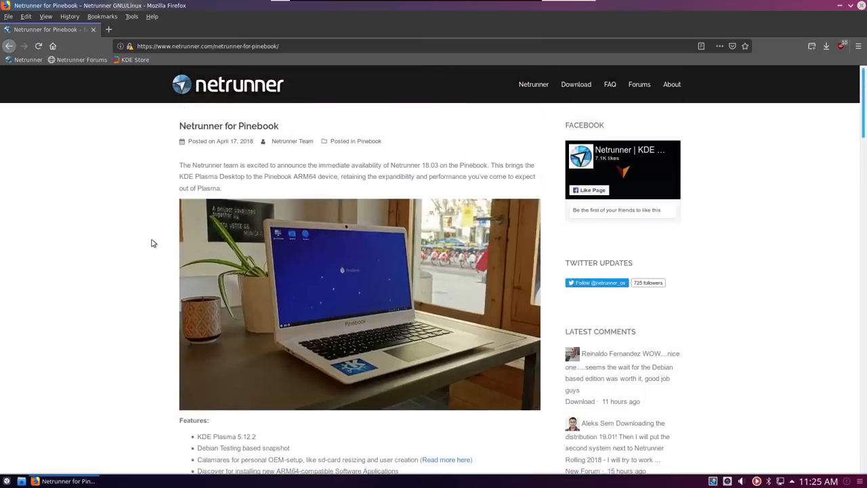
scroll(down, 3)
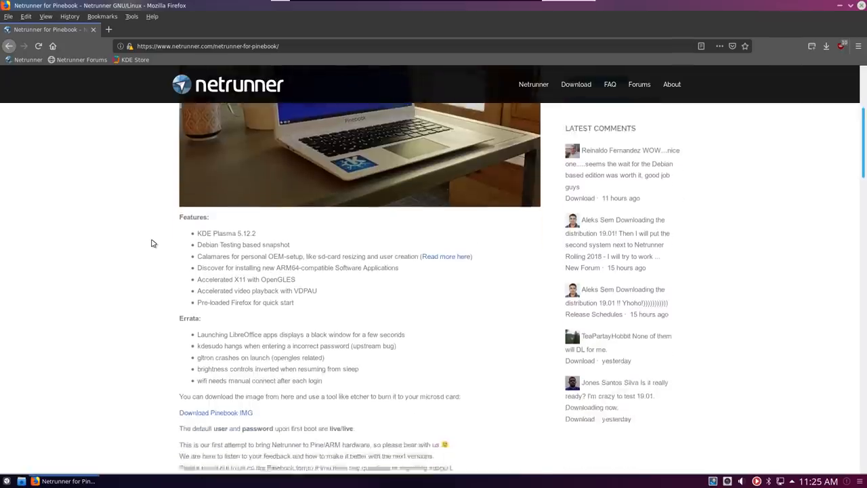
scroll(down, 3)
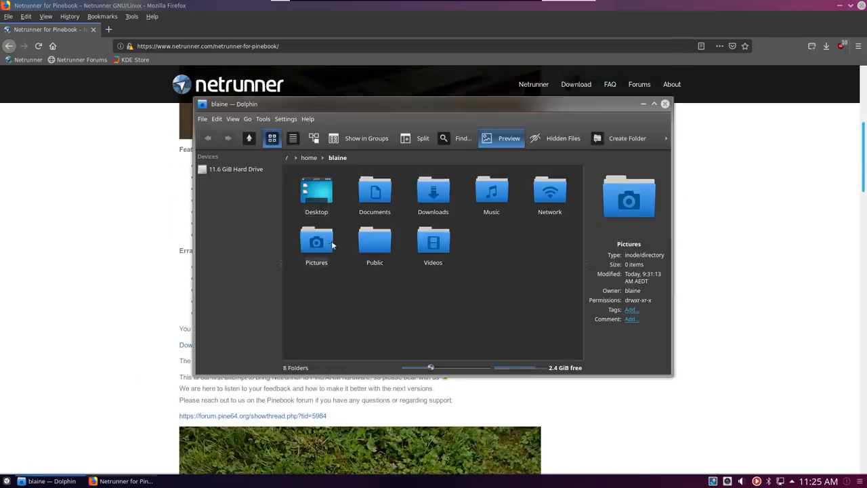
Select the Desktop folder in Dolphin and close the Firefox window.
click(317, 193)
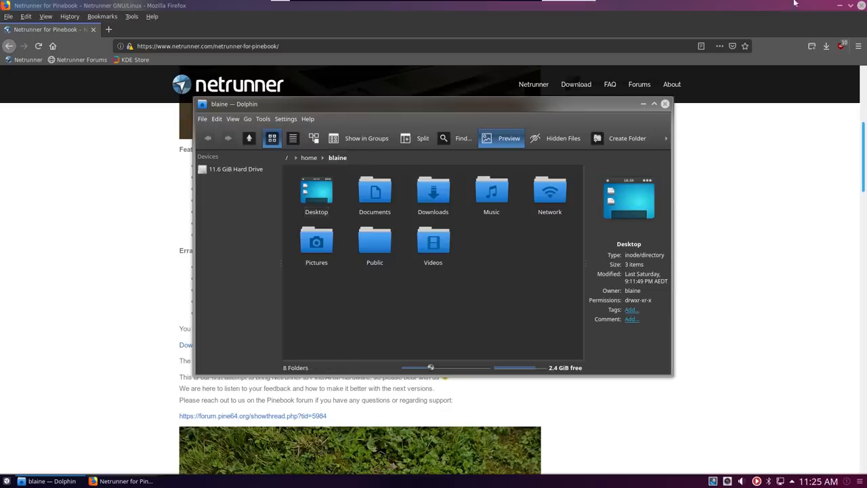
click(840, 6)
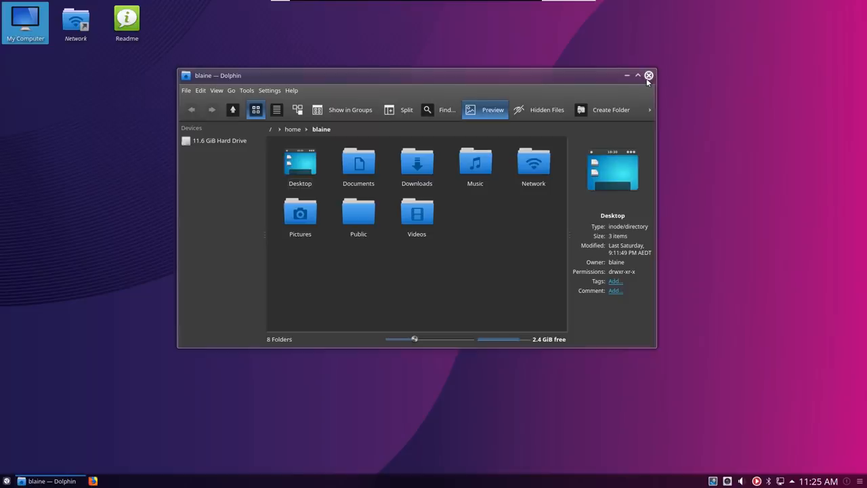
mouse_move(648, 76)
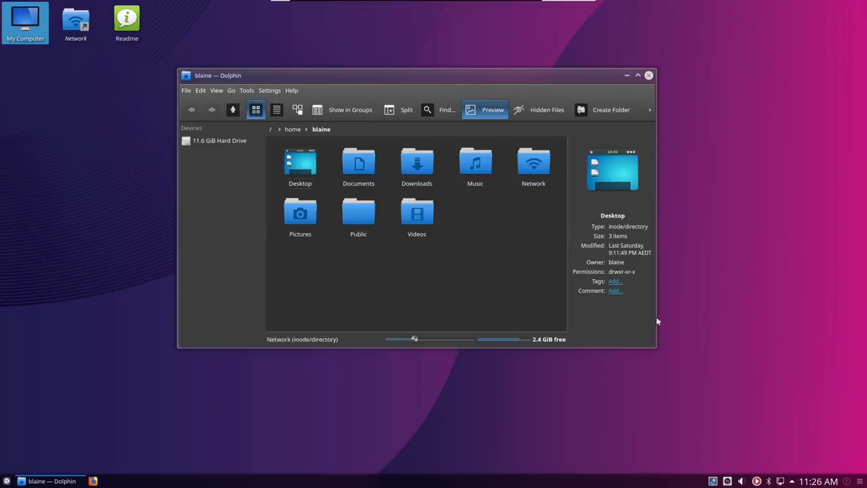
click(5, 481)
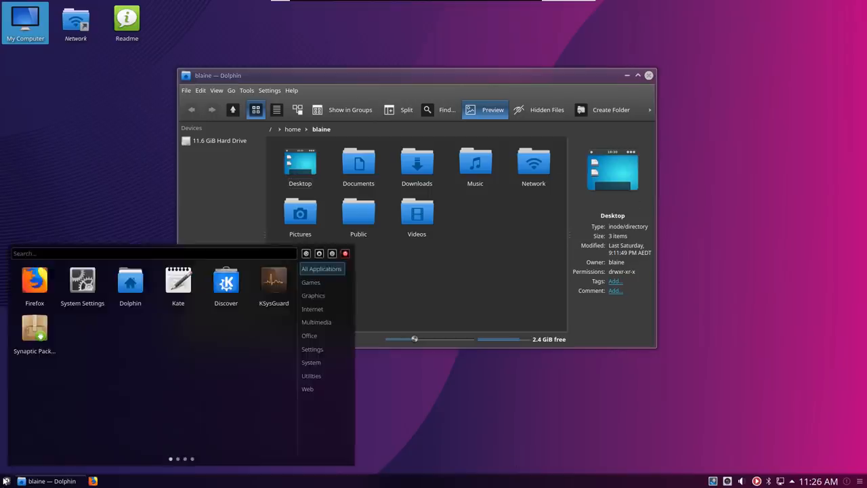
click(82, 279)
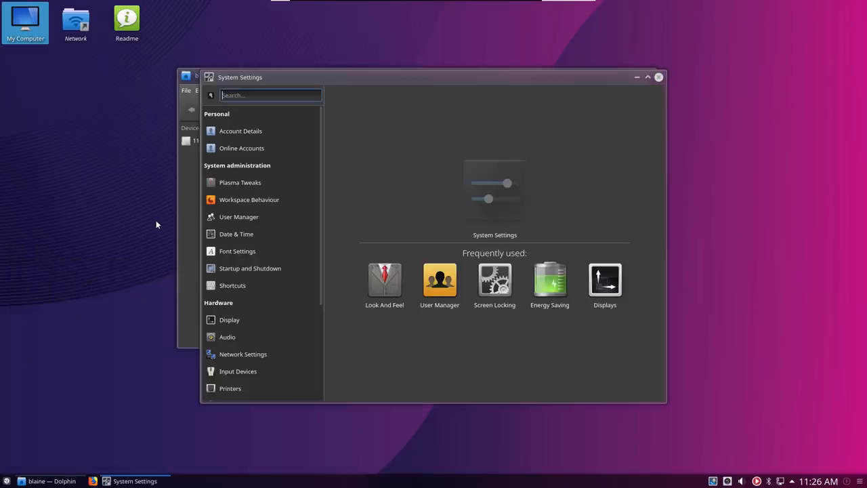
click(385, 280)
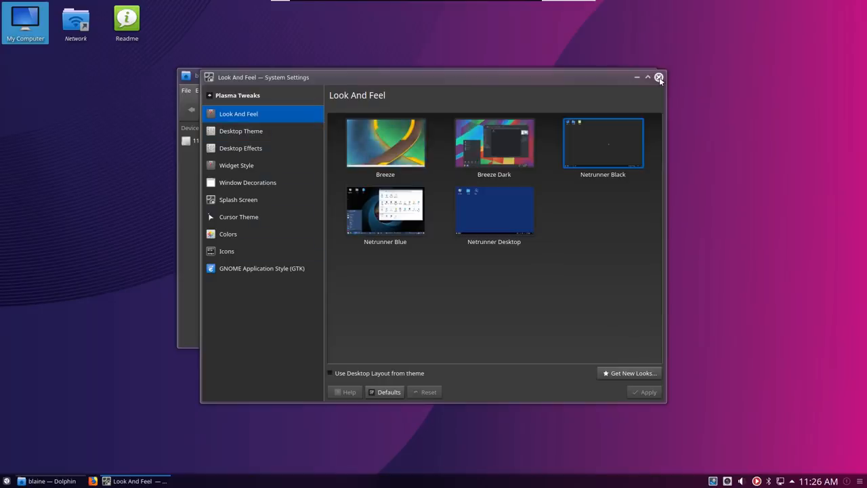
click(659, 76)
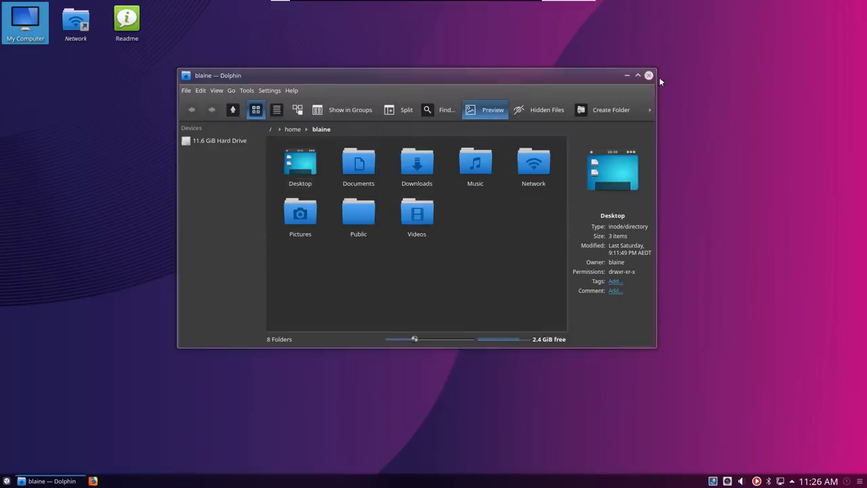
Close Dolphin, leaving the bare Blackbird desktop.
click(648, 76)
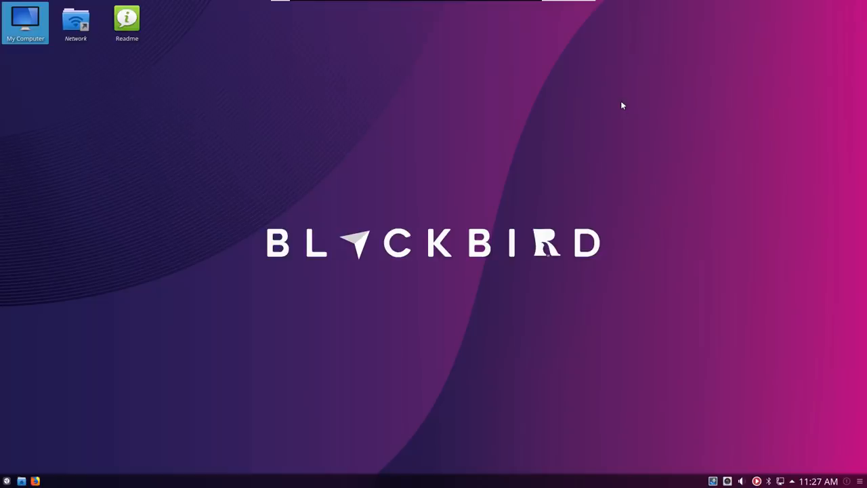
mouse_move(426, 179)
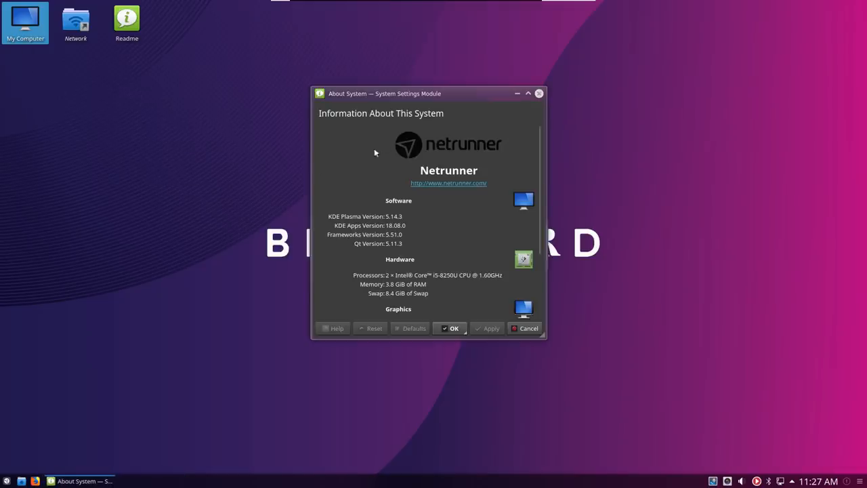
mouse_move(454, 247)
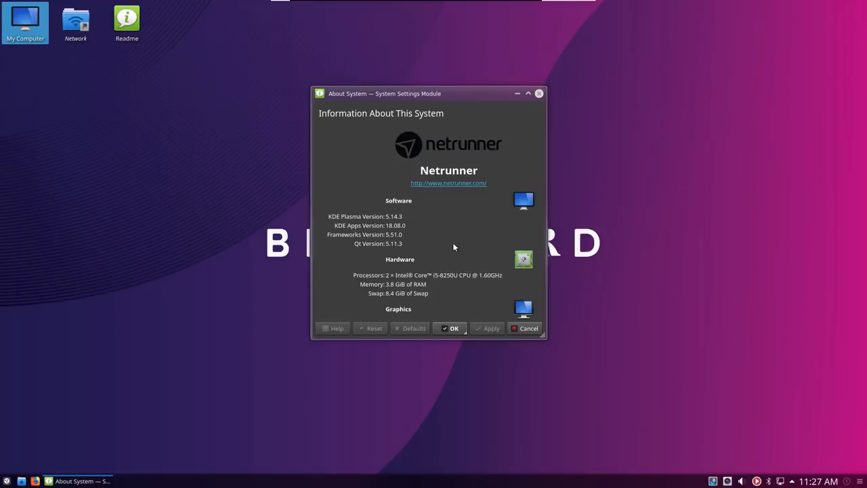
scroll(down, 3)
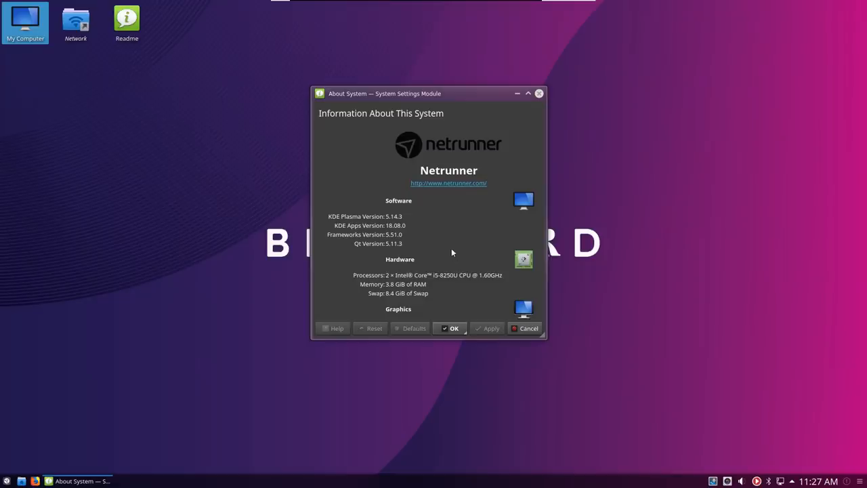
mouse_move(473, 211)
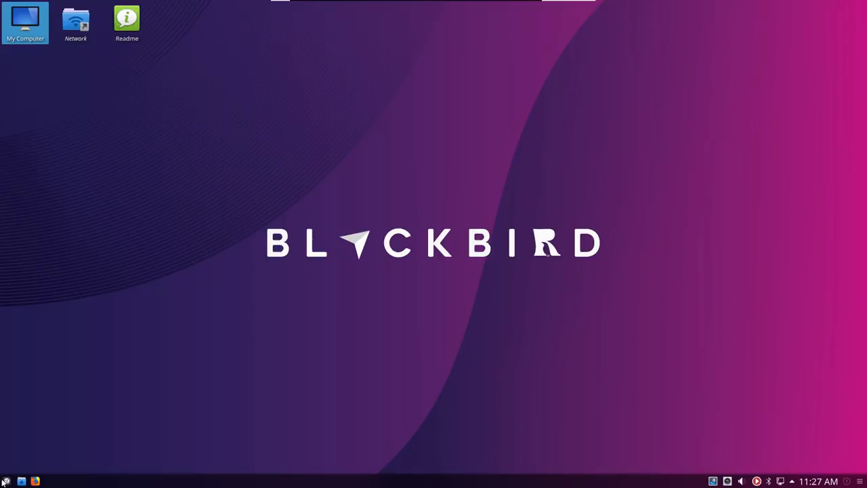
Bring up the launcher and browse from Games to the All Applications view.
click(5, 482)
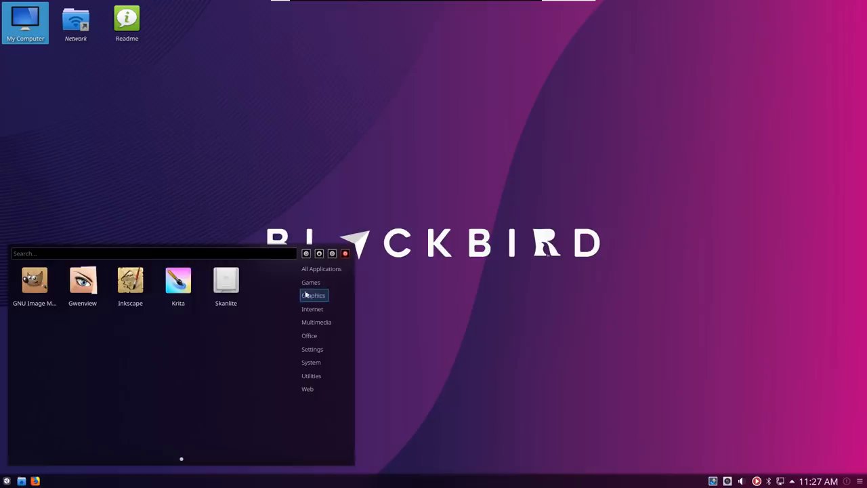
click(310, 282)
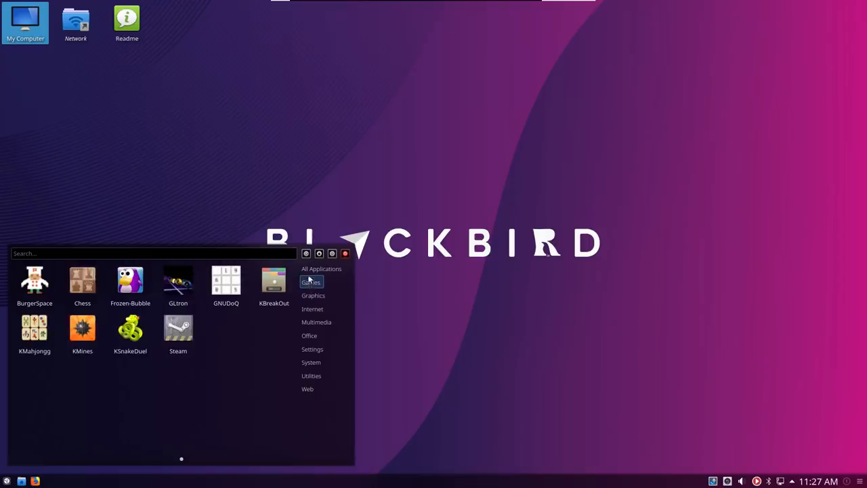
click(321, 268)
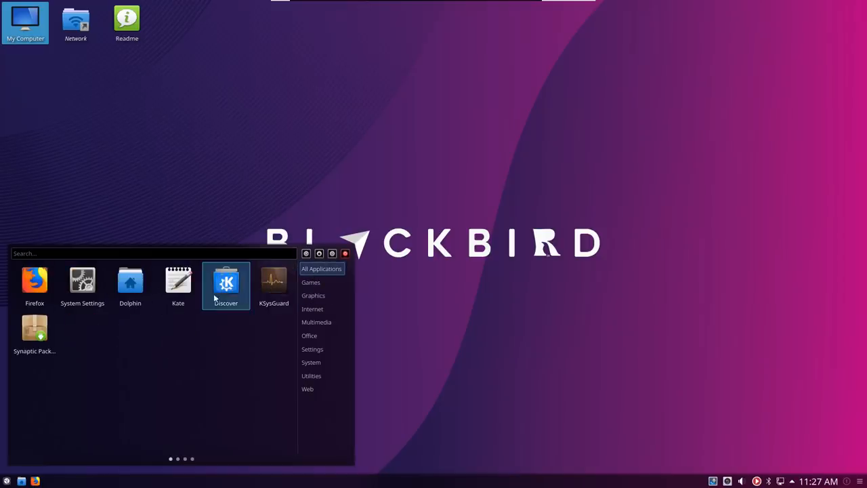
mouse_move(179, 279)
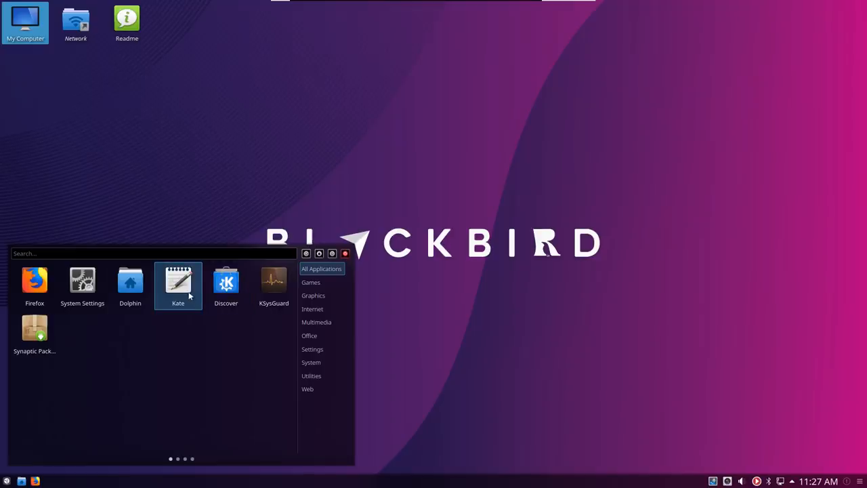
mouse_move(130, 281)
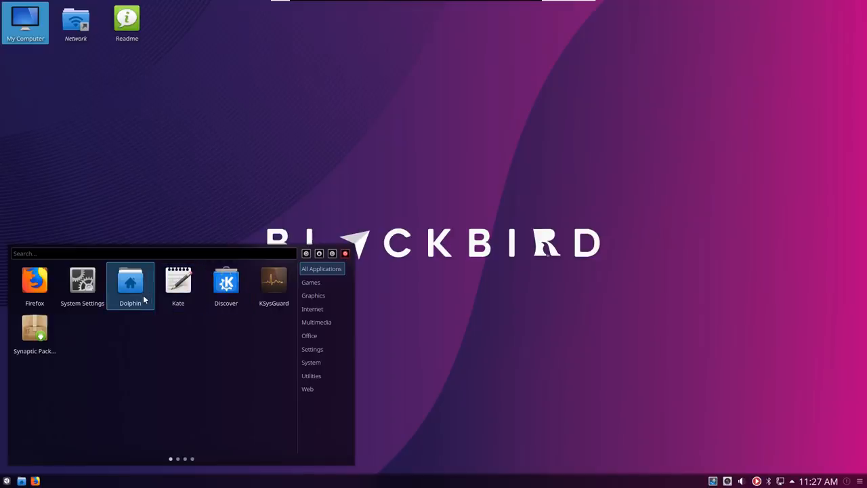
mouse_move(35, 280)
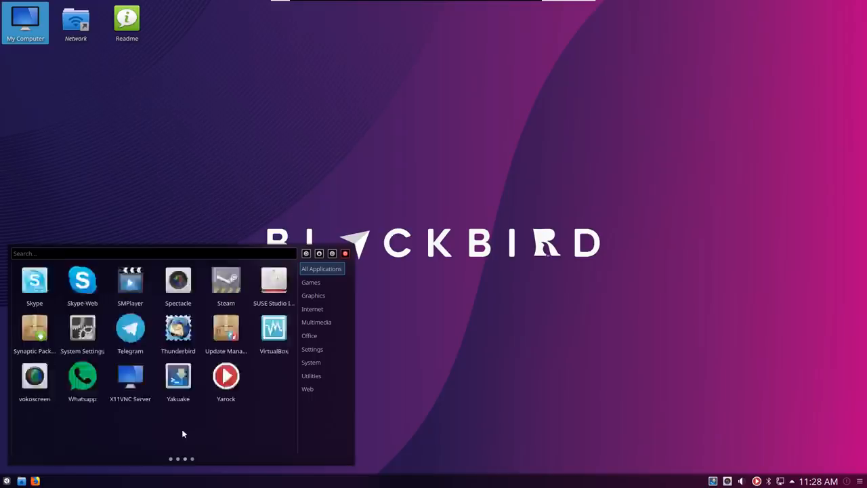
Flip to the previous page of applications and back to the last page.
click(184, 459)
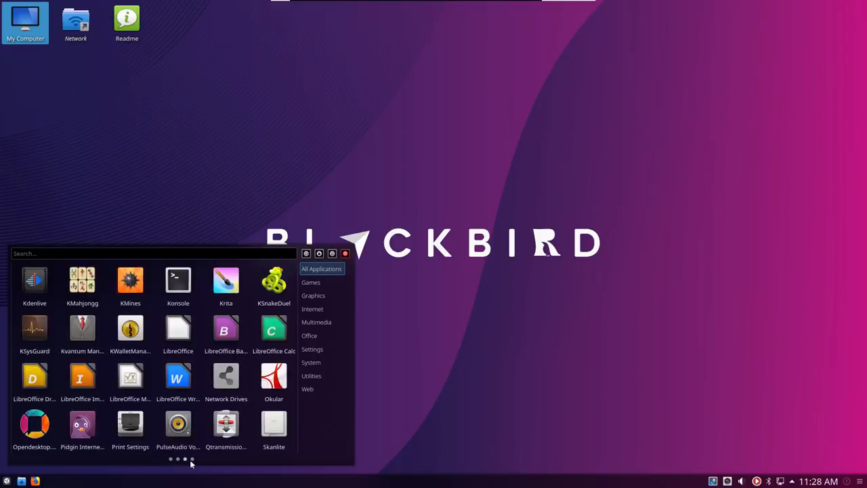
click(193, 458)
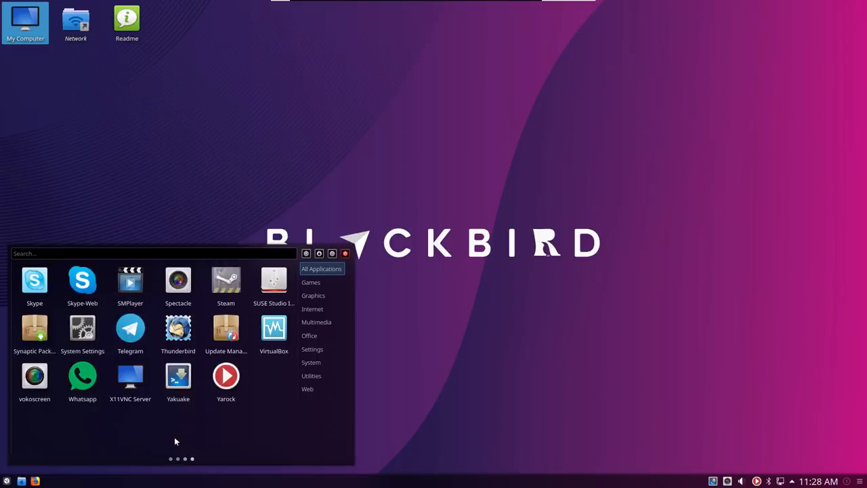
mouse_move(252, 398)
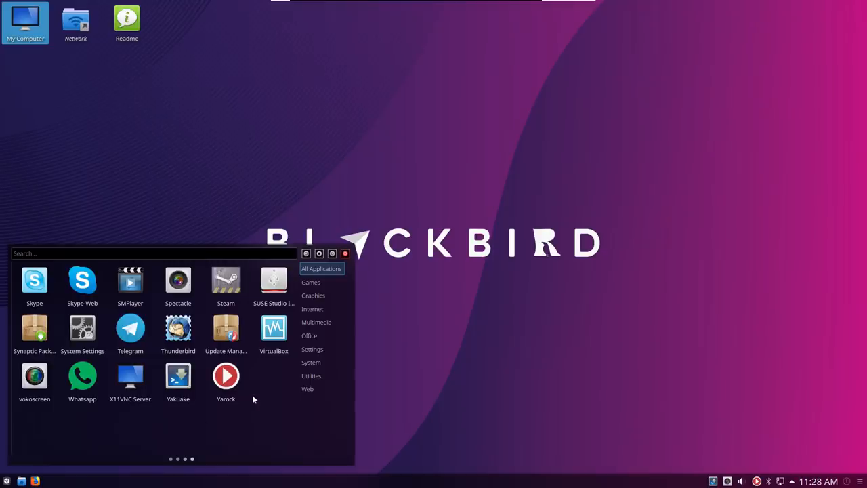